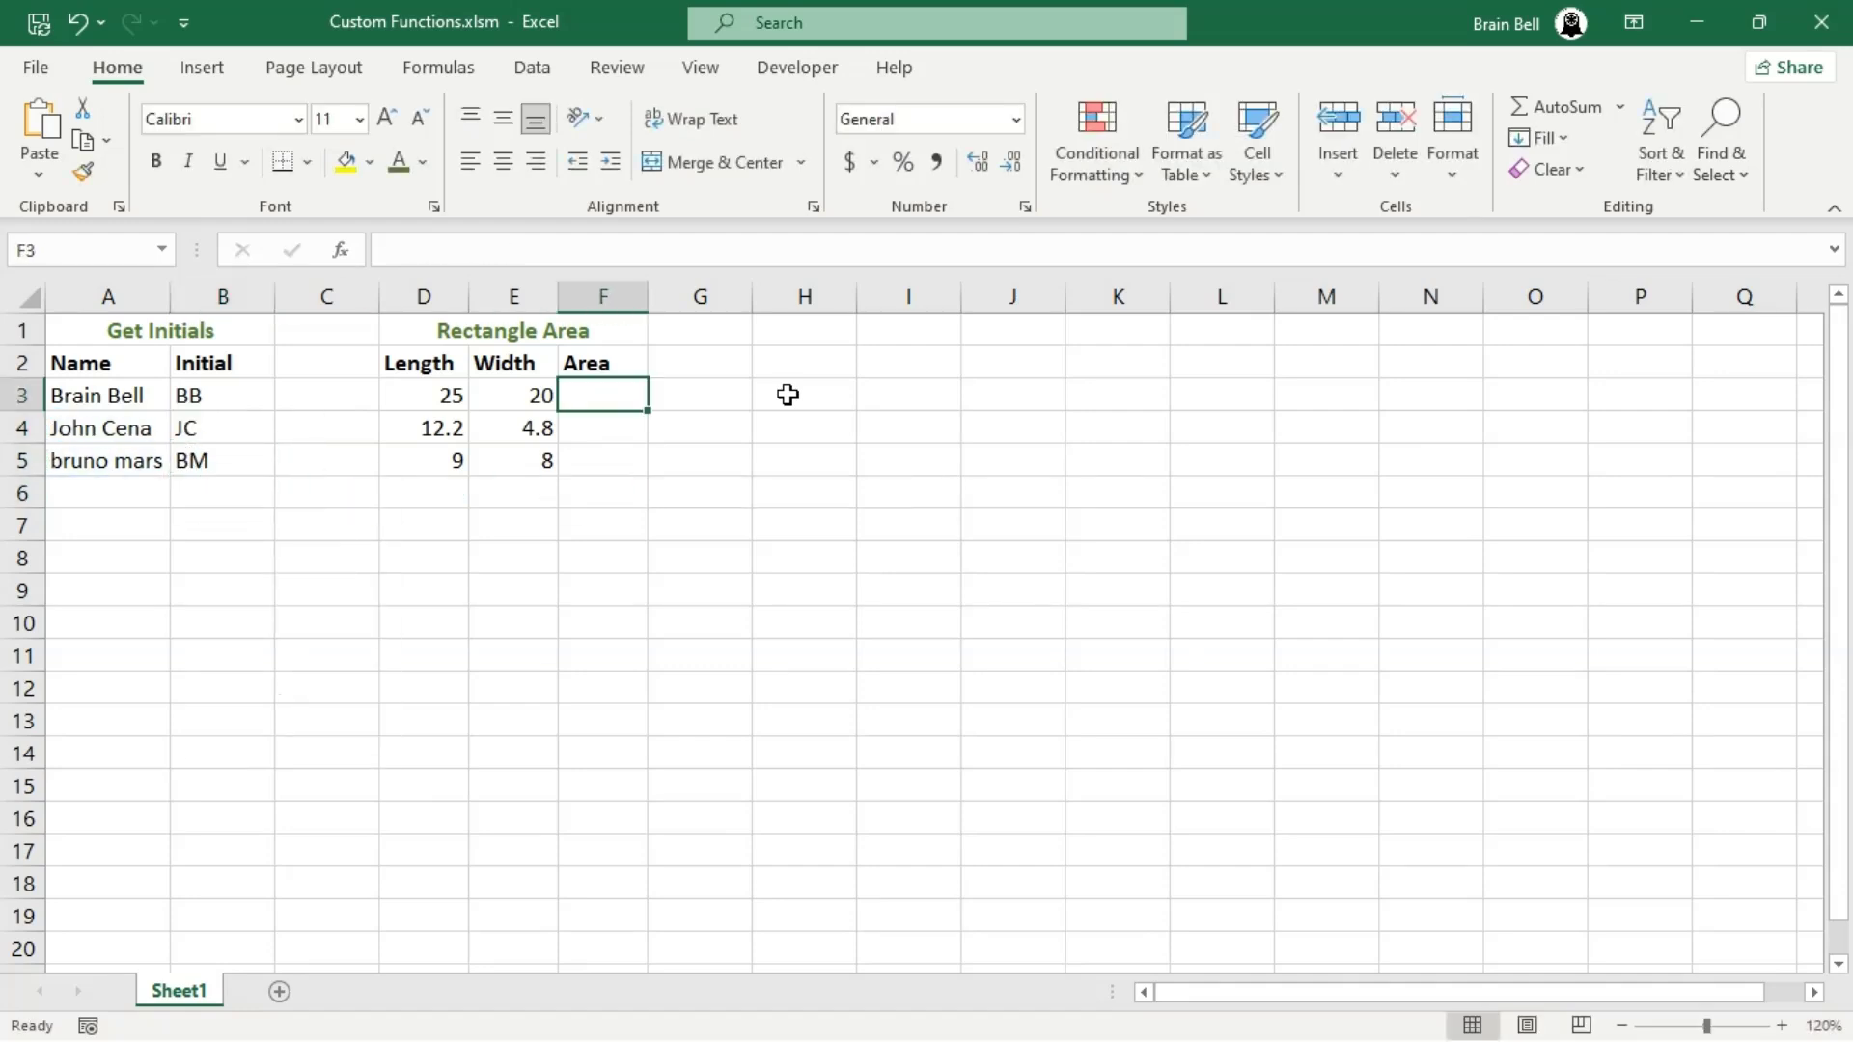
Start a =RectangleArea( formula in F3 of the sample table before returning to blank Sheet1
text(=RectangleArea()
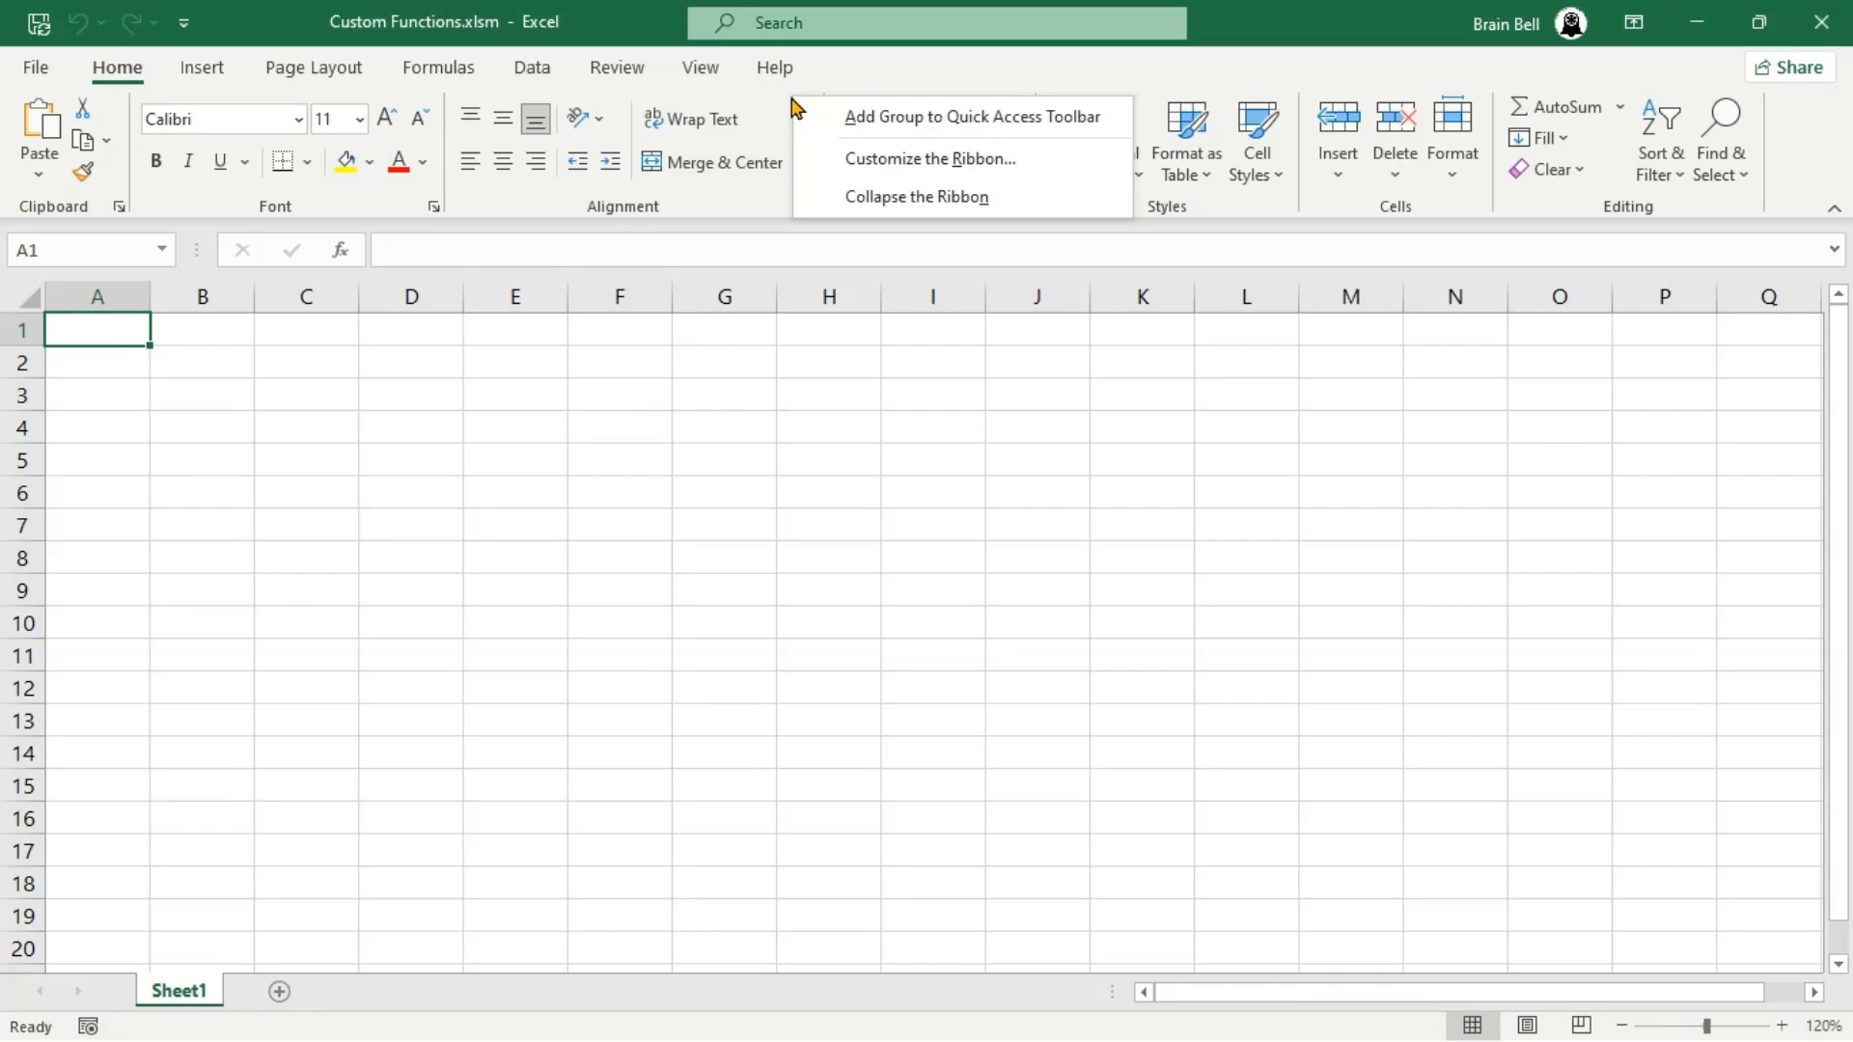
Enable the Developer tab via Customize the Ribbon and launch the Visual Basic editor
click(928, 159)
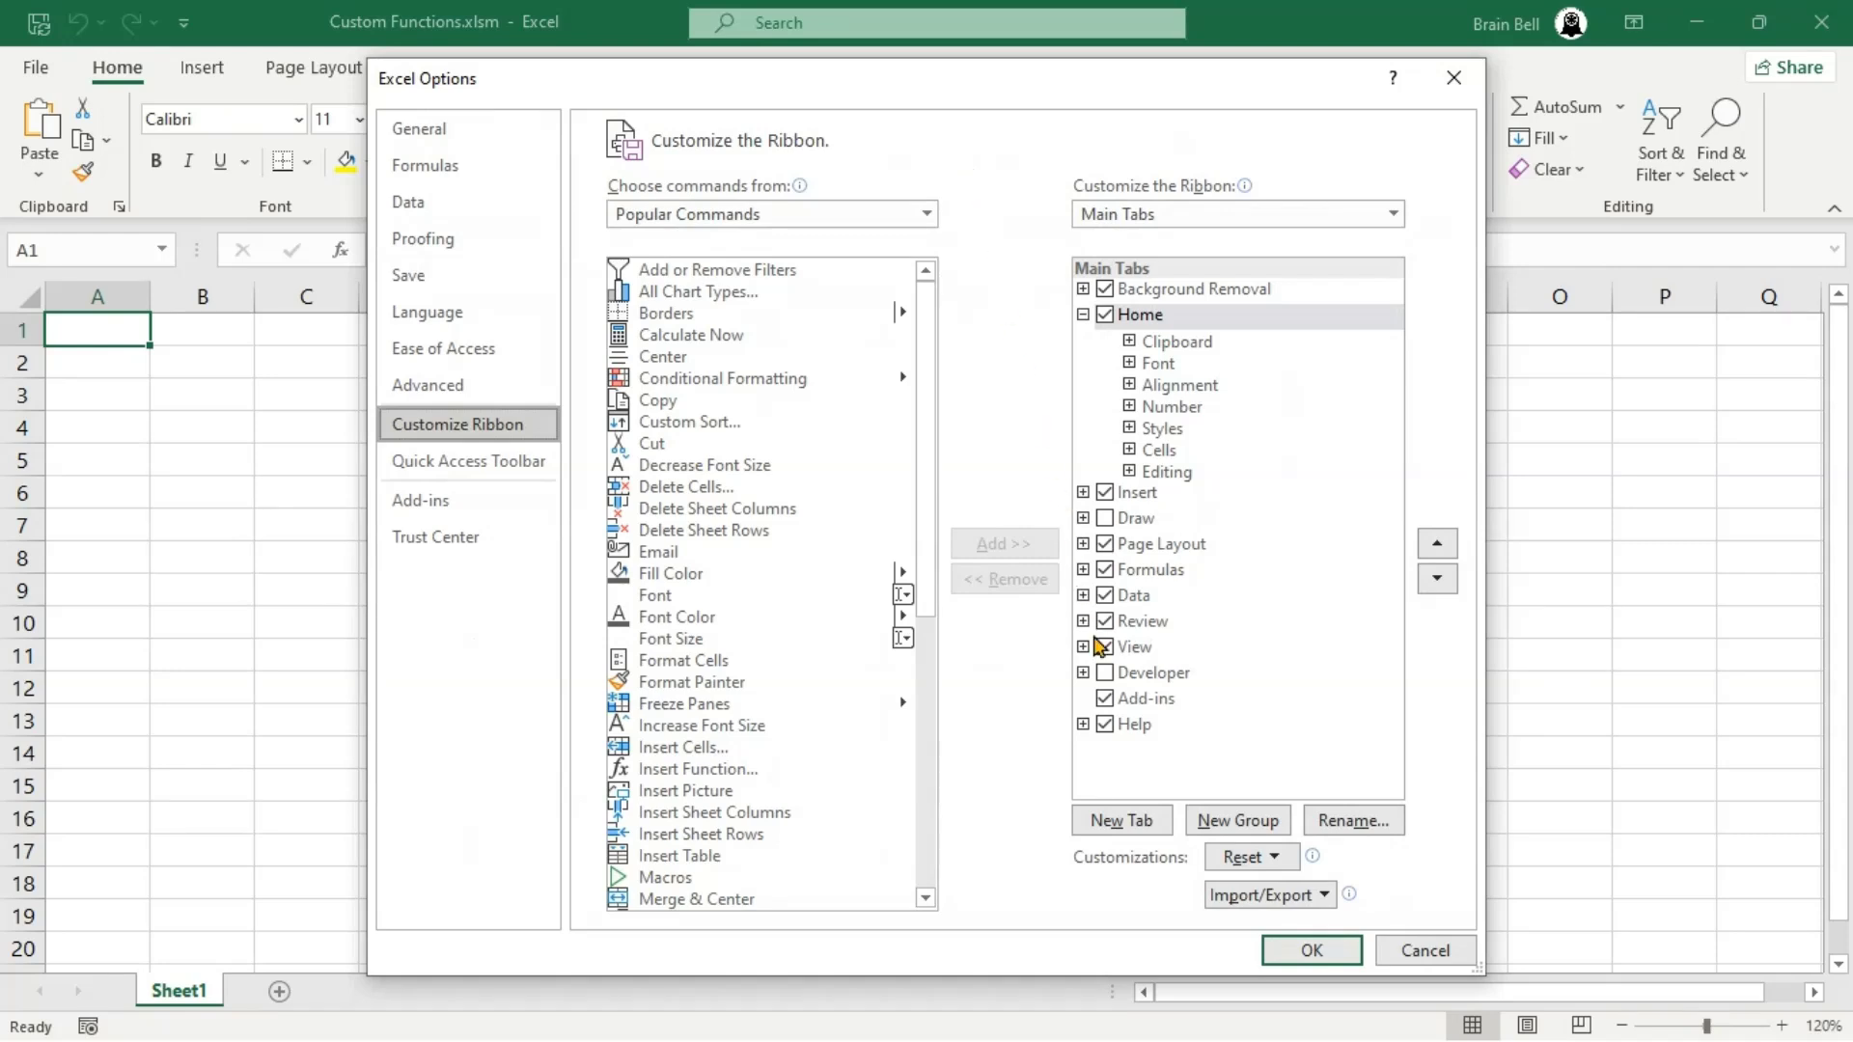
click(1104, 672)
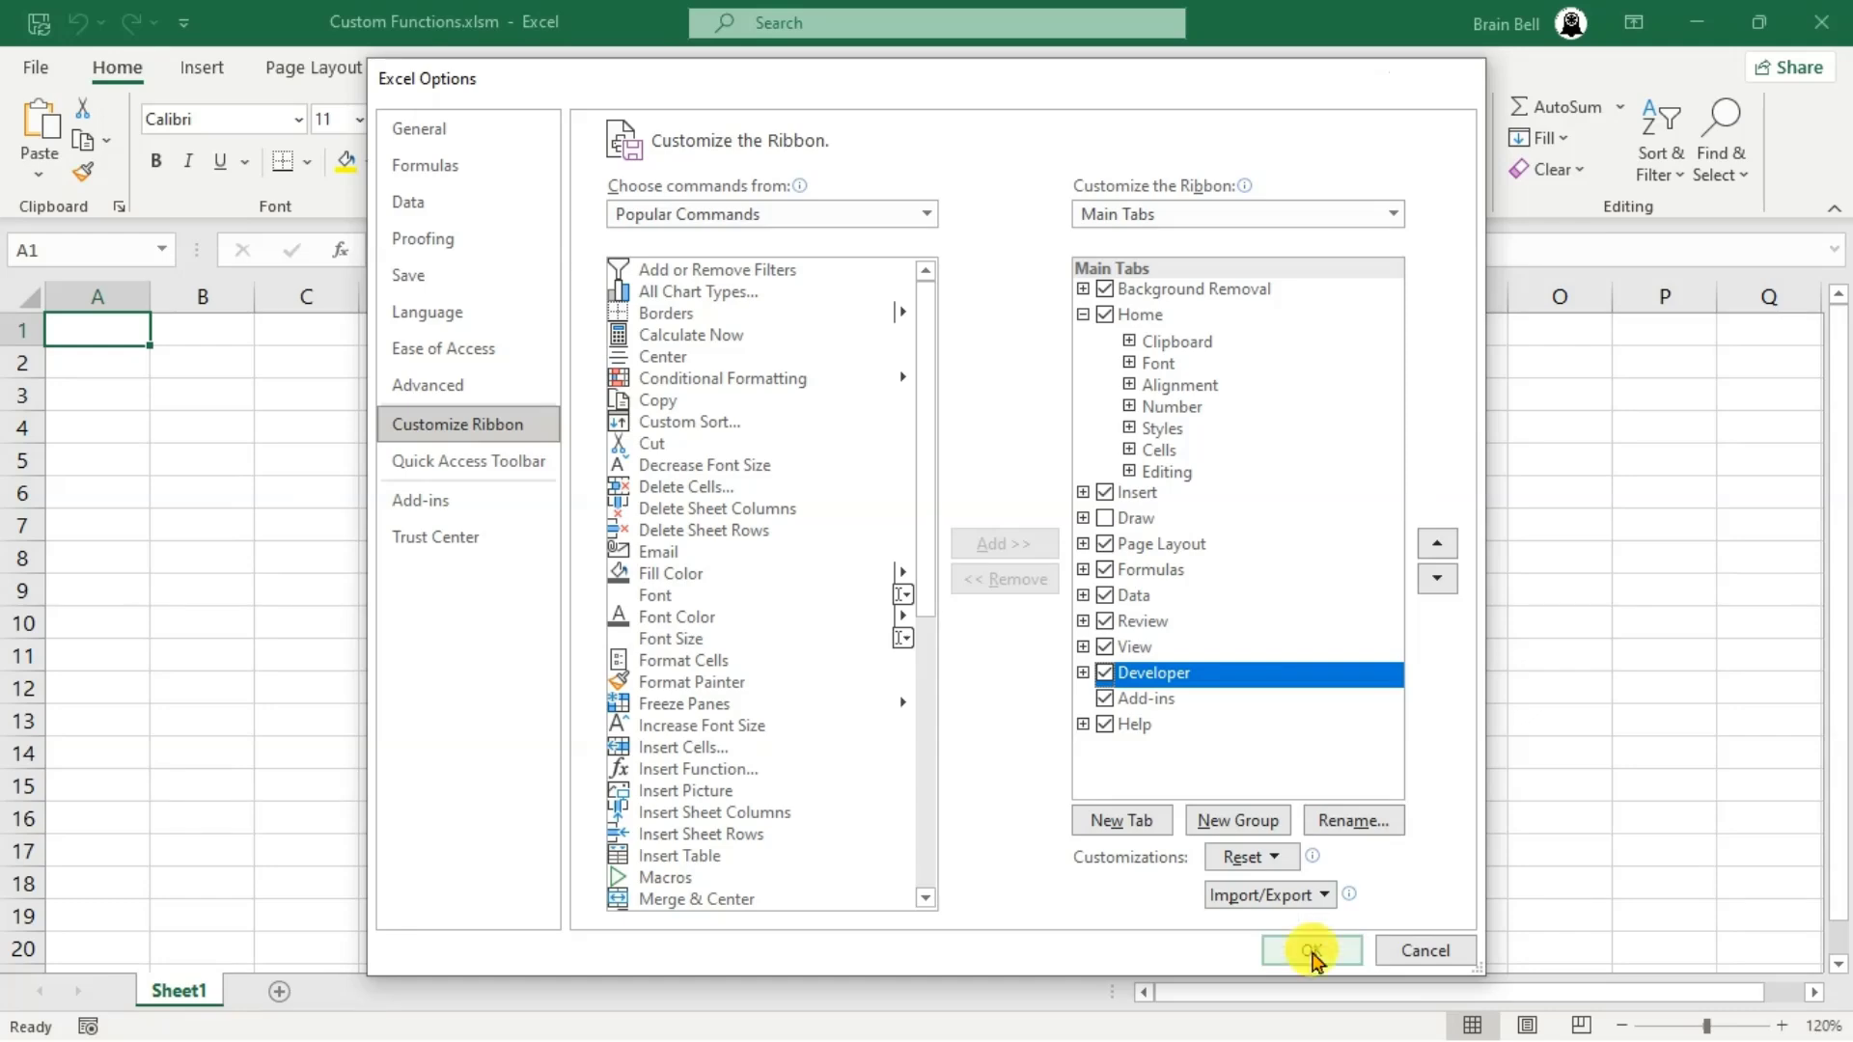
click(1309, 949)
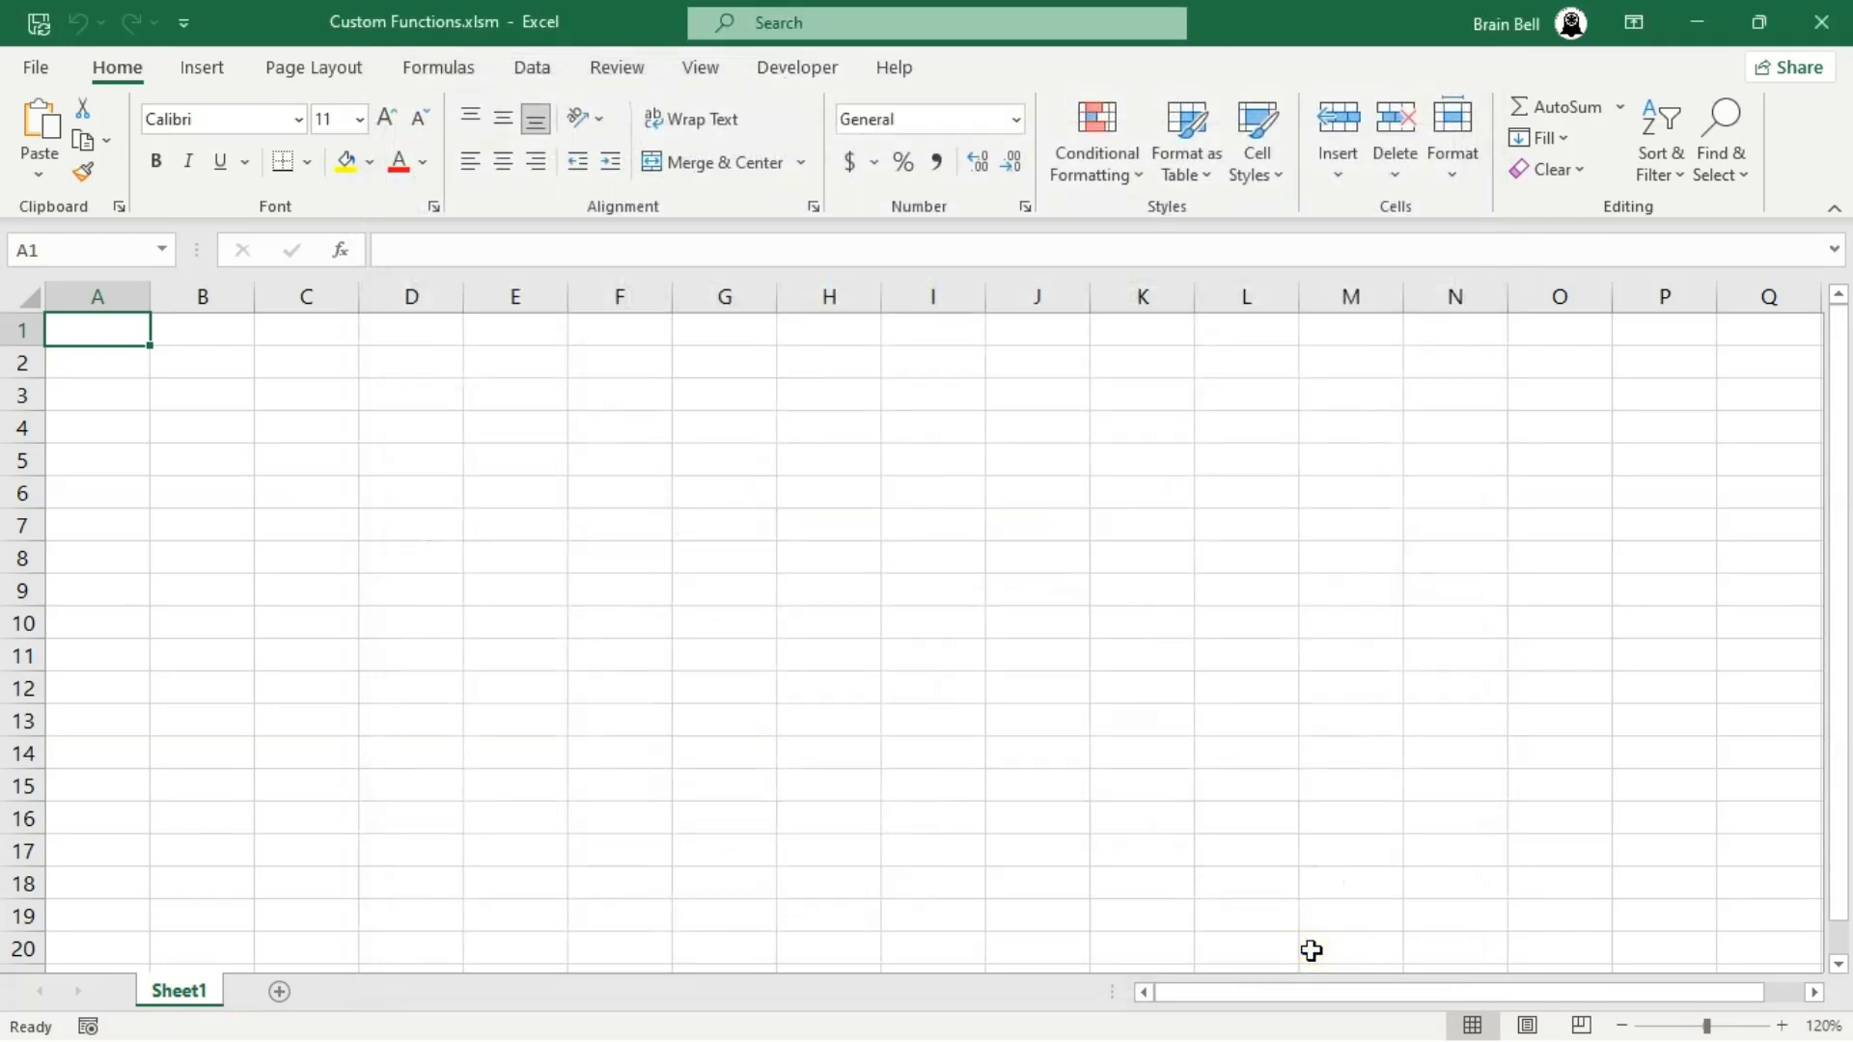
mouse_move(988, 398)
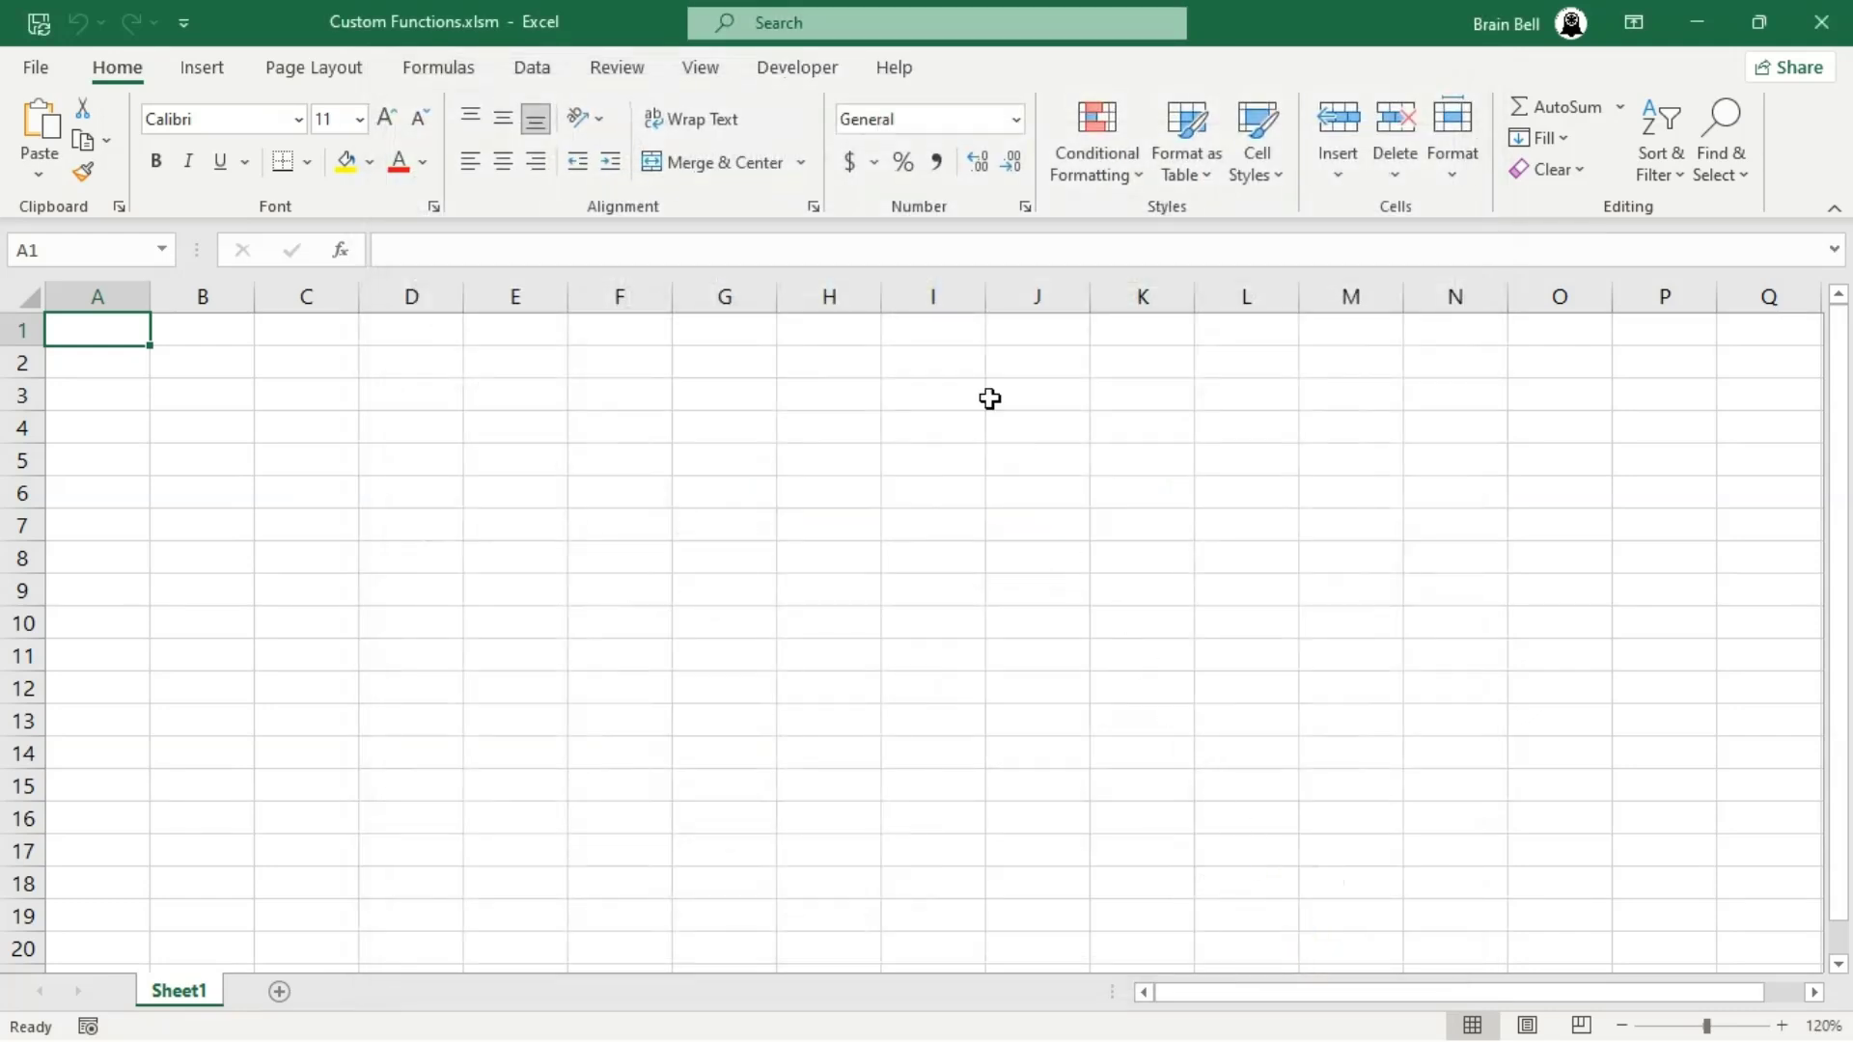
click(797, 68)
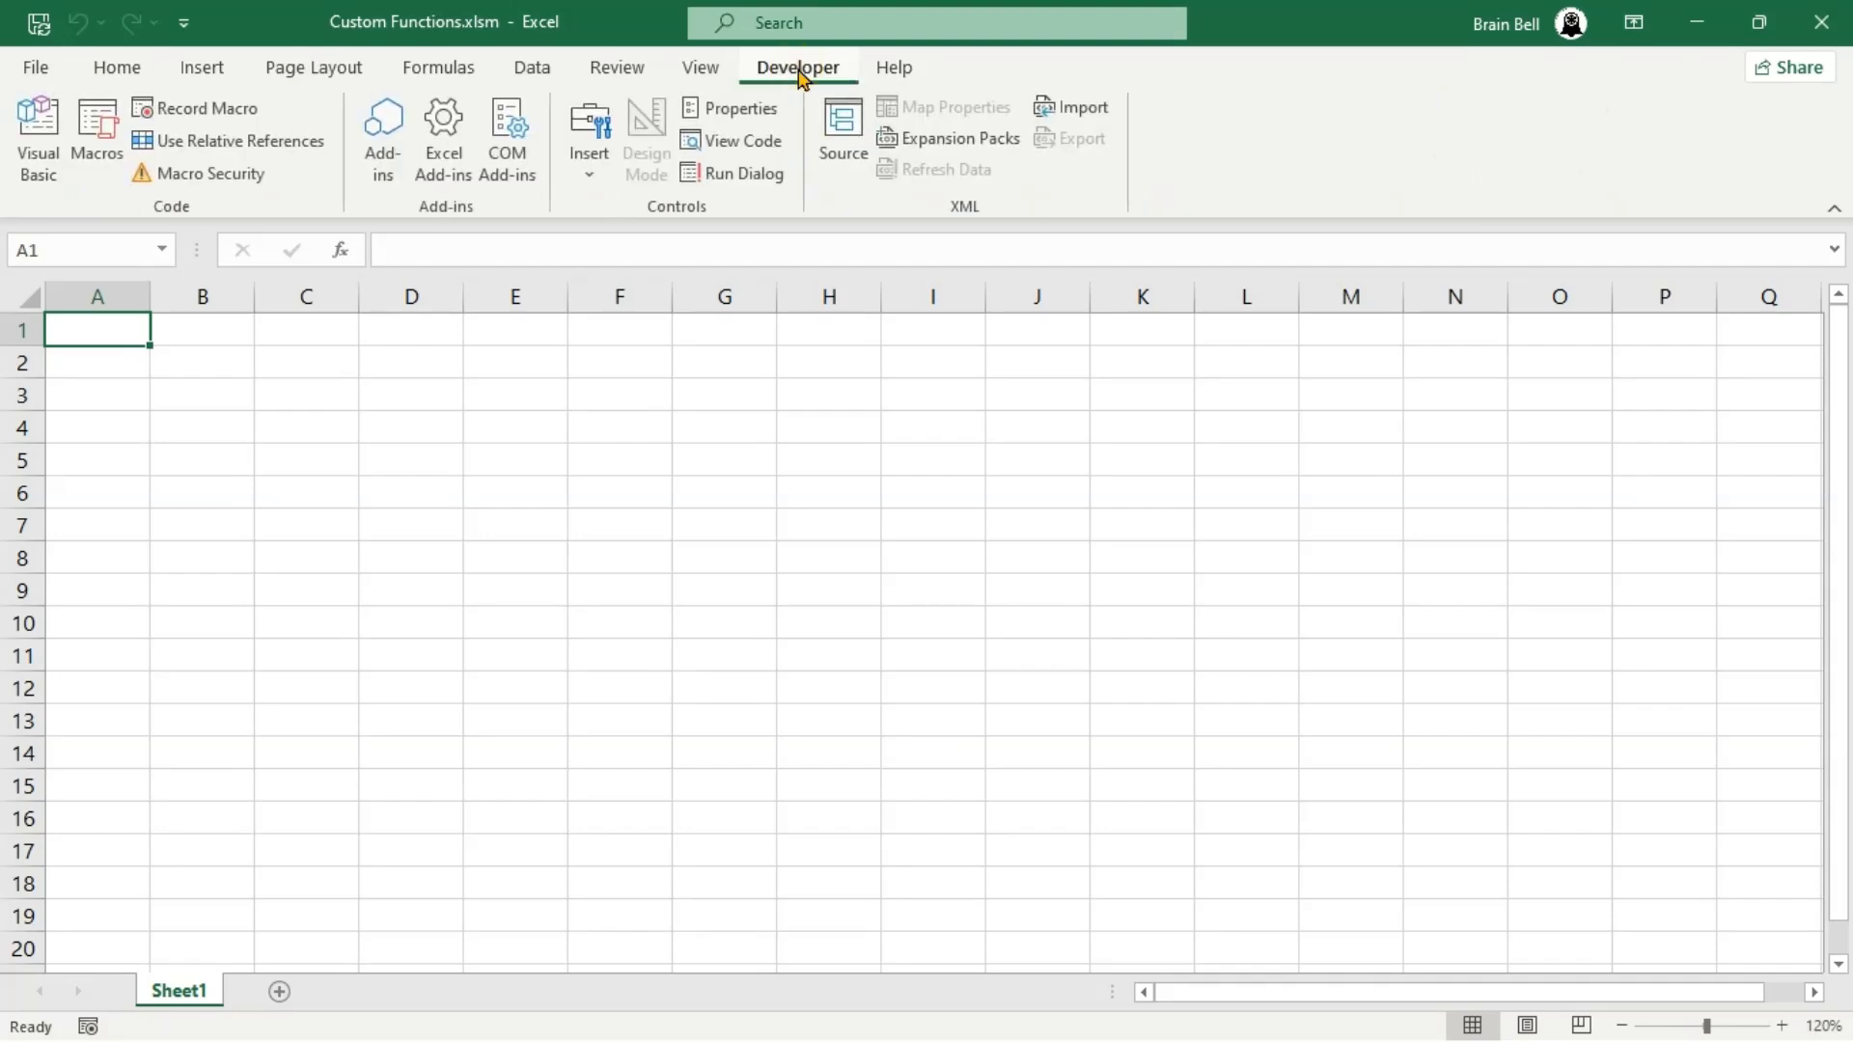
mouse_move(328, 124)
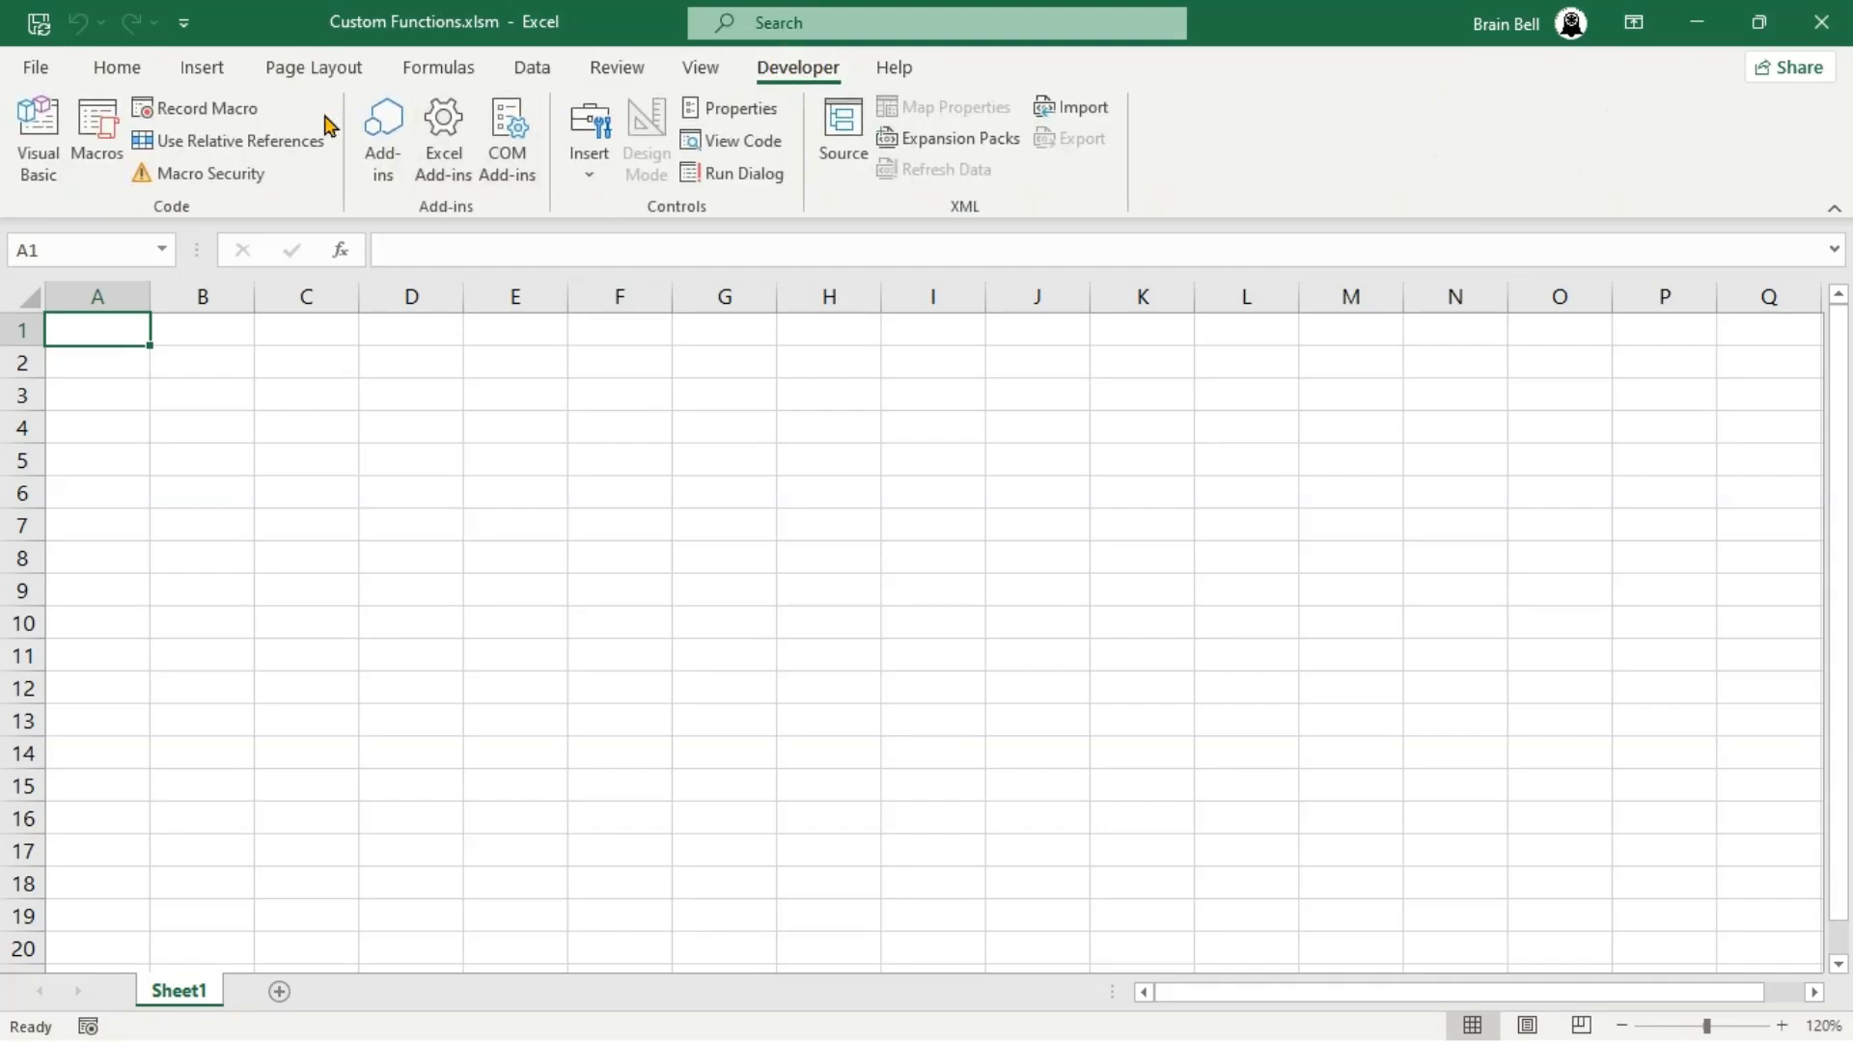
click(38, 135)
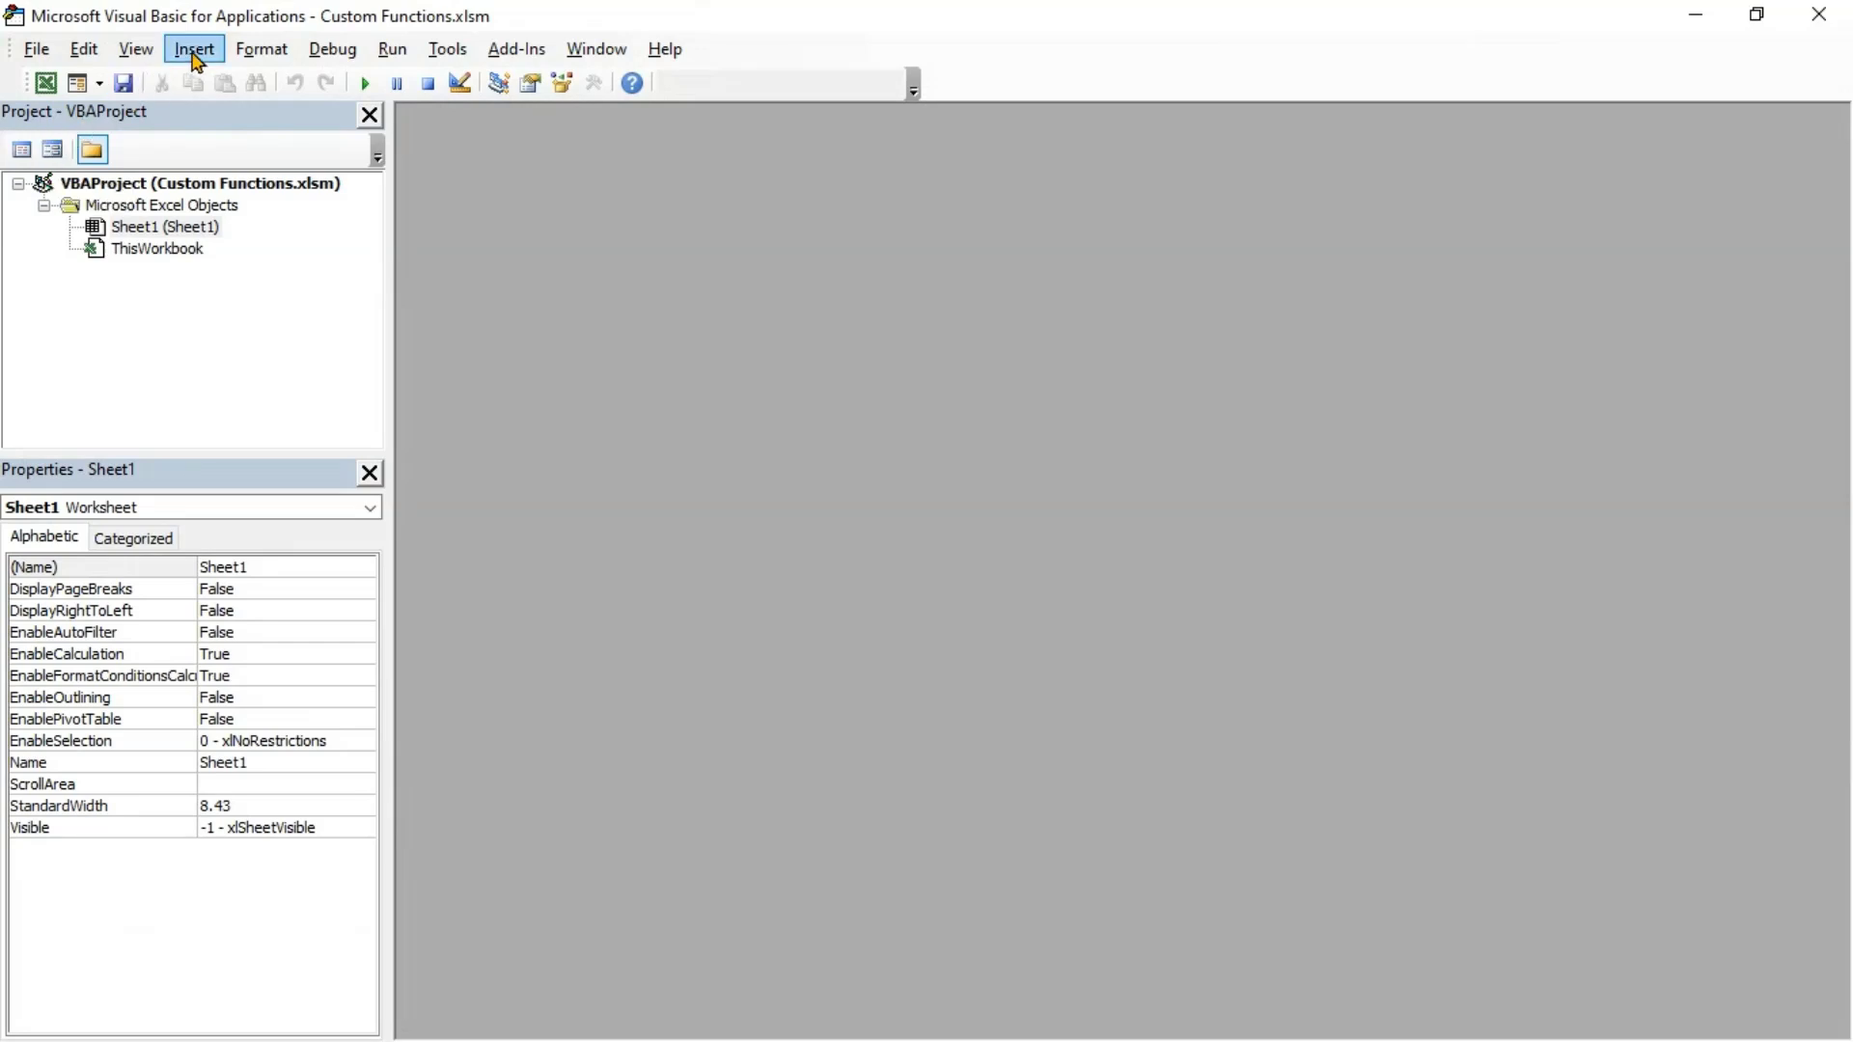
Insert a new code module, Module1, into the workbook's VBA project
click(193, 48)
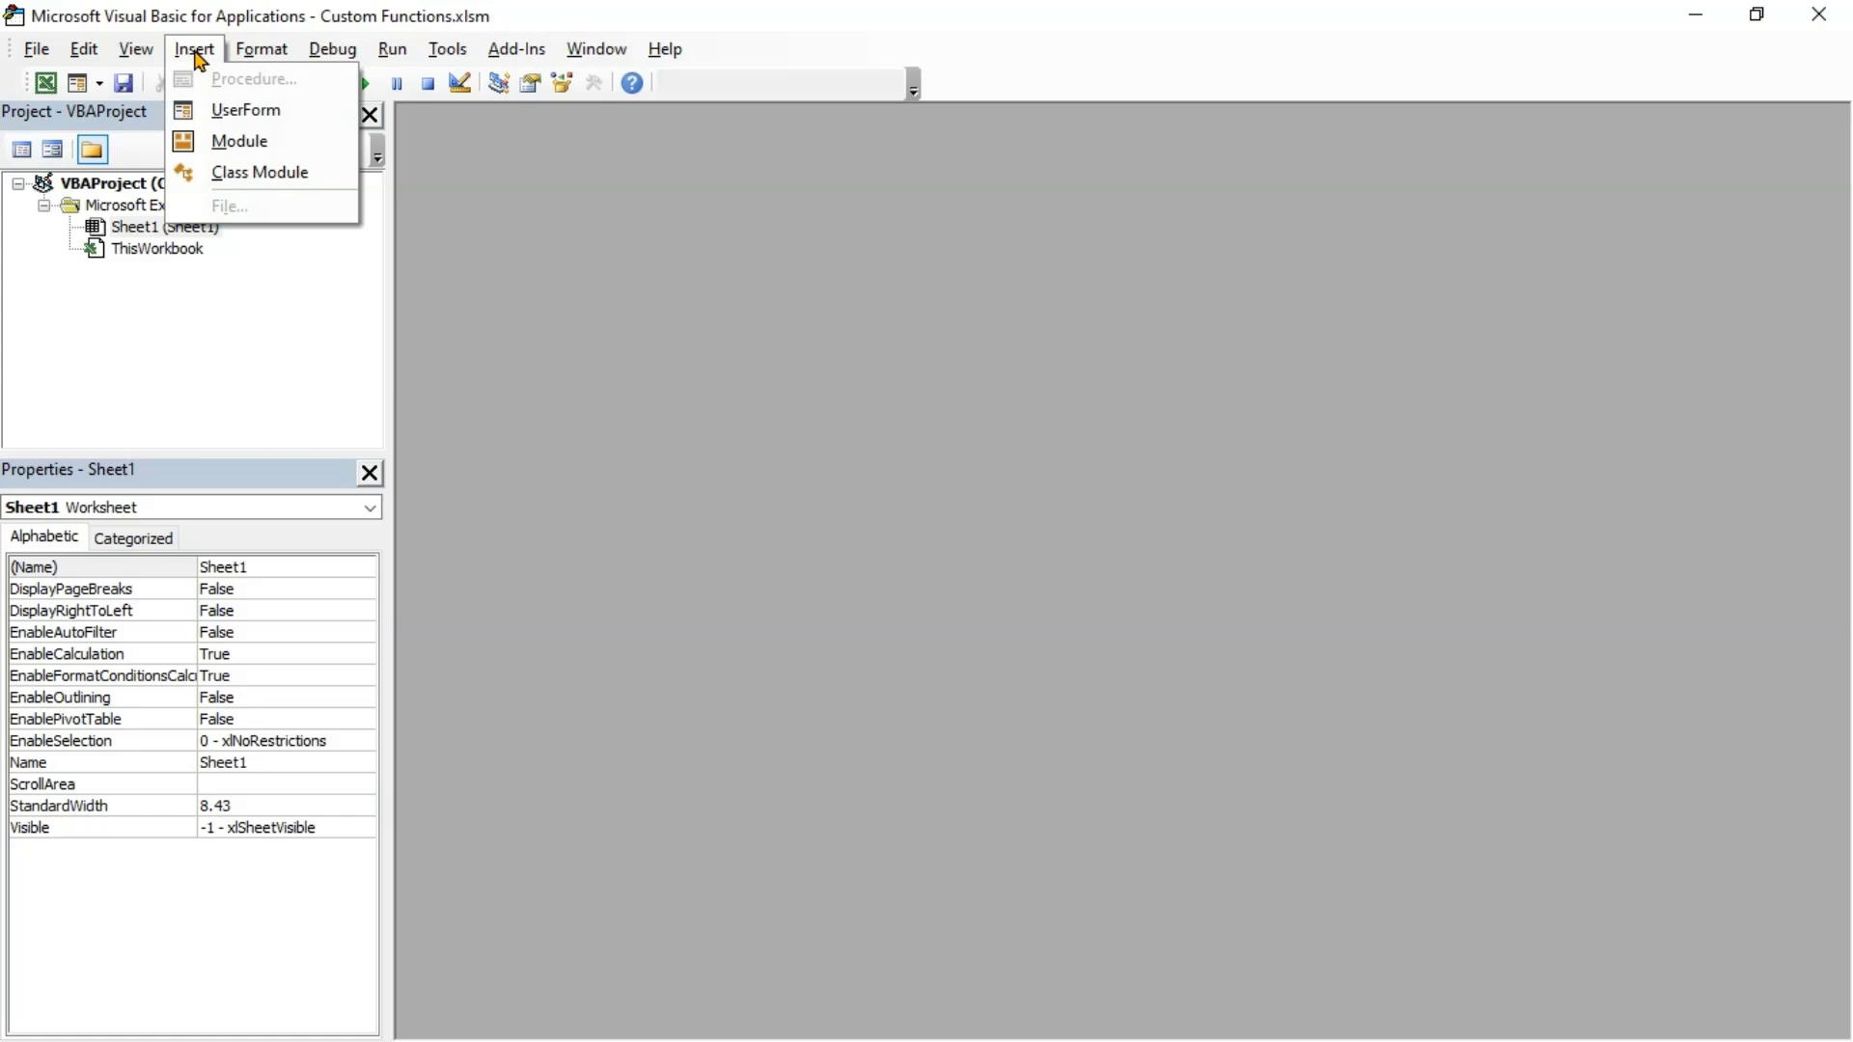
mouse_move(245, 110)
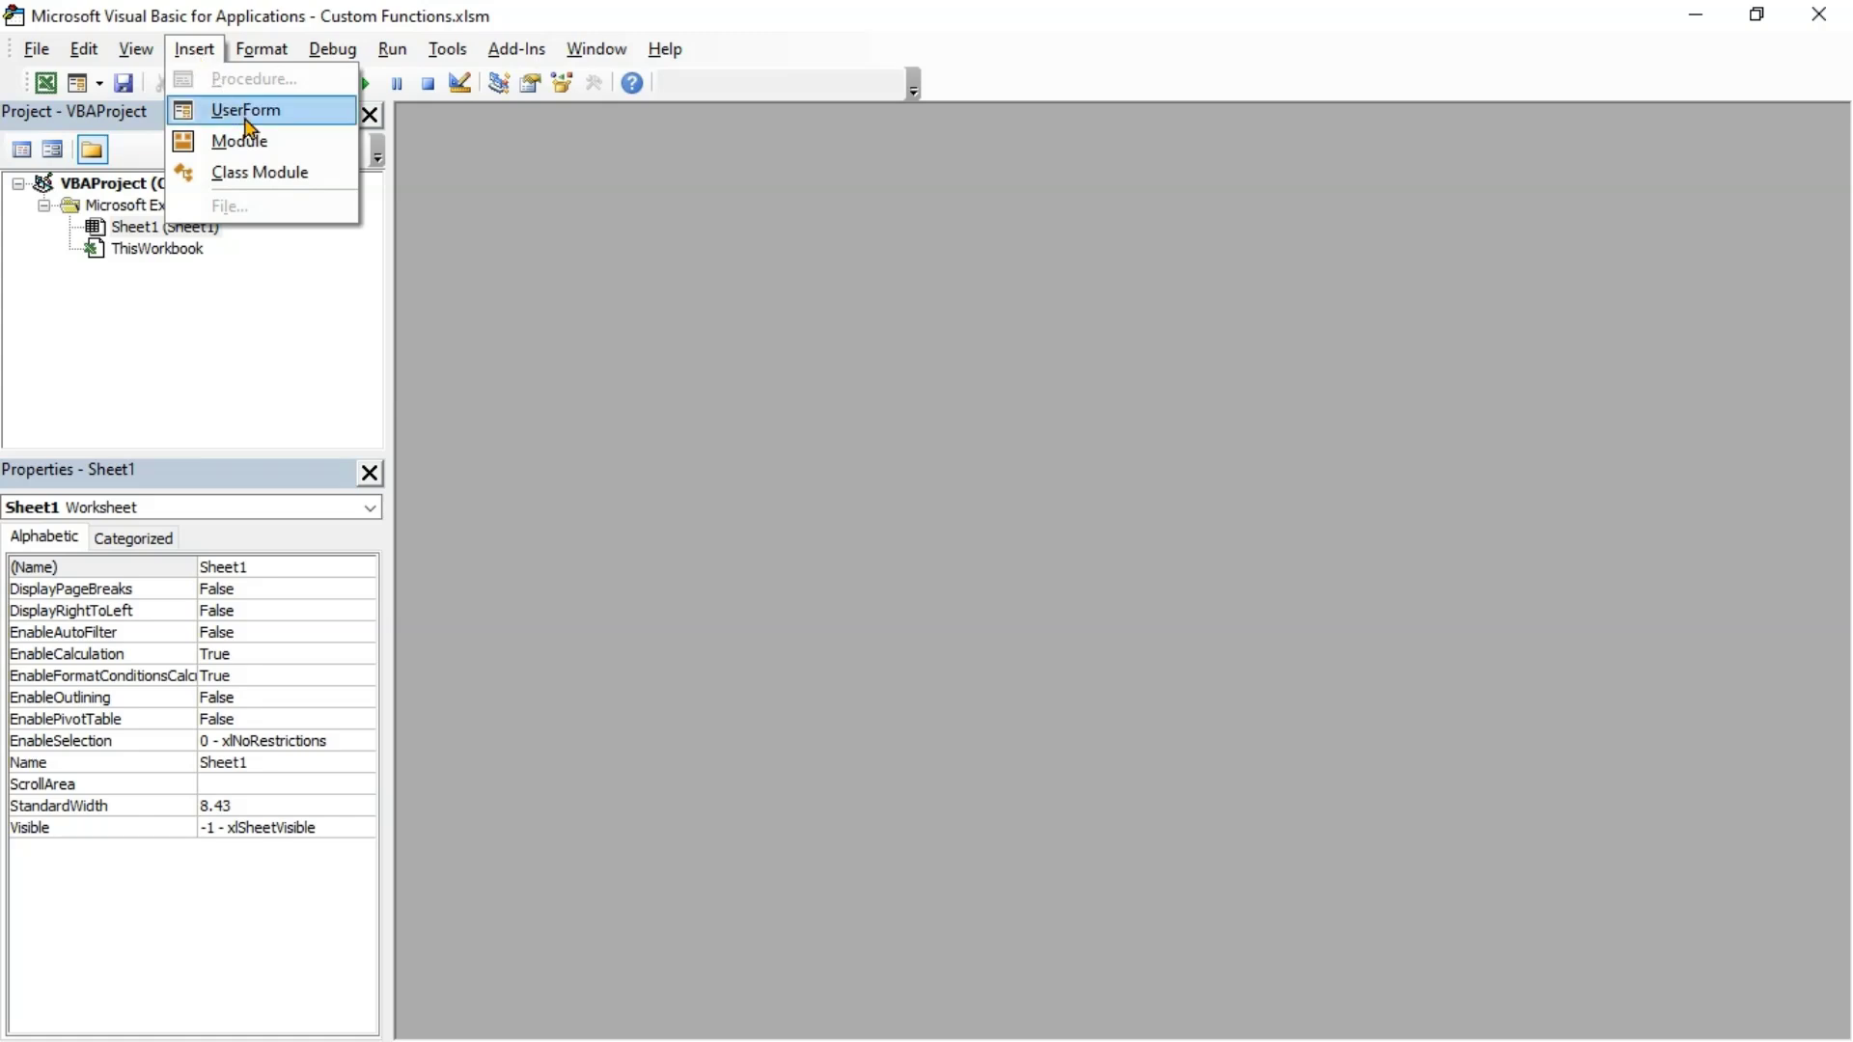
click(239, 141)
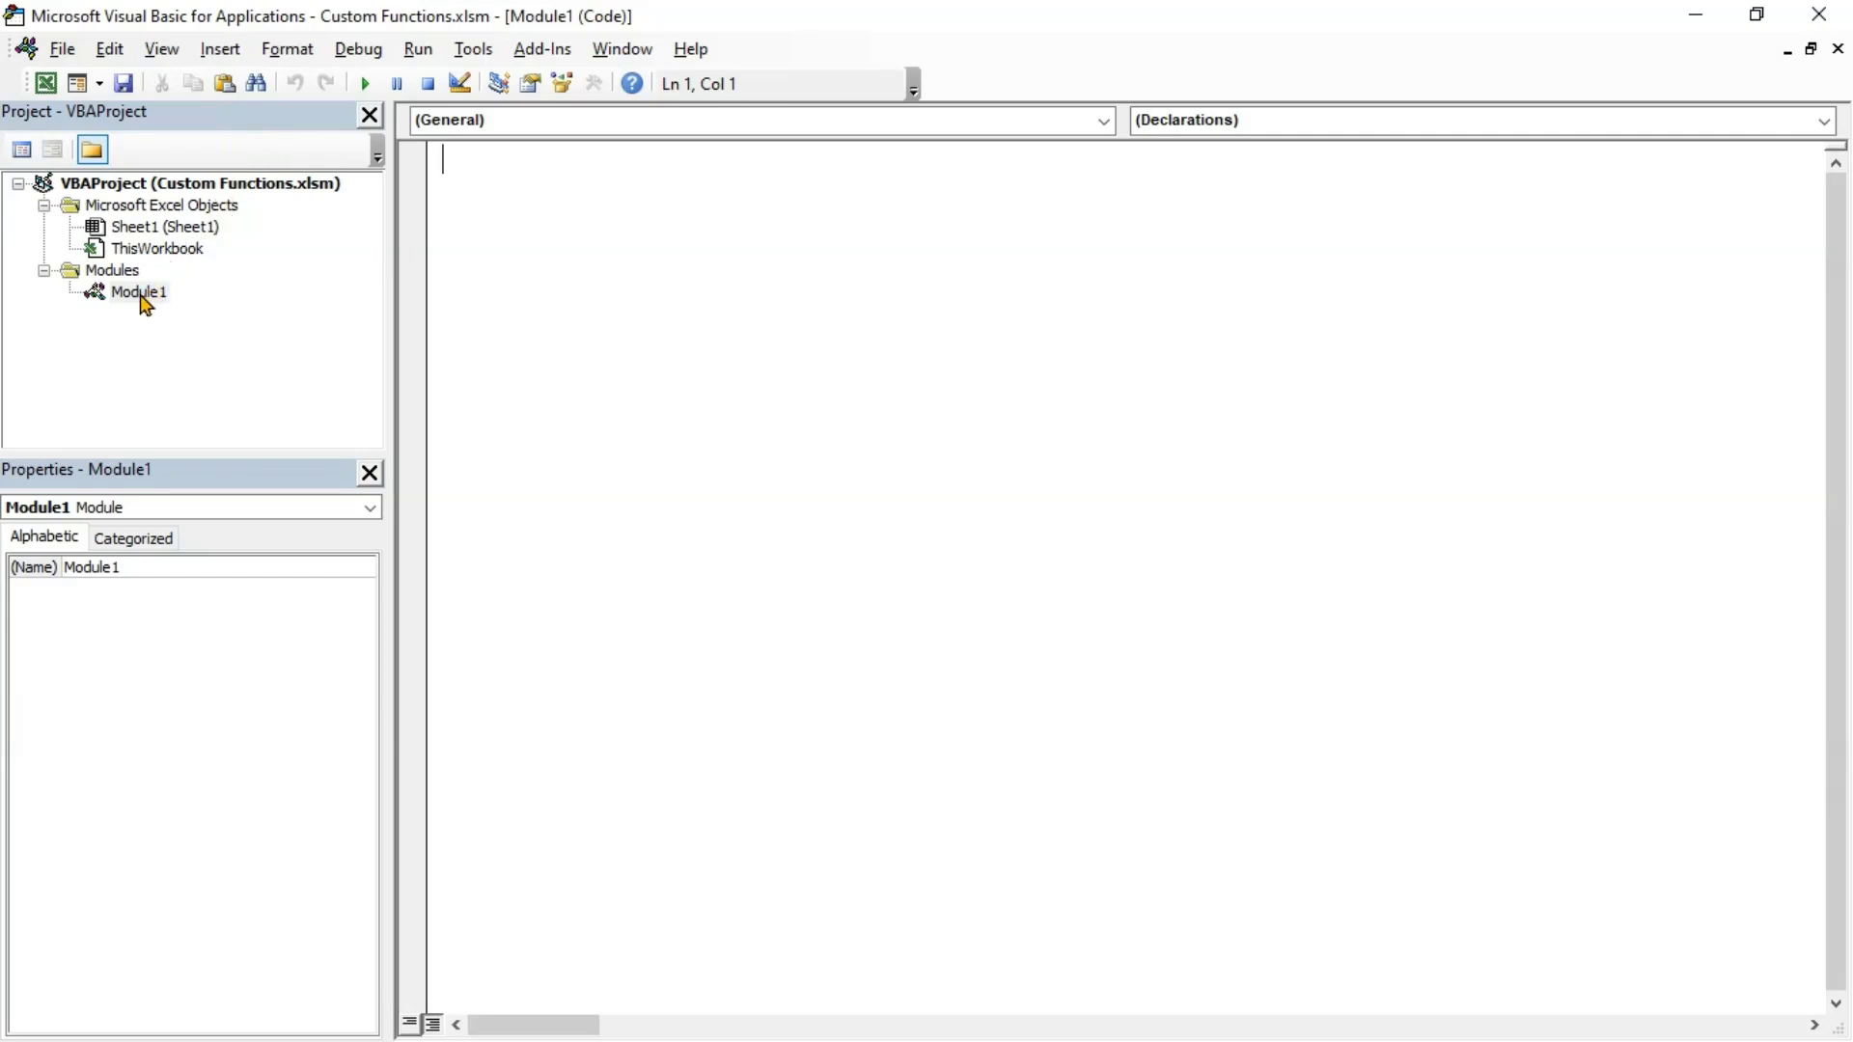
Write the header Function RectangleArea(Length As Double, Width As Double) As Double
text(Func)
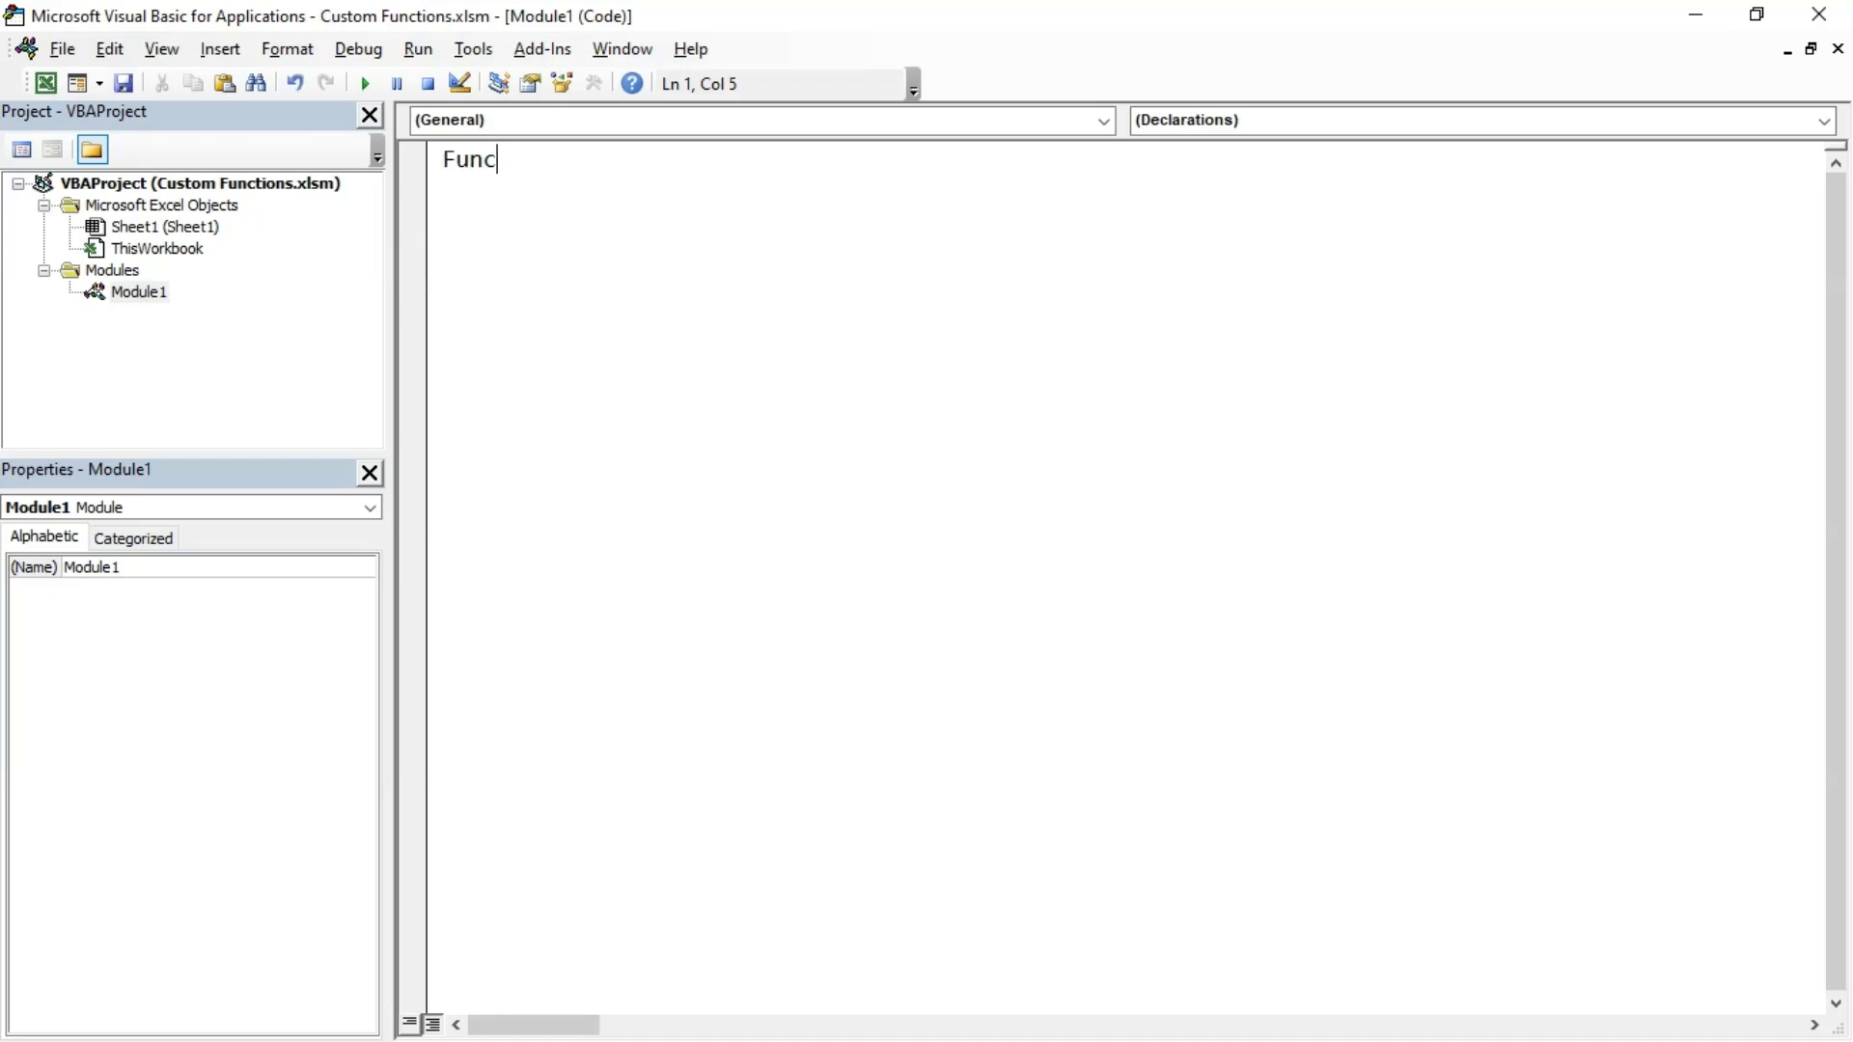
text(tion Recta)
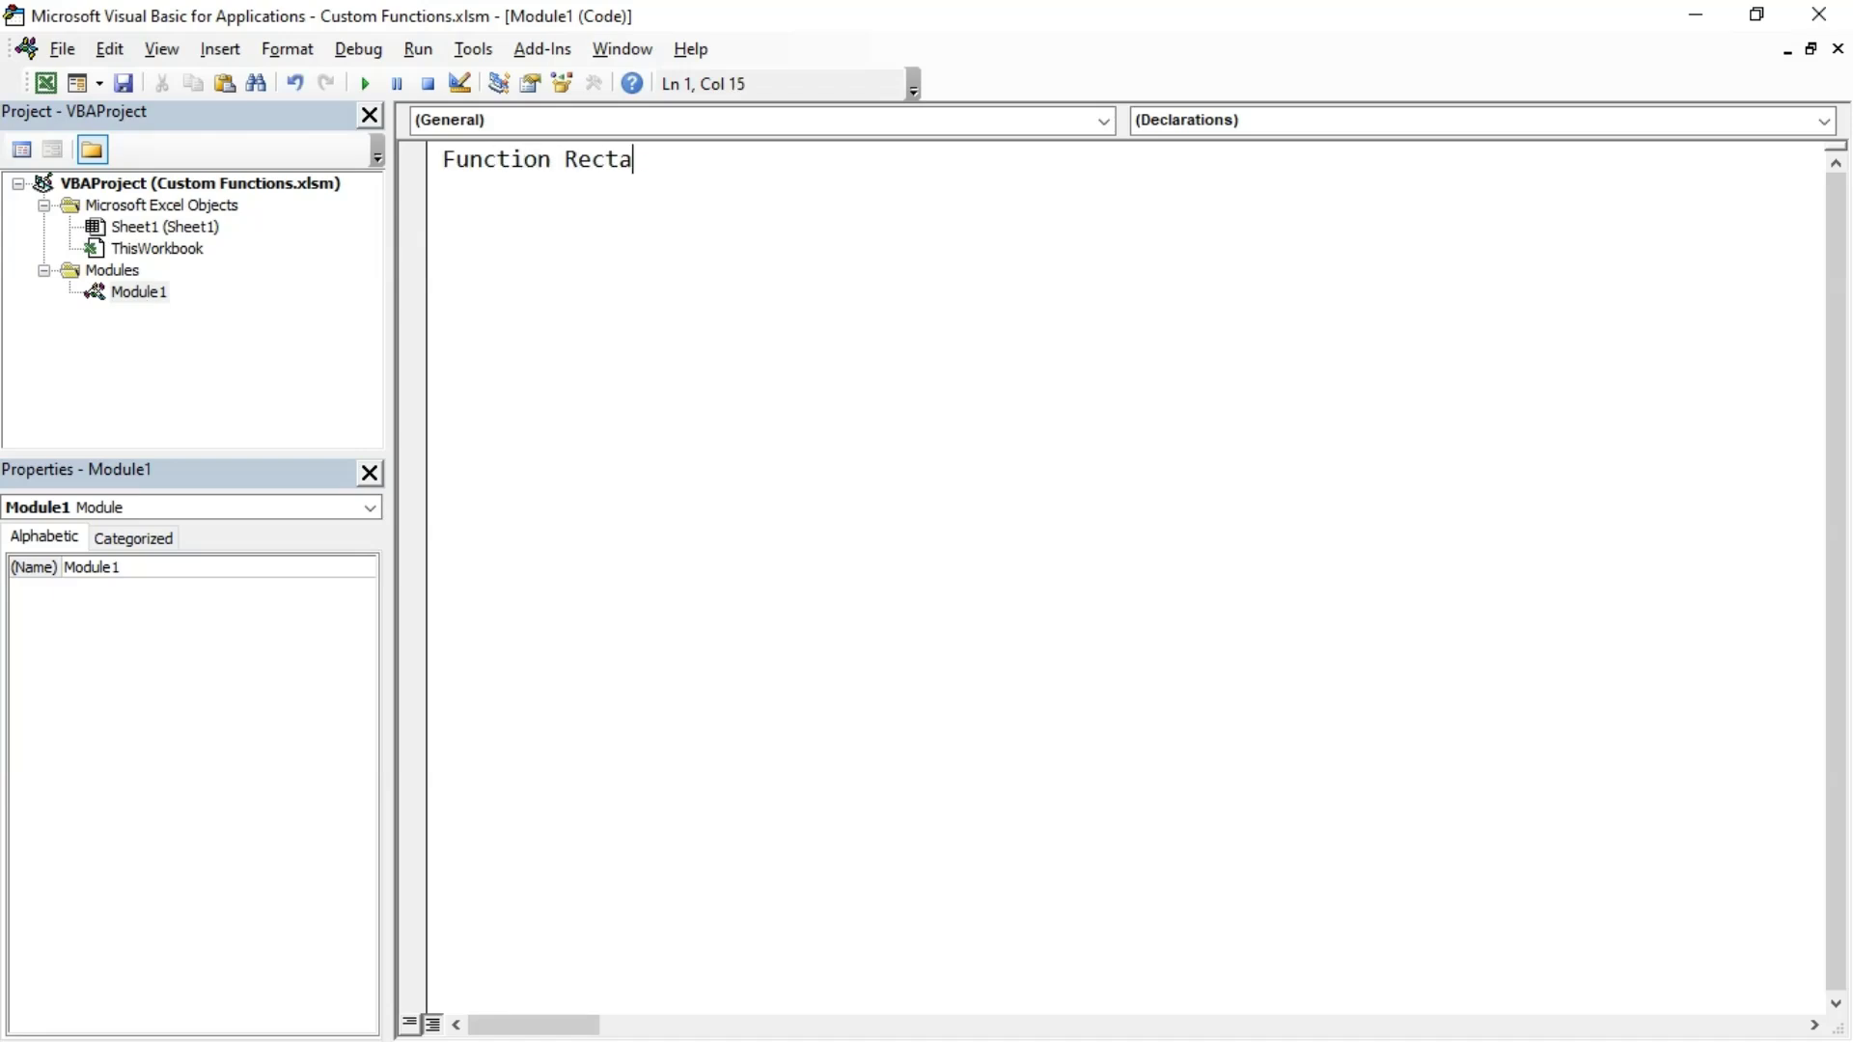
text(ngleArea(L)
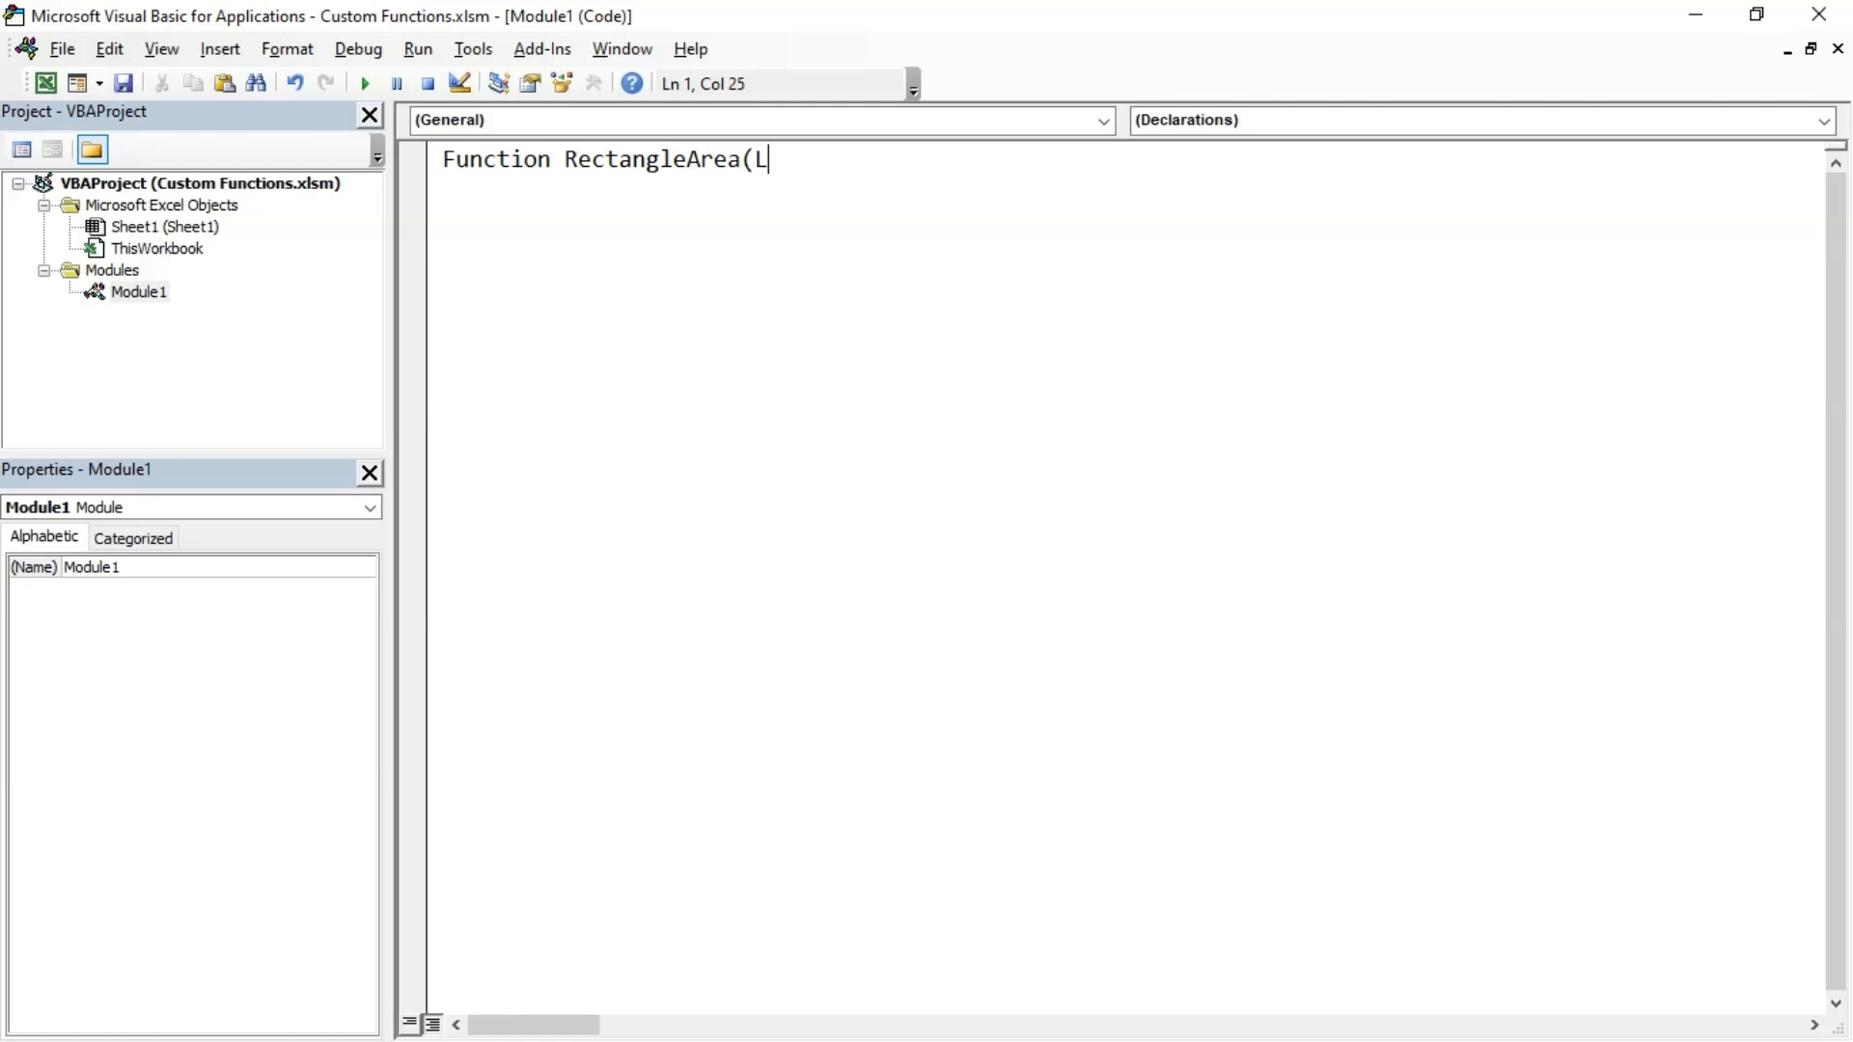
text(ength As)
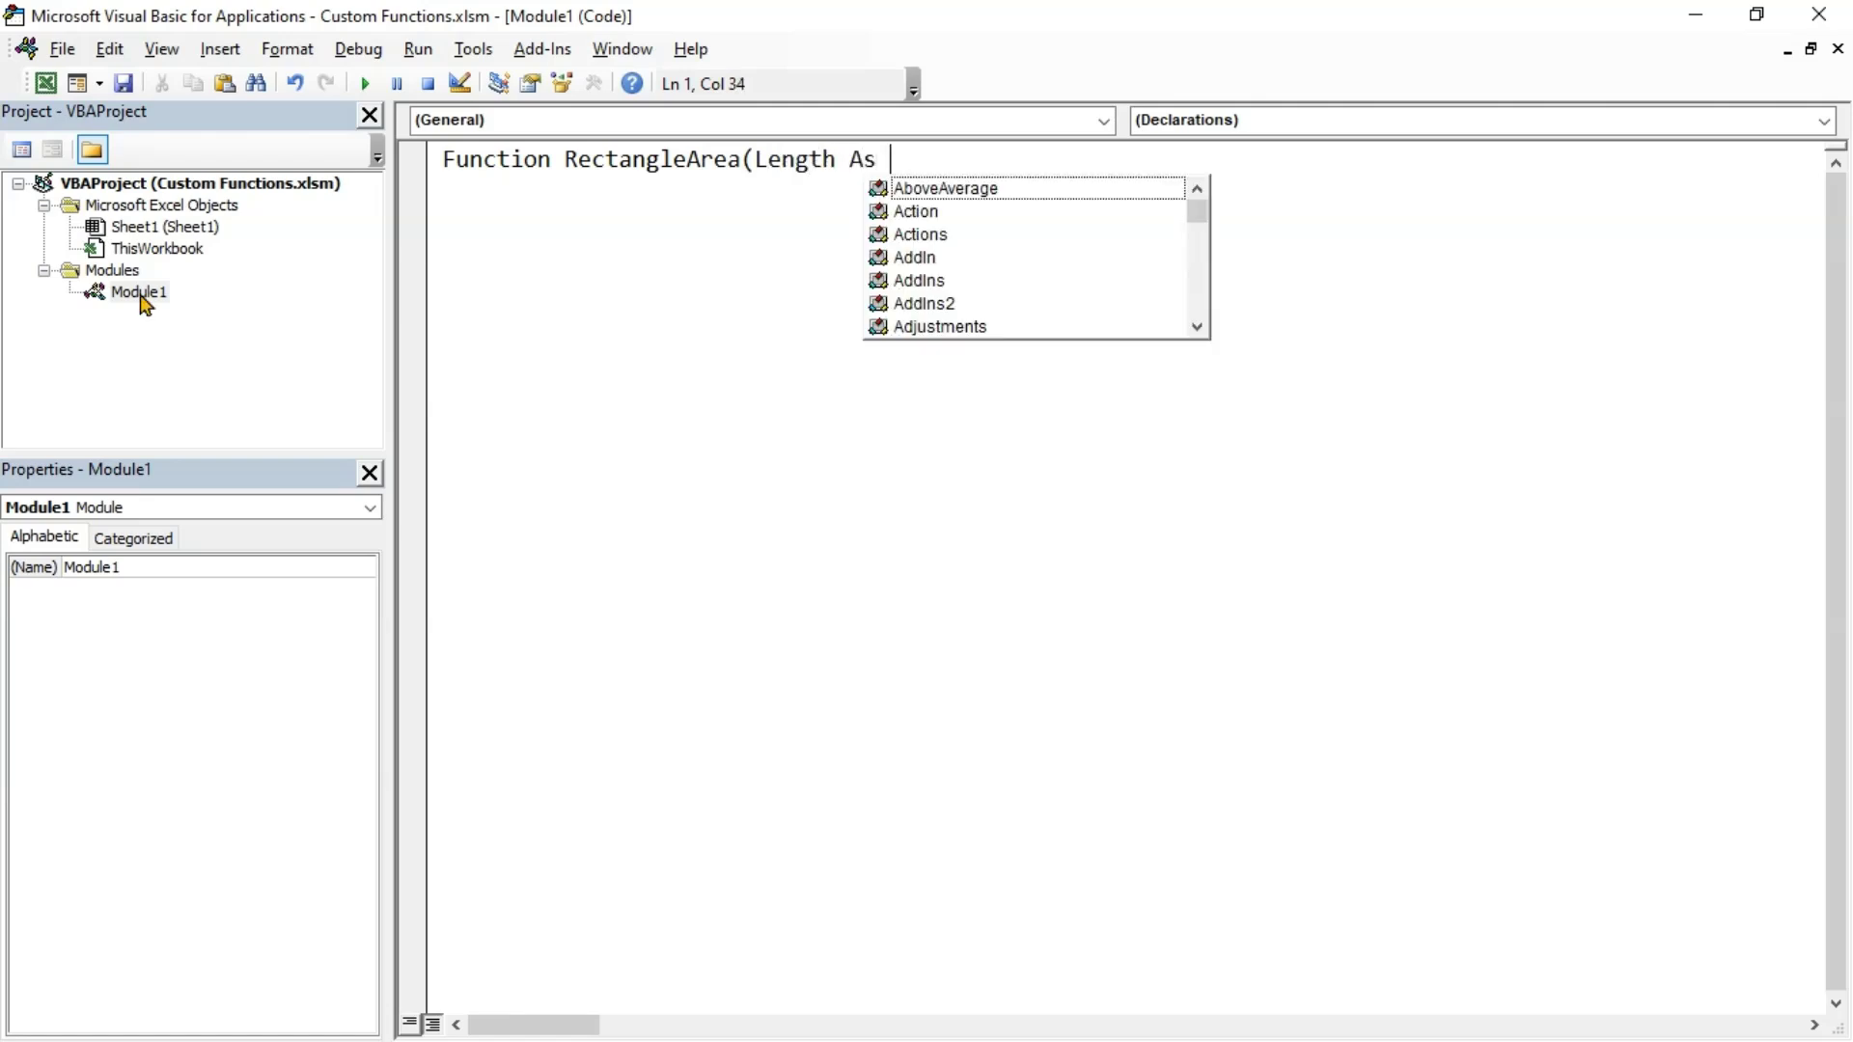
text(Double, Width As Dou)
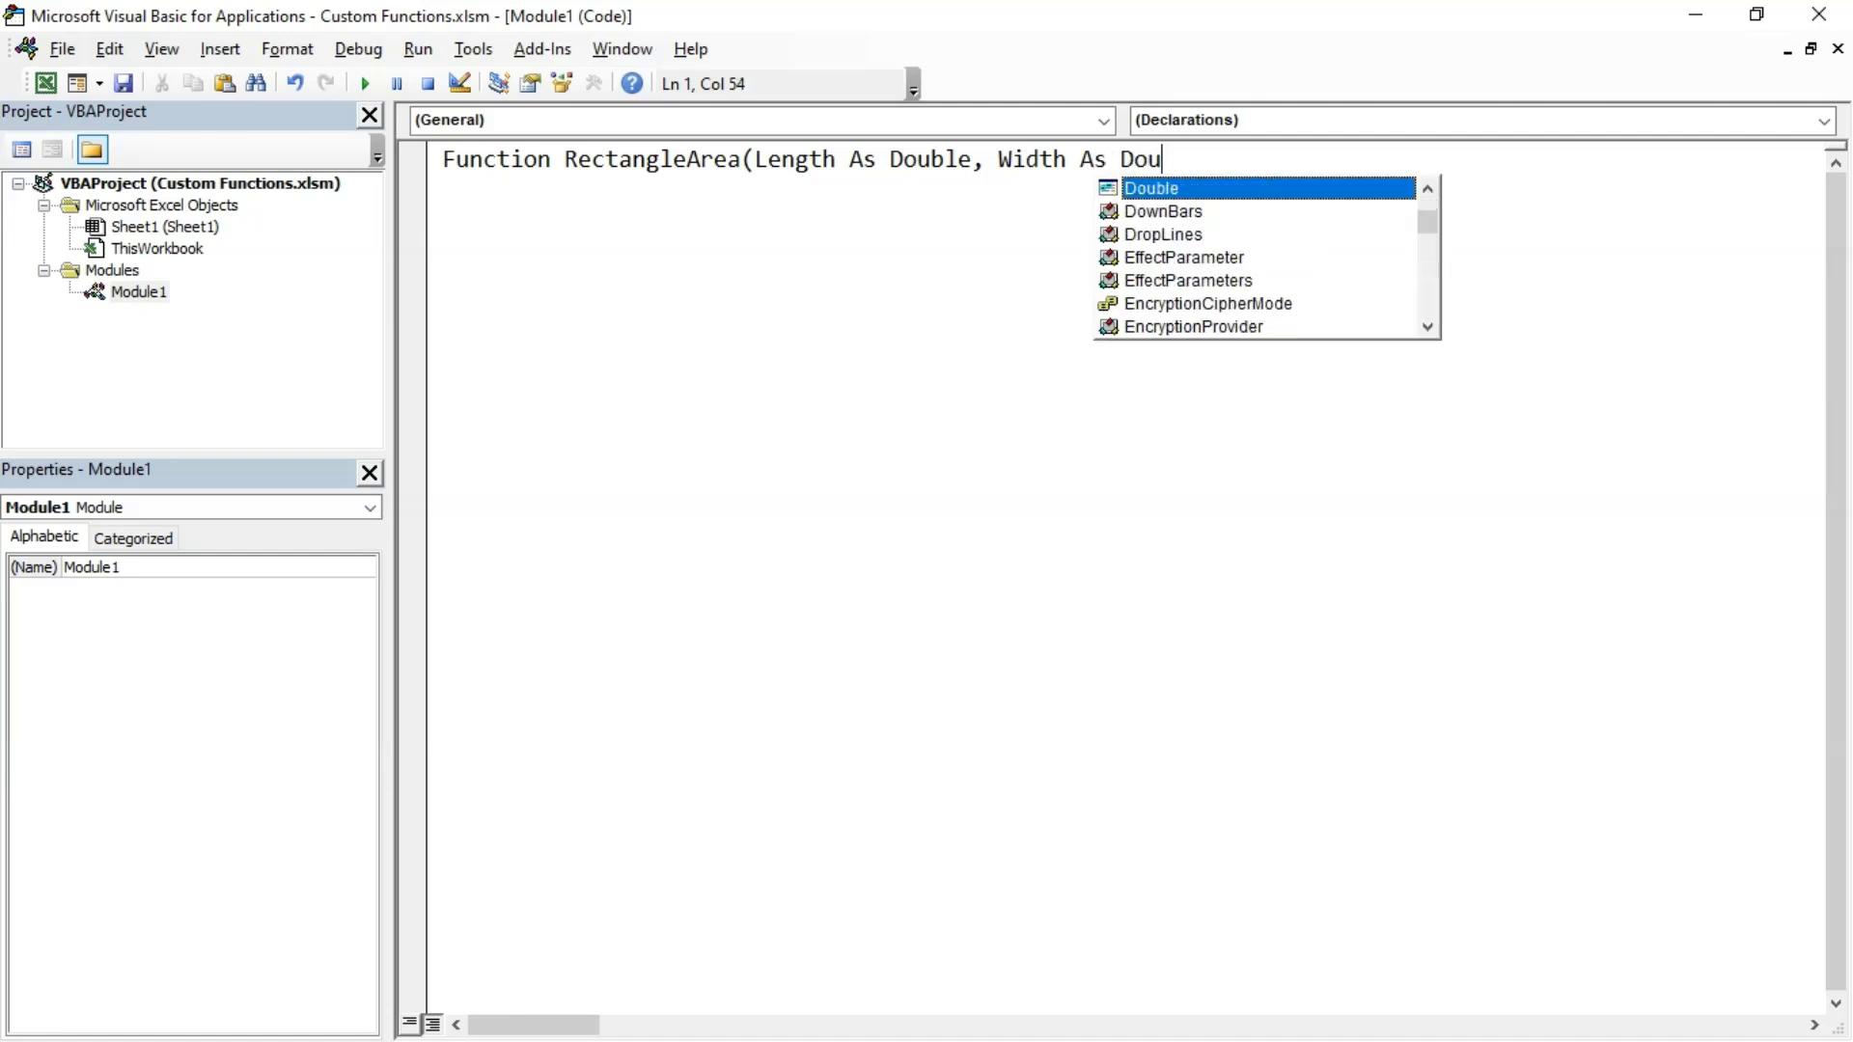
text(ble) As D)
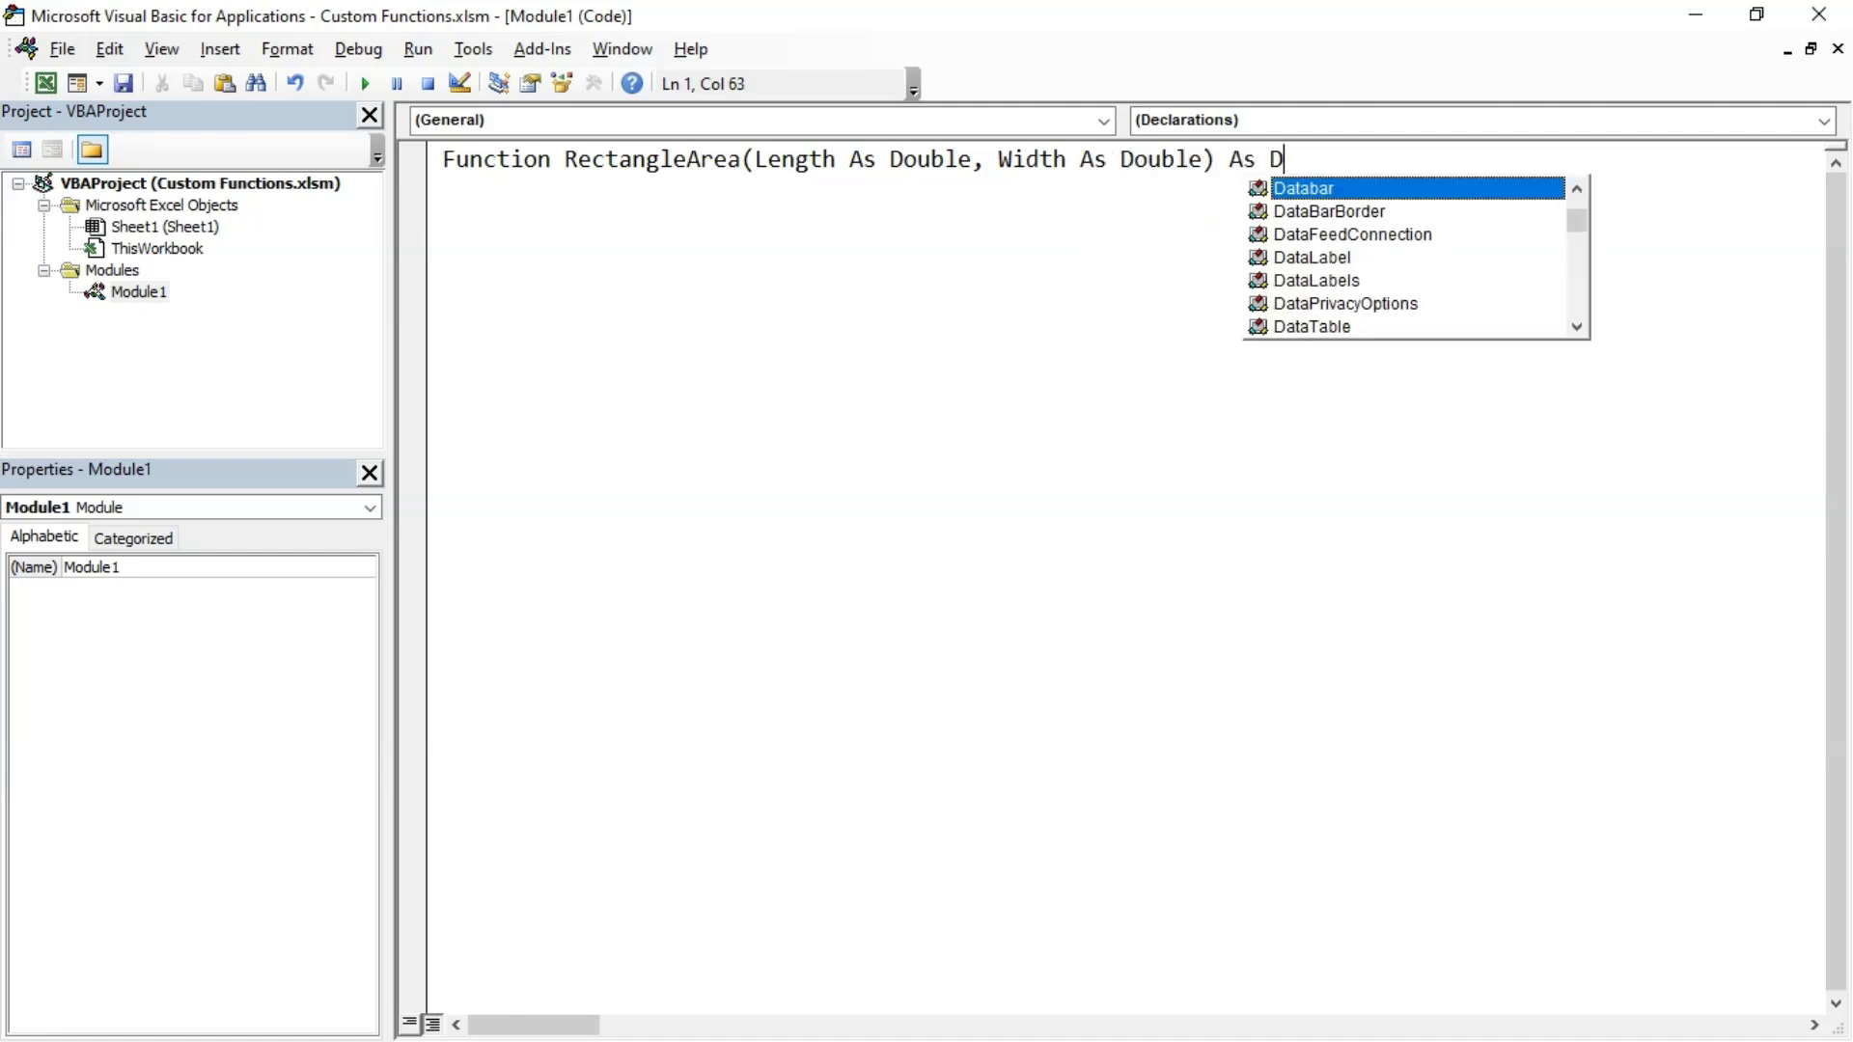
key(Return)
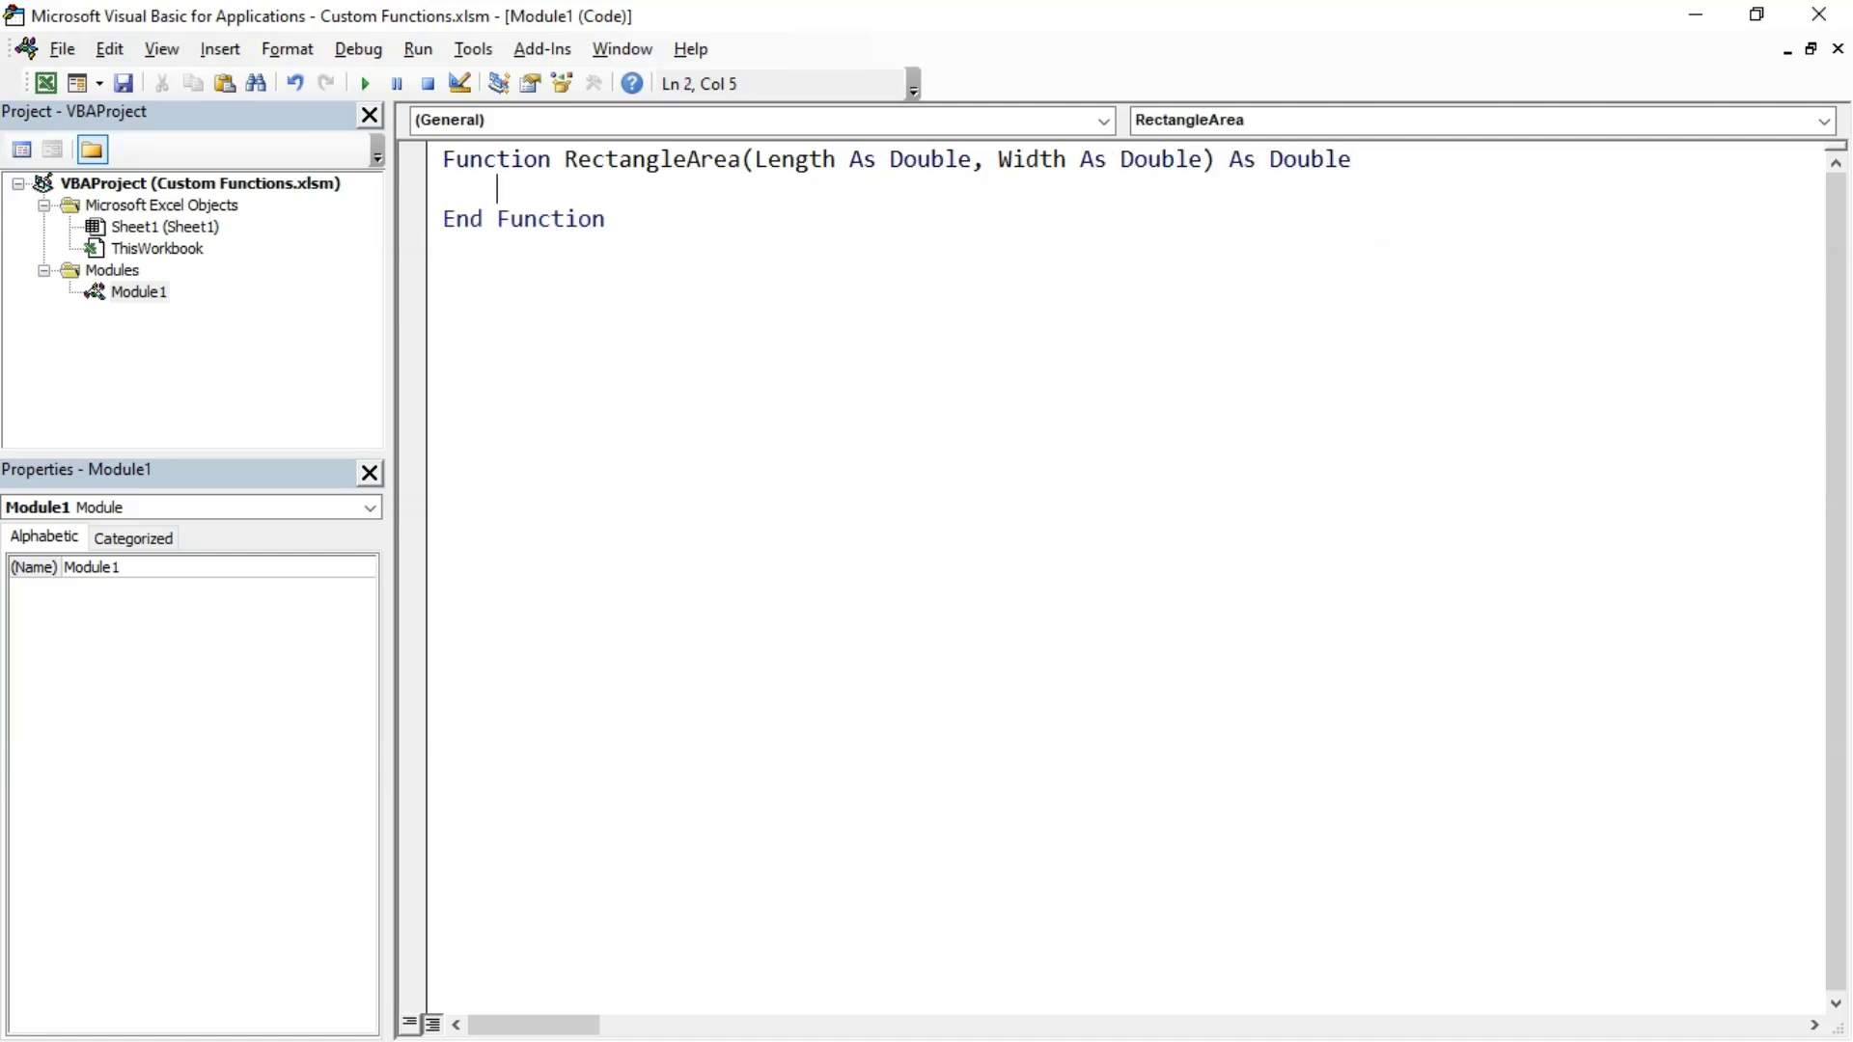
Add the body line RectangleArea = Length * Width
text(RectangleArea = Len)
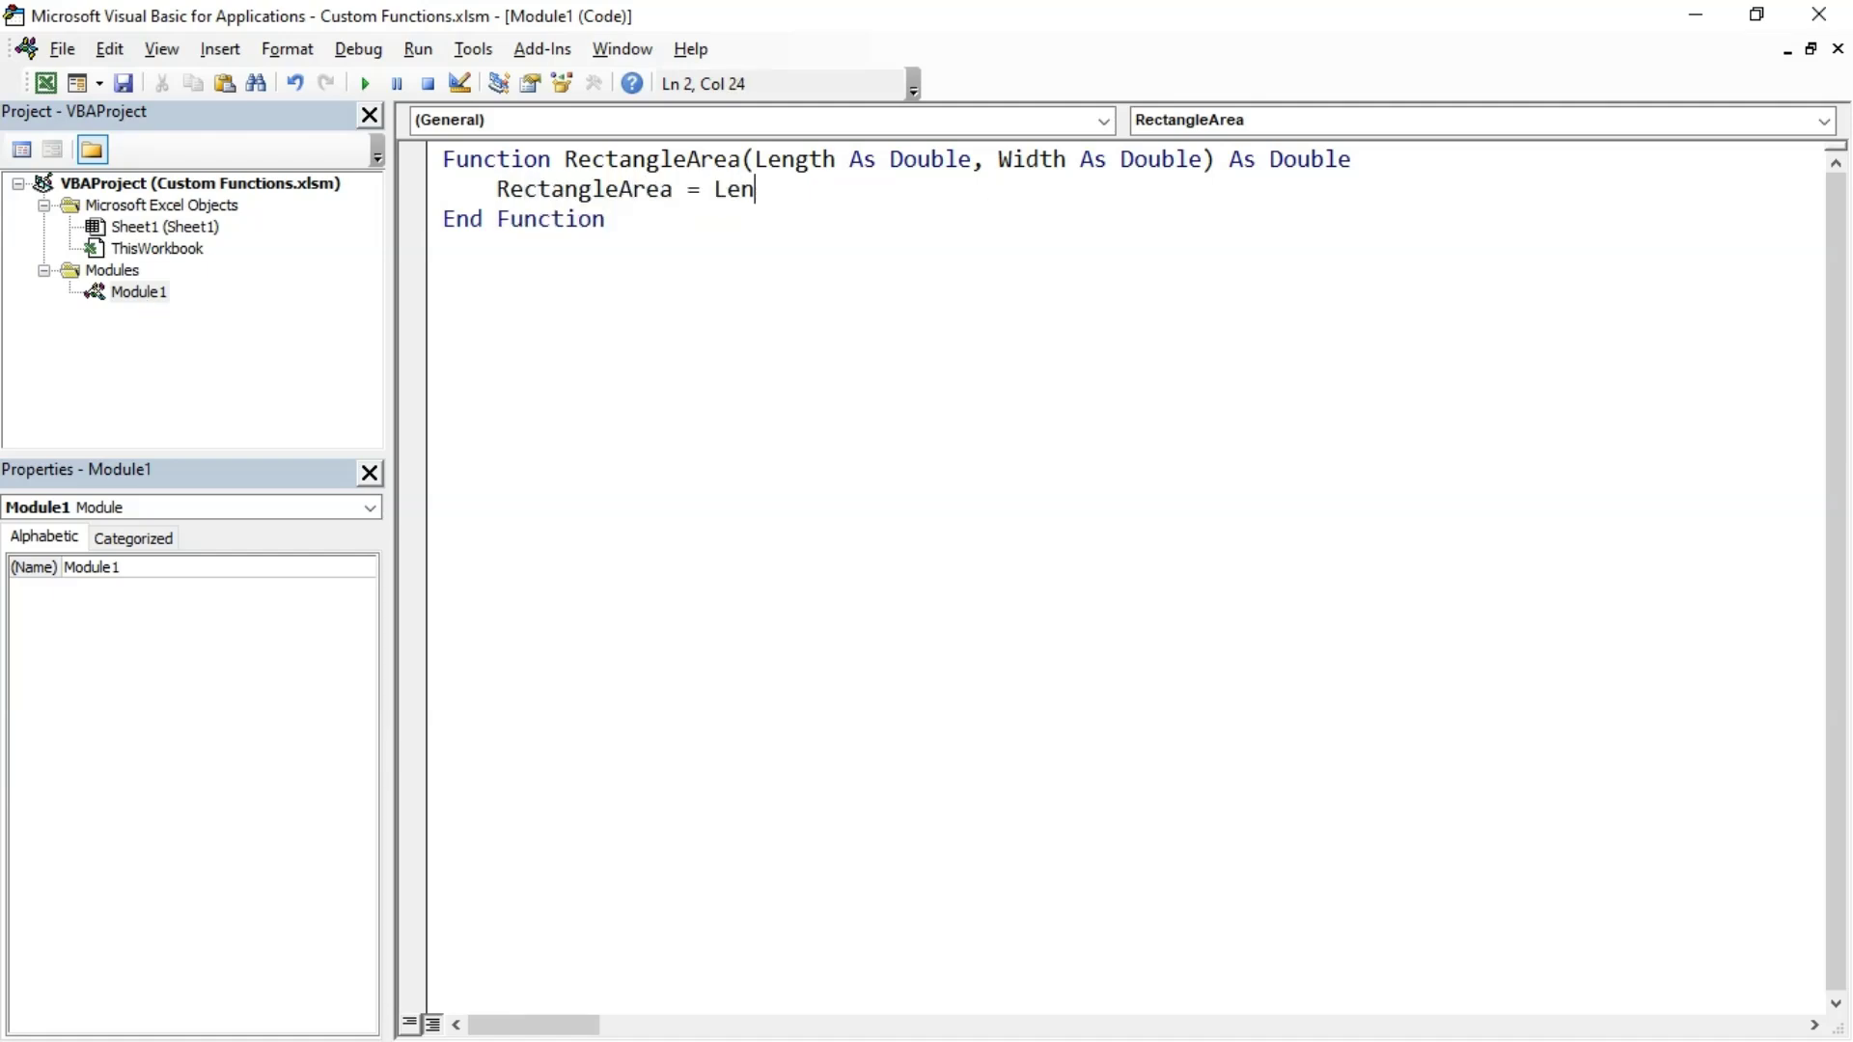
text(gth * Widt)
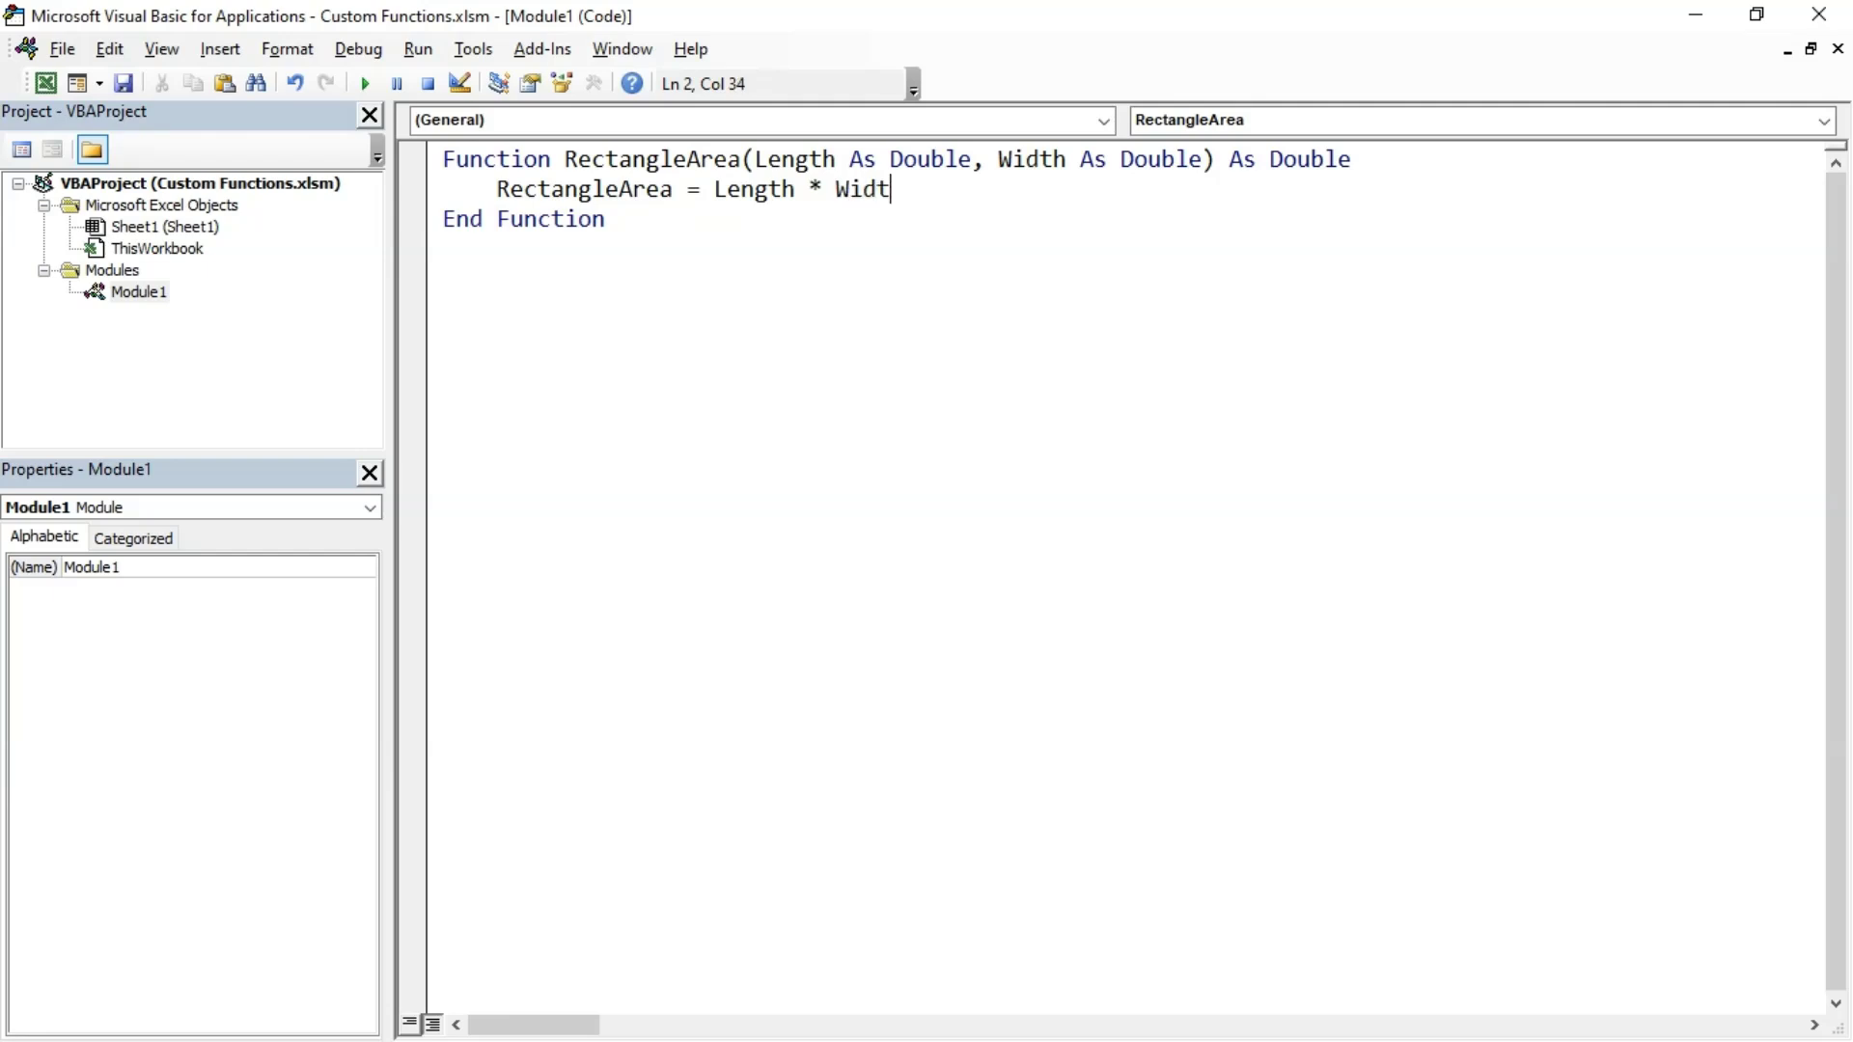
text(h)
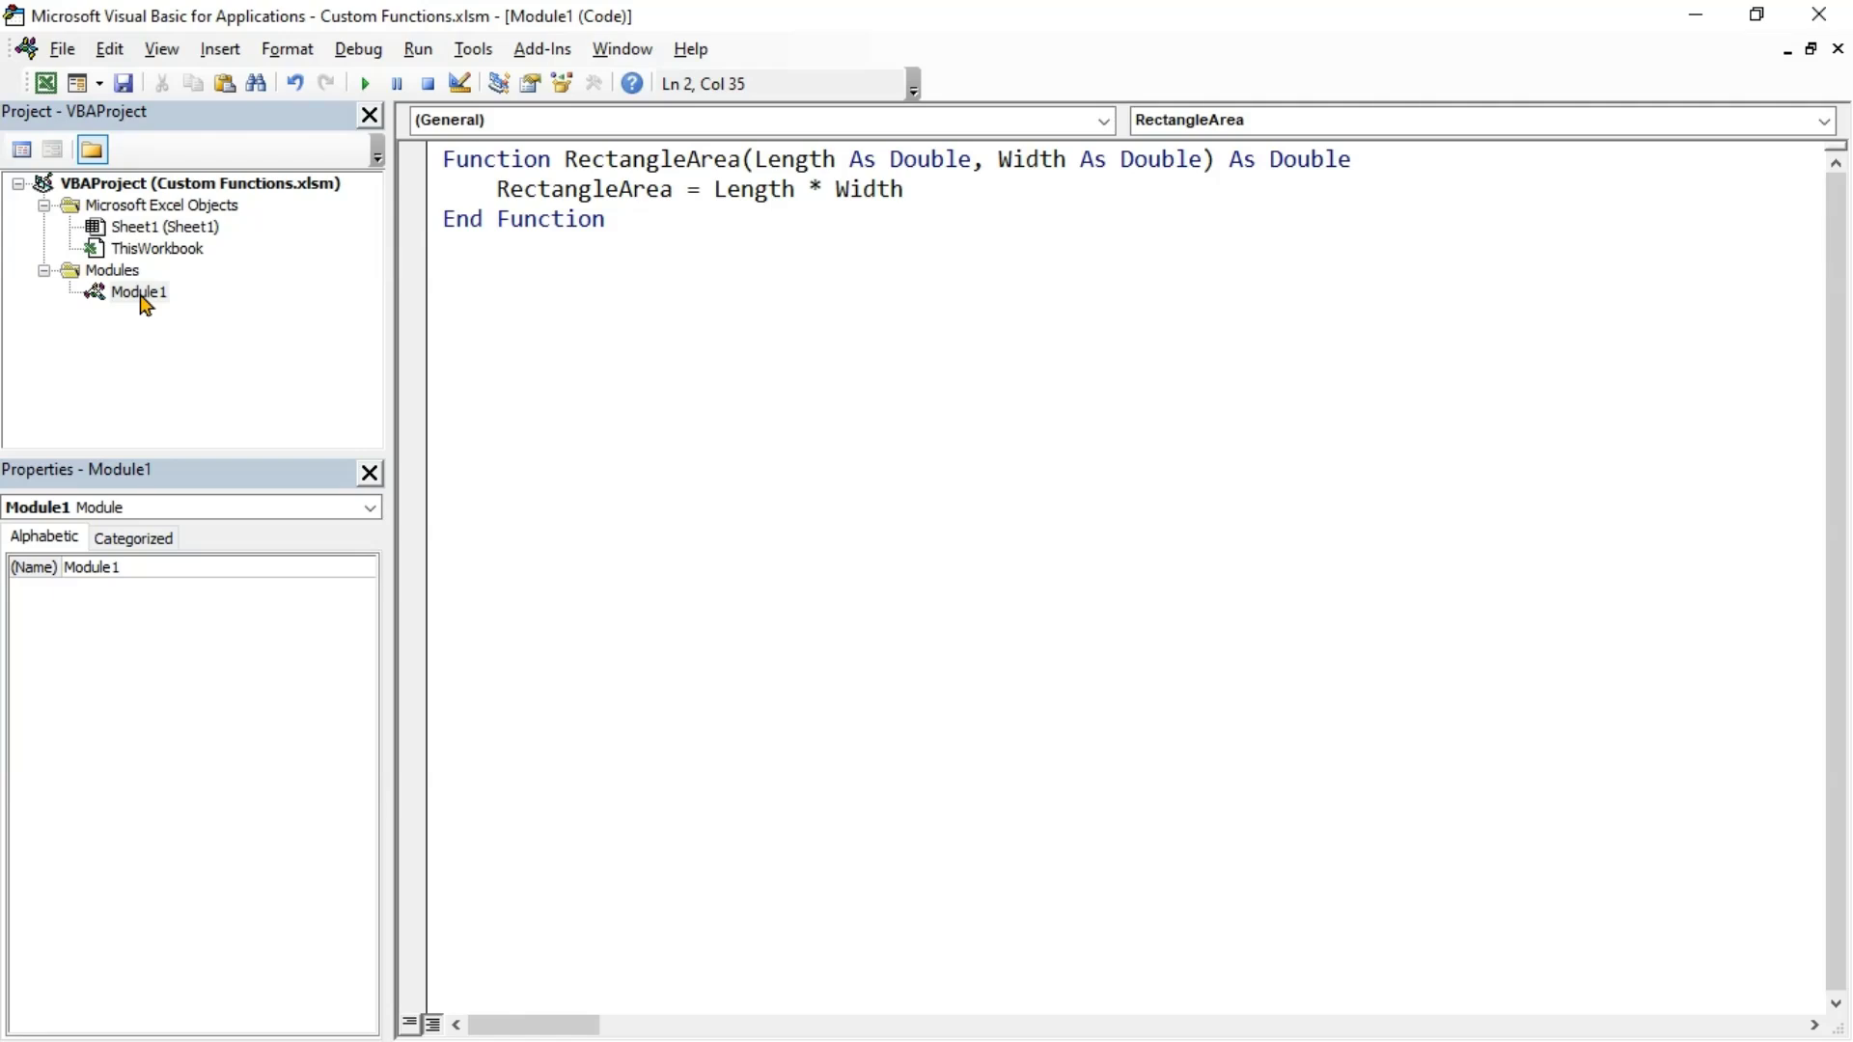
Review the RectangleArea body line in Module1 without changing it
click(906, 190)
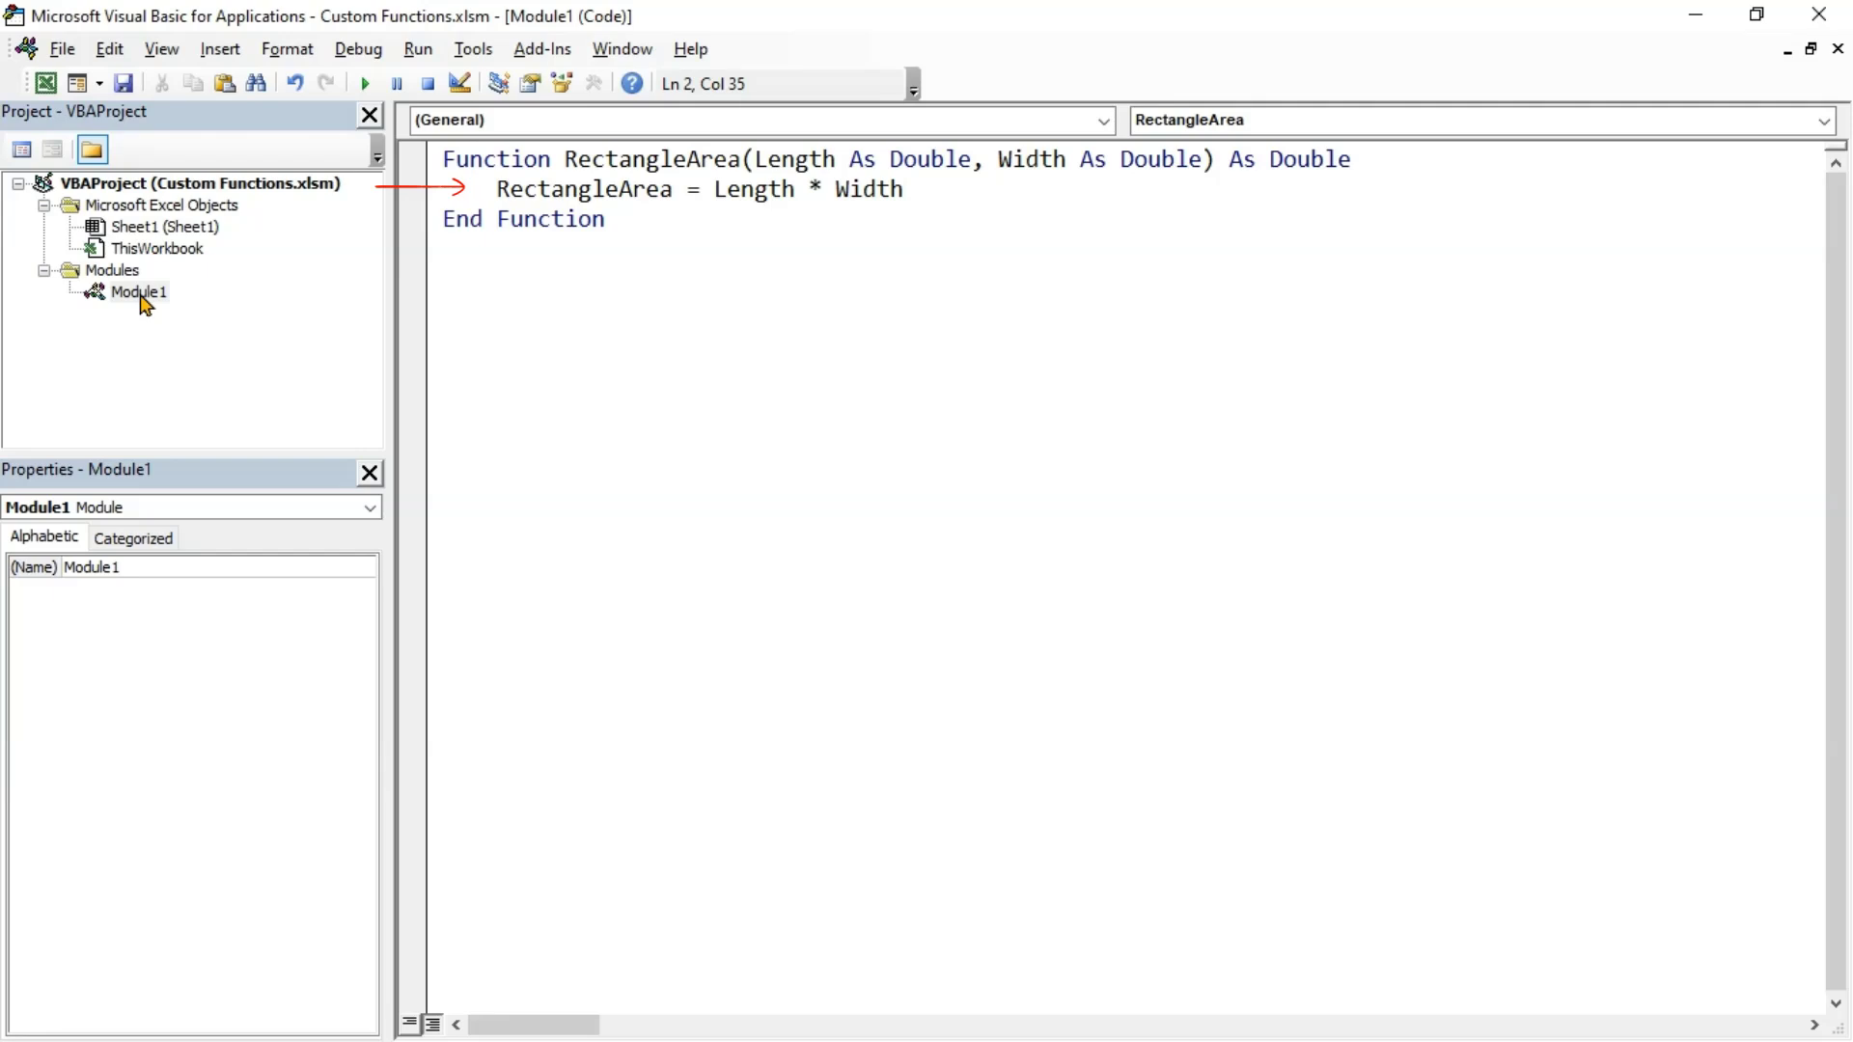
click(903, 189)
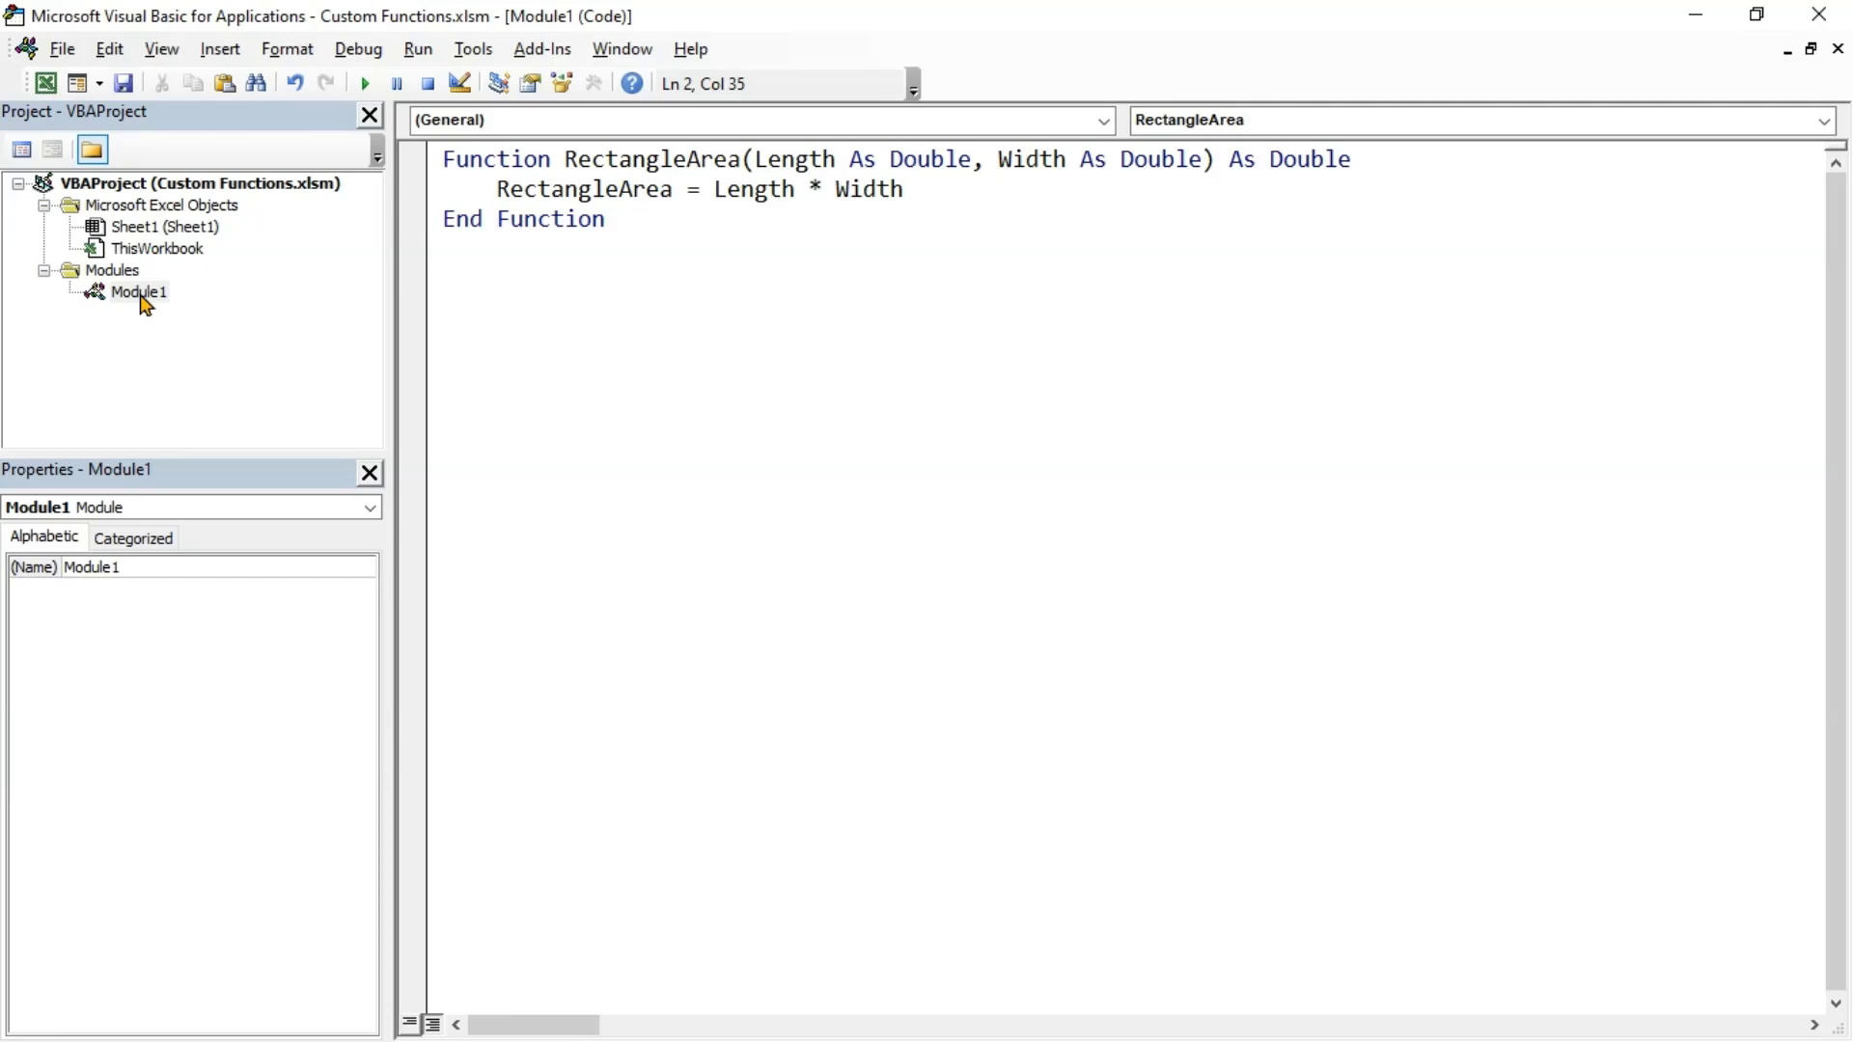
click(901, 189)
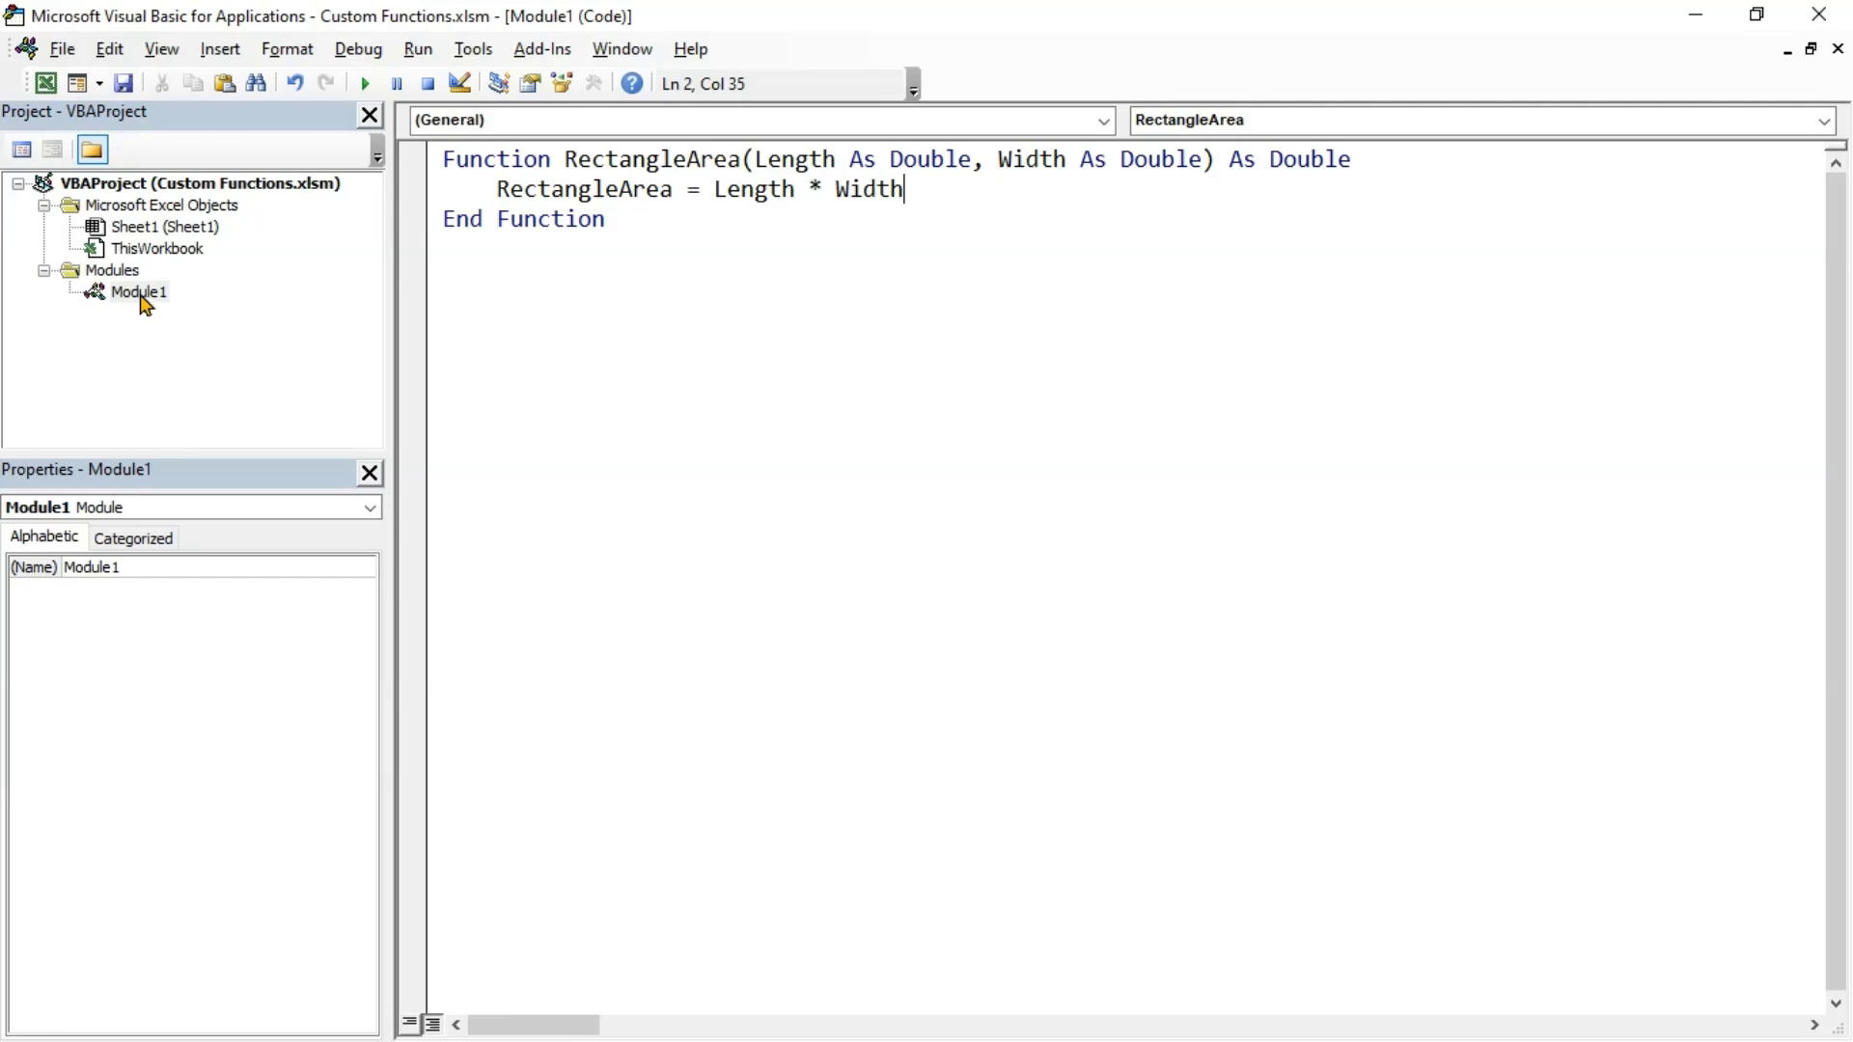
mouse_move(135, 288)
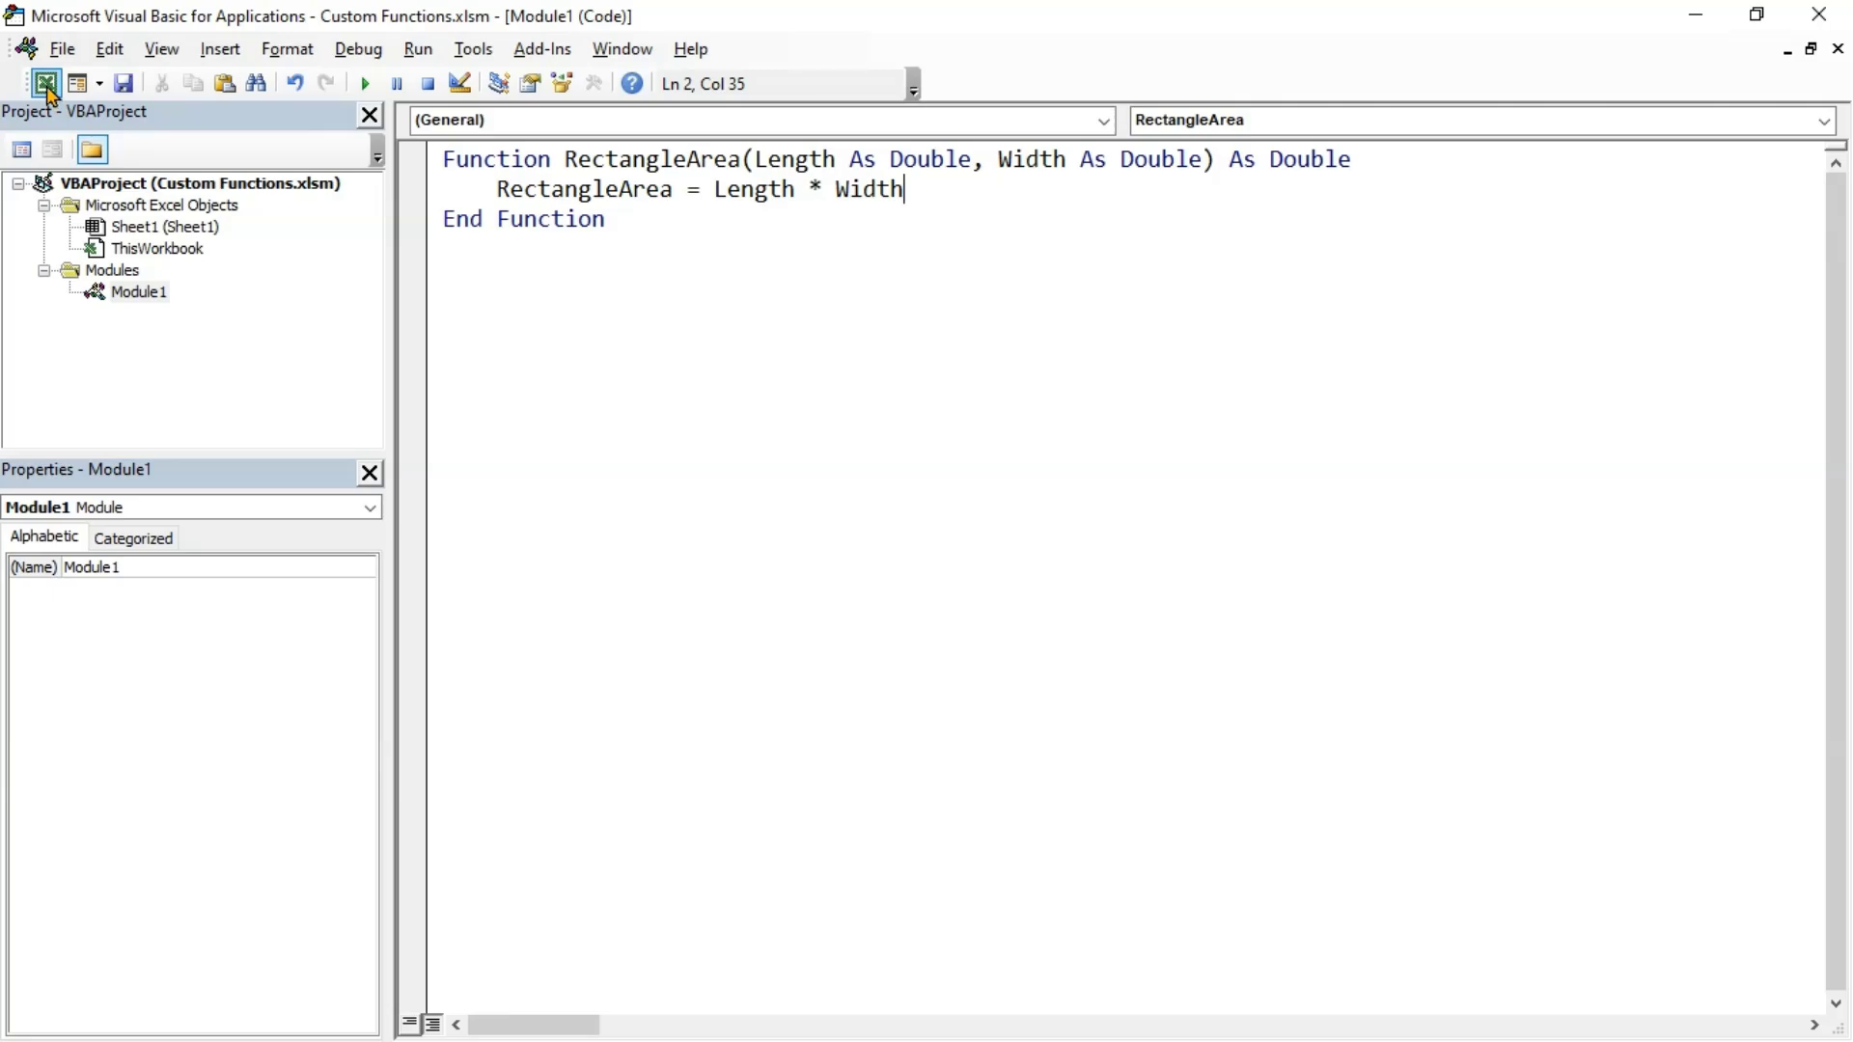
Back in Sheet1, enter =RectangleArea(50, 25) in A1 giving 1250
click(44, 83)
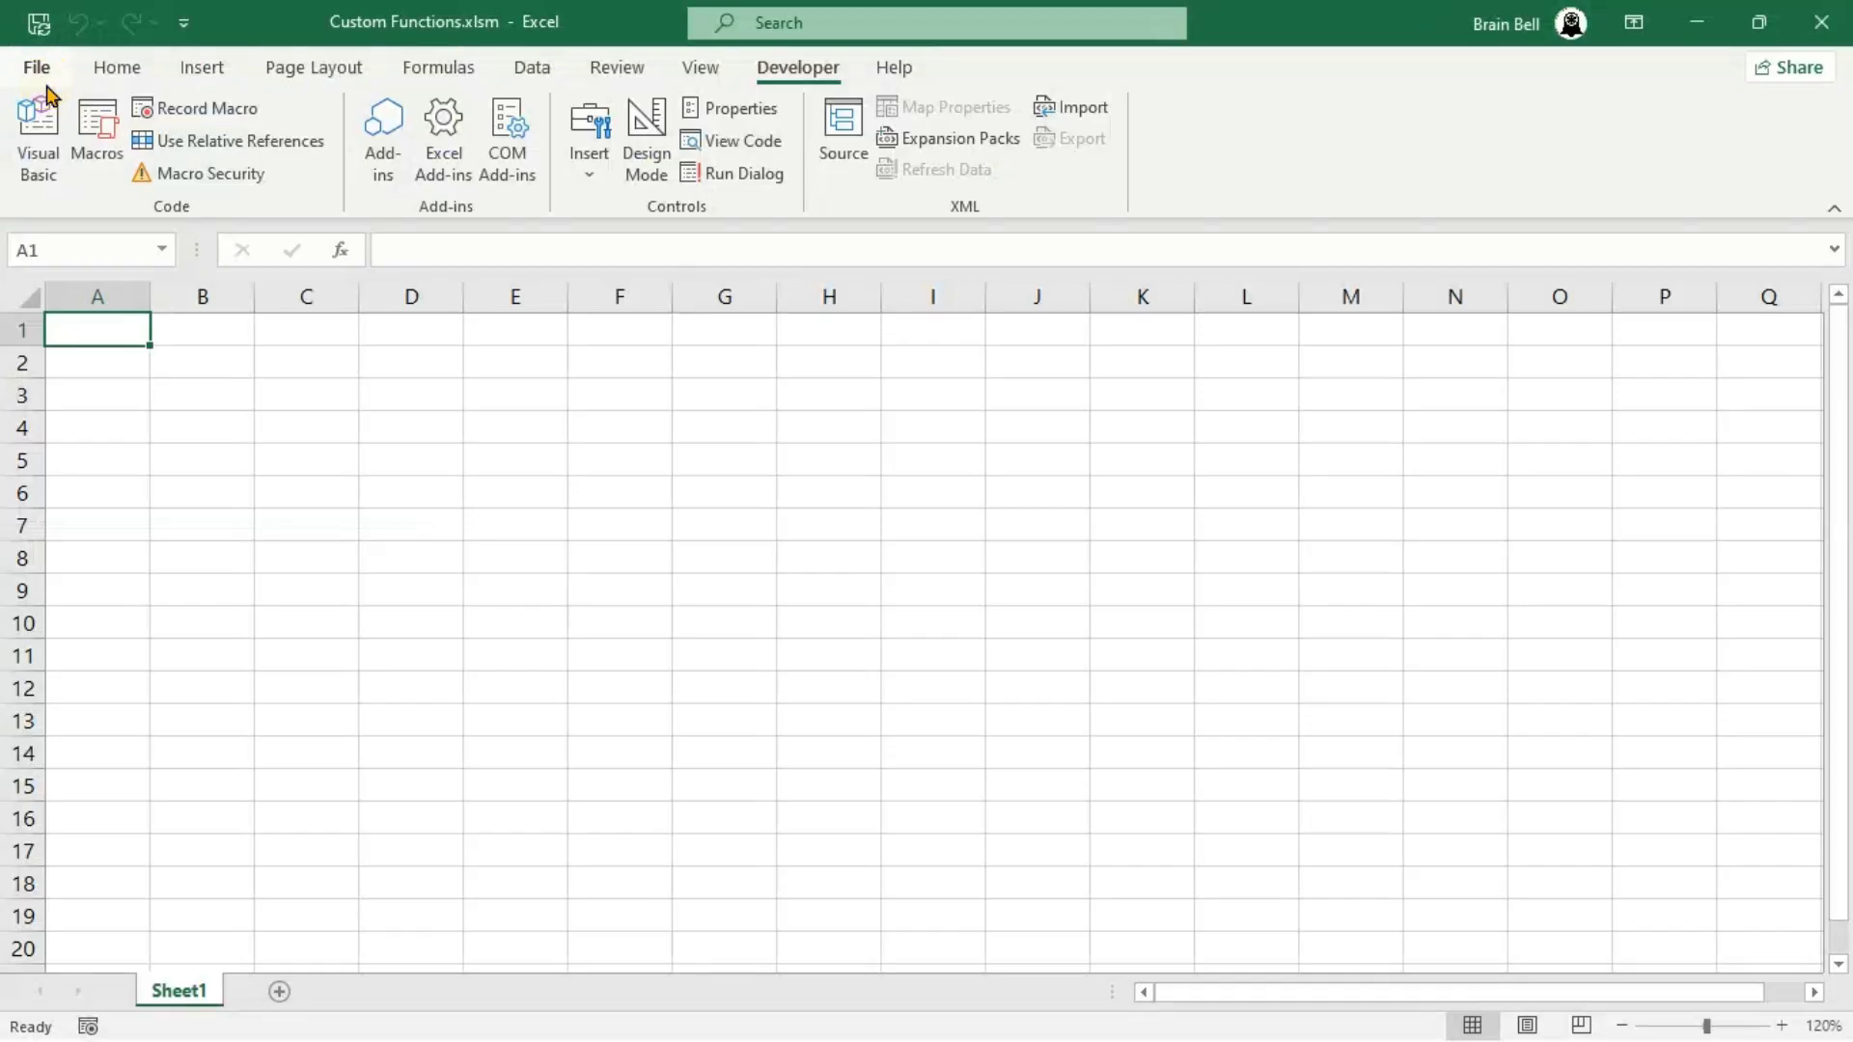
text(=Rect)
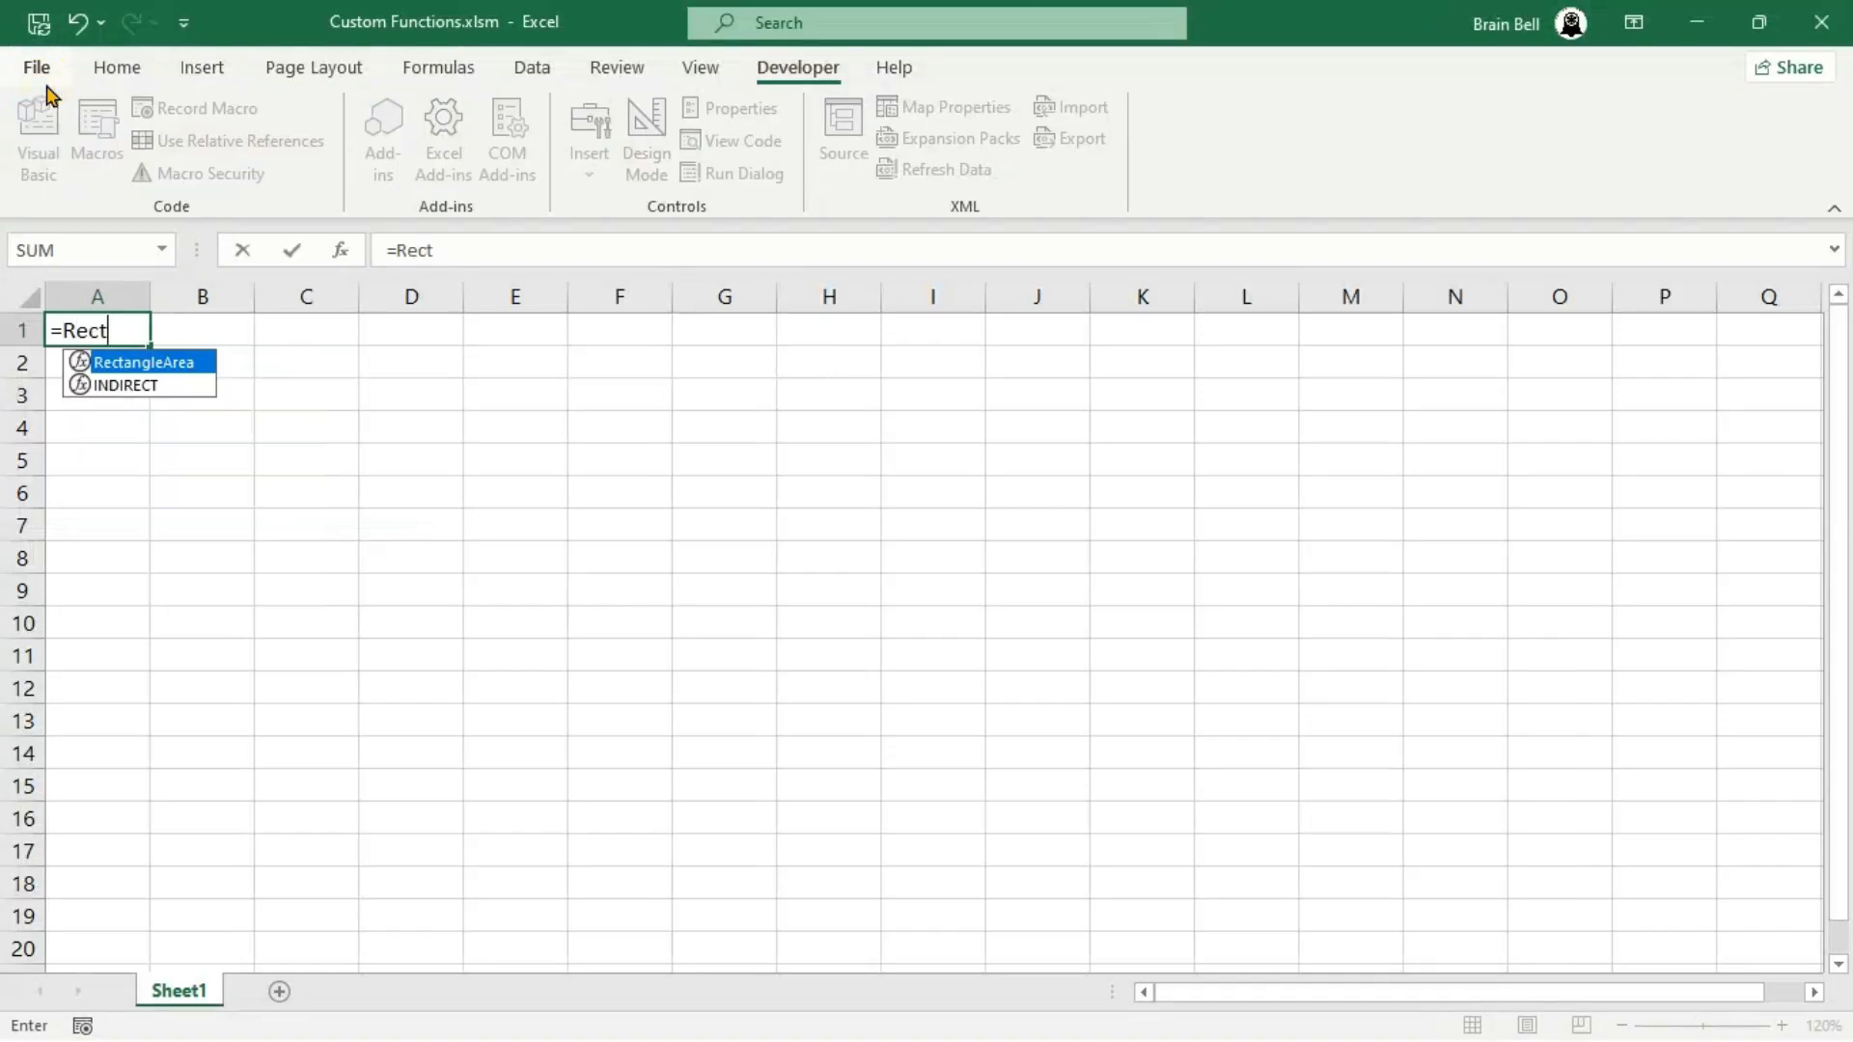
text(angleAr)
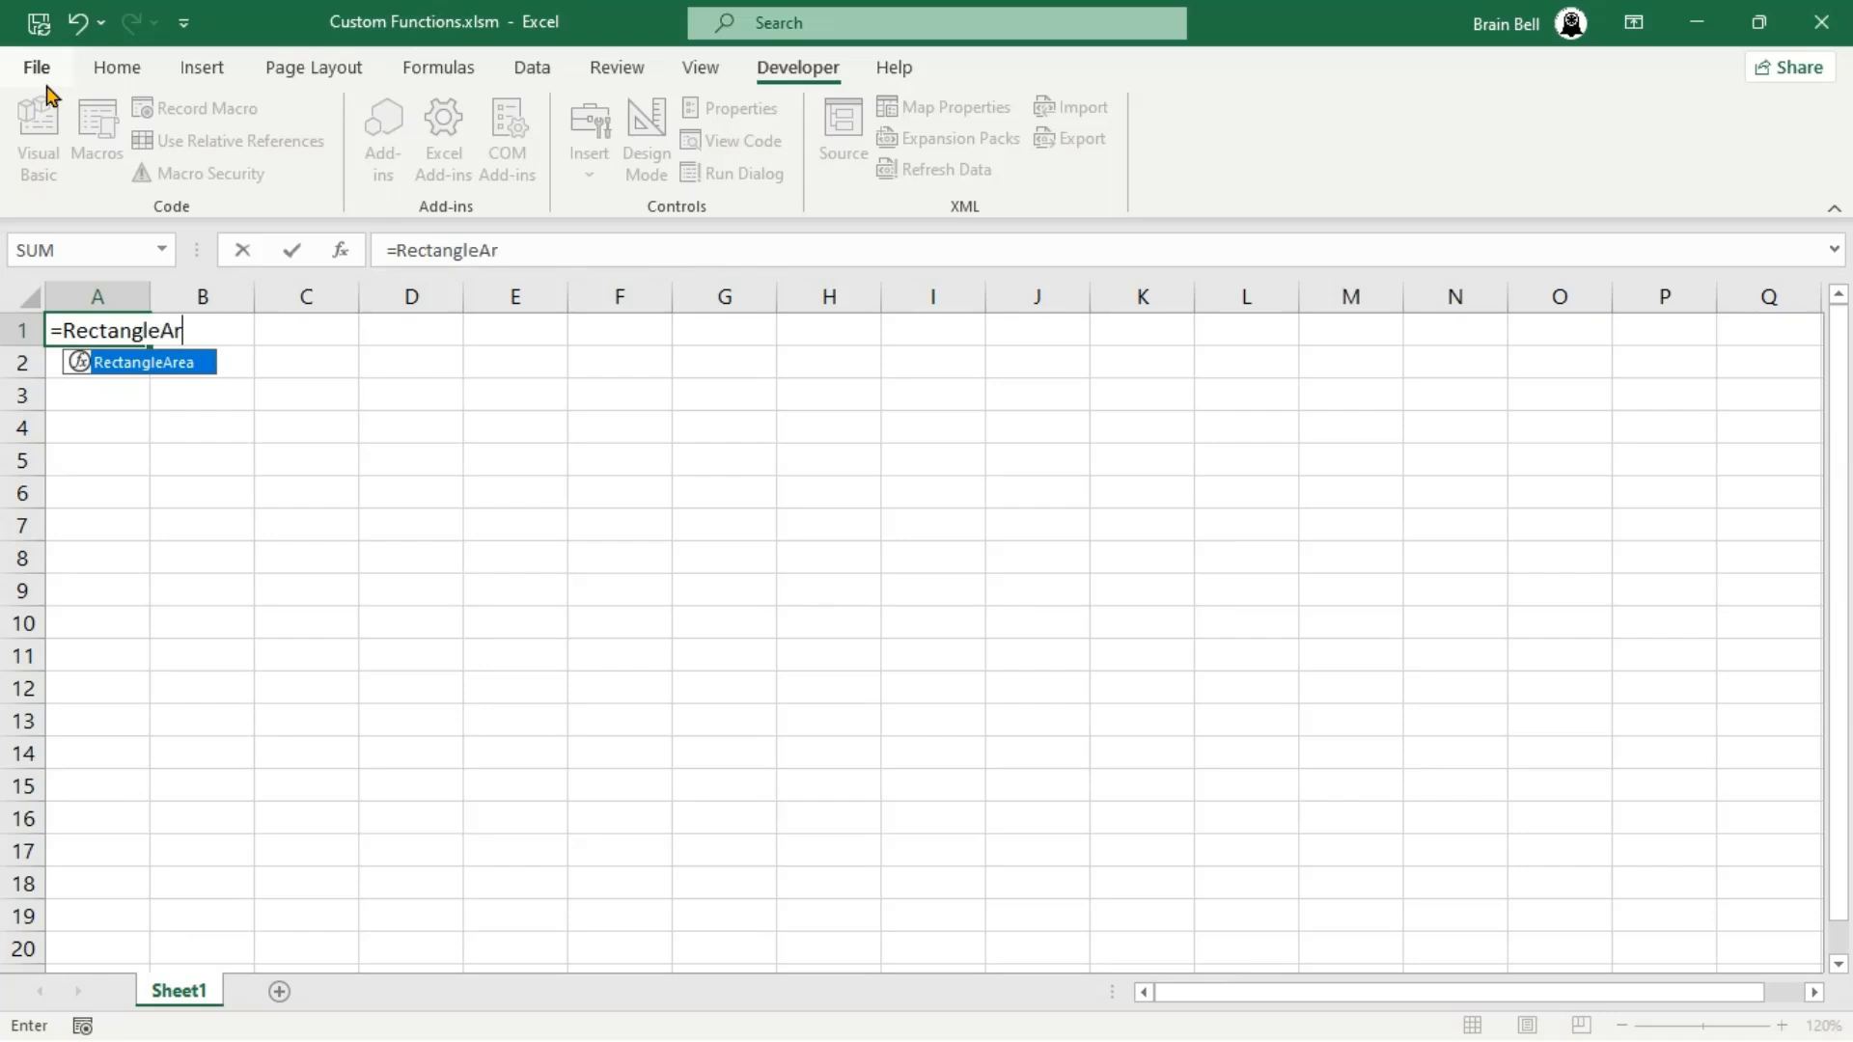
text(ea(50, 2)
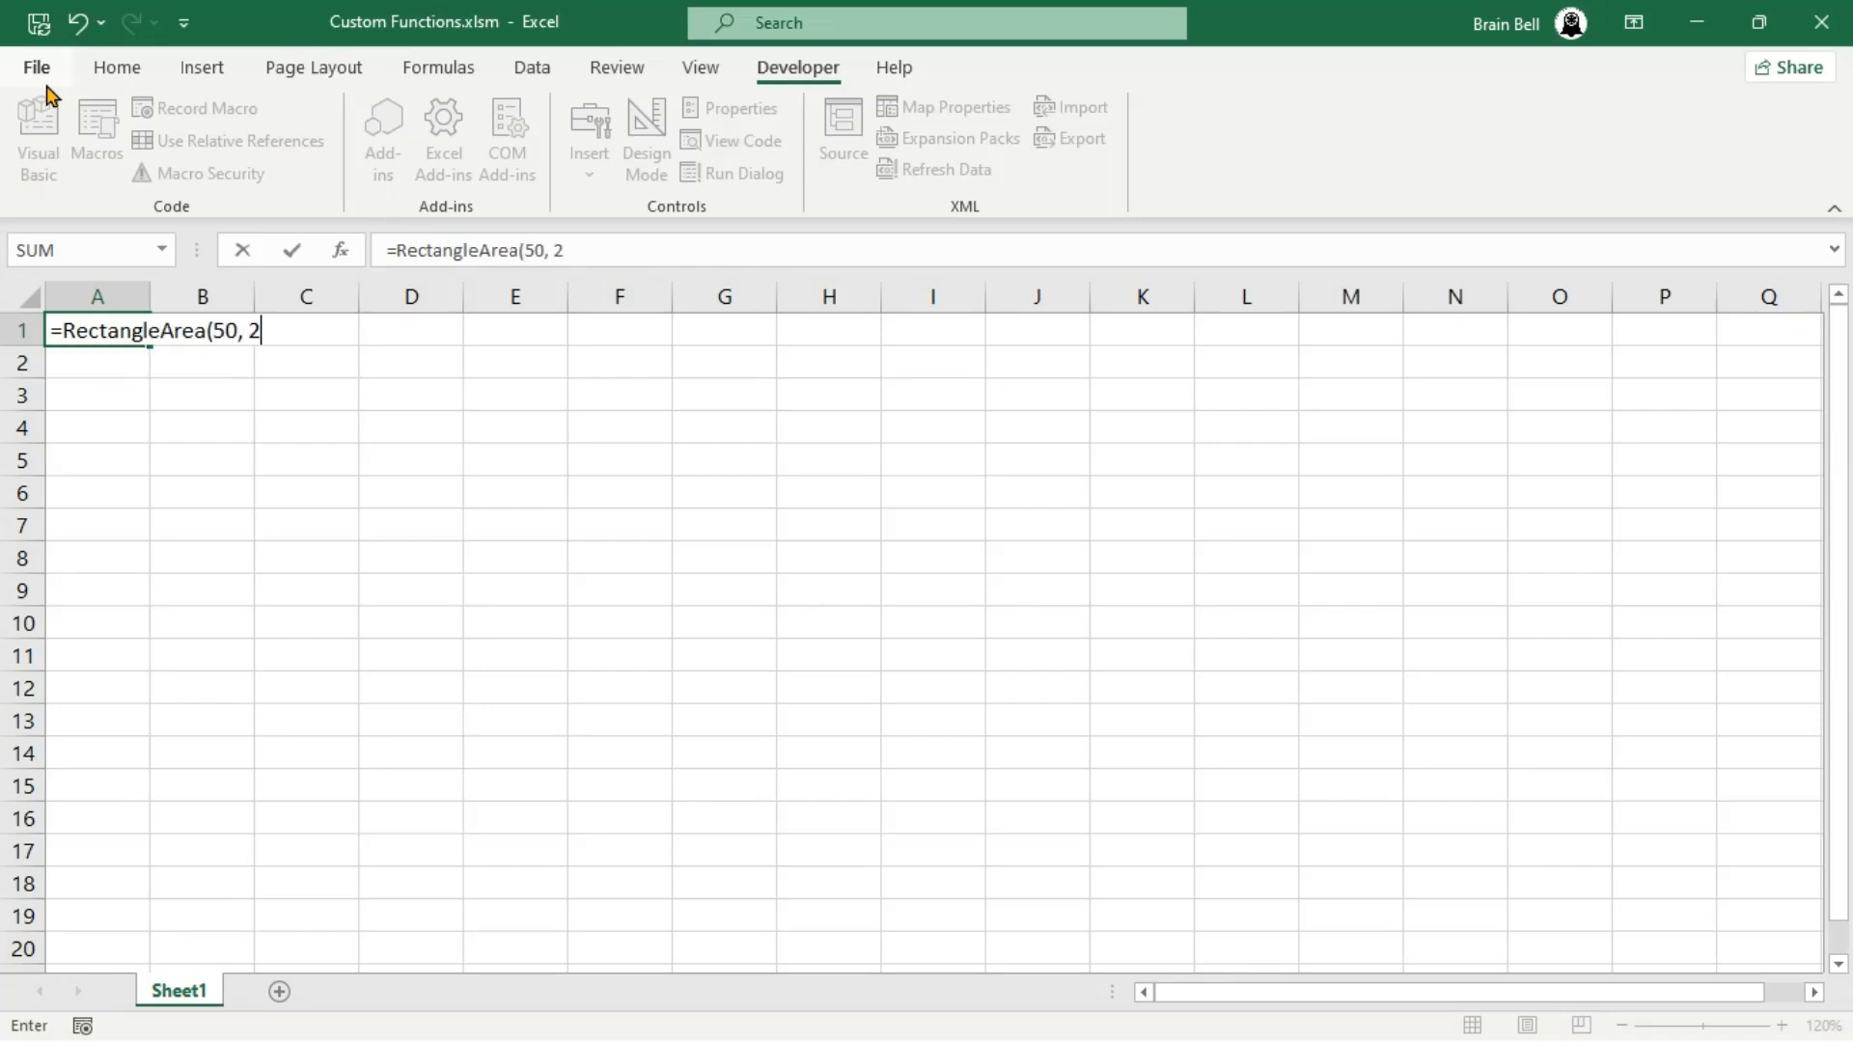
text(5))
click(96, 361)
text(=RectangleArea()
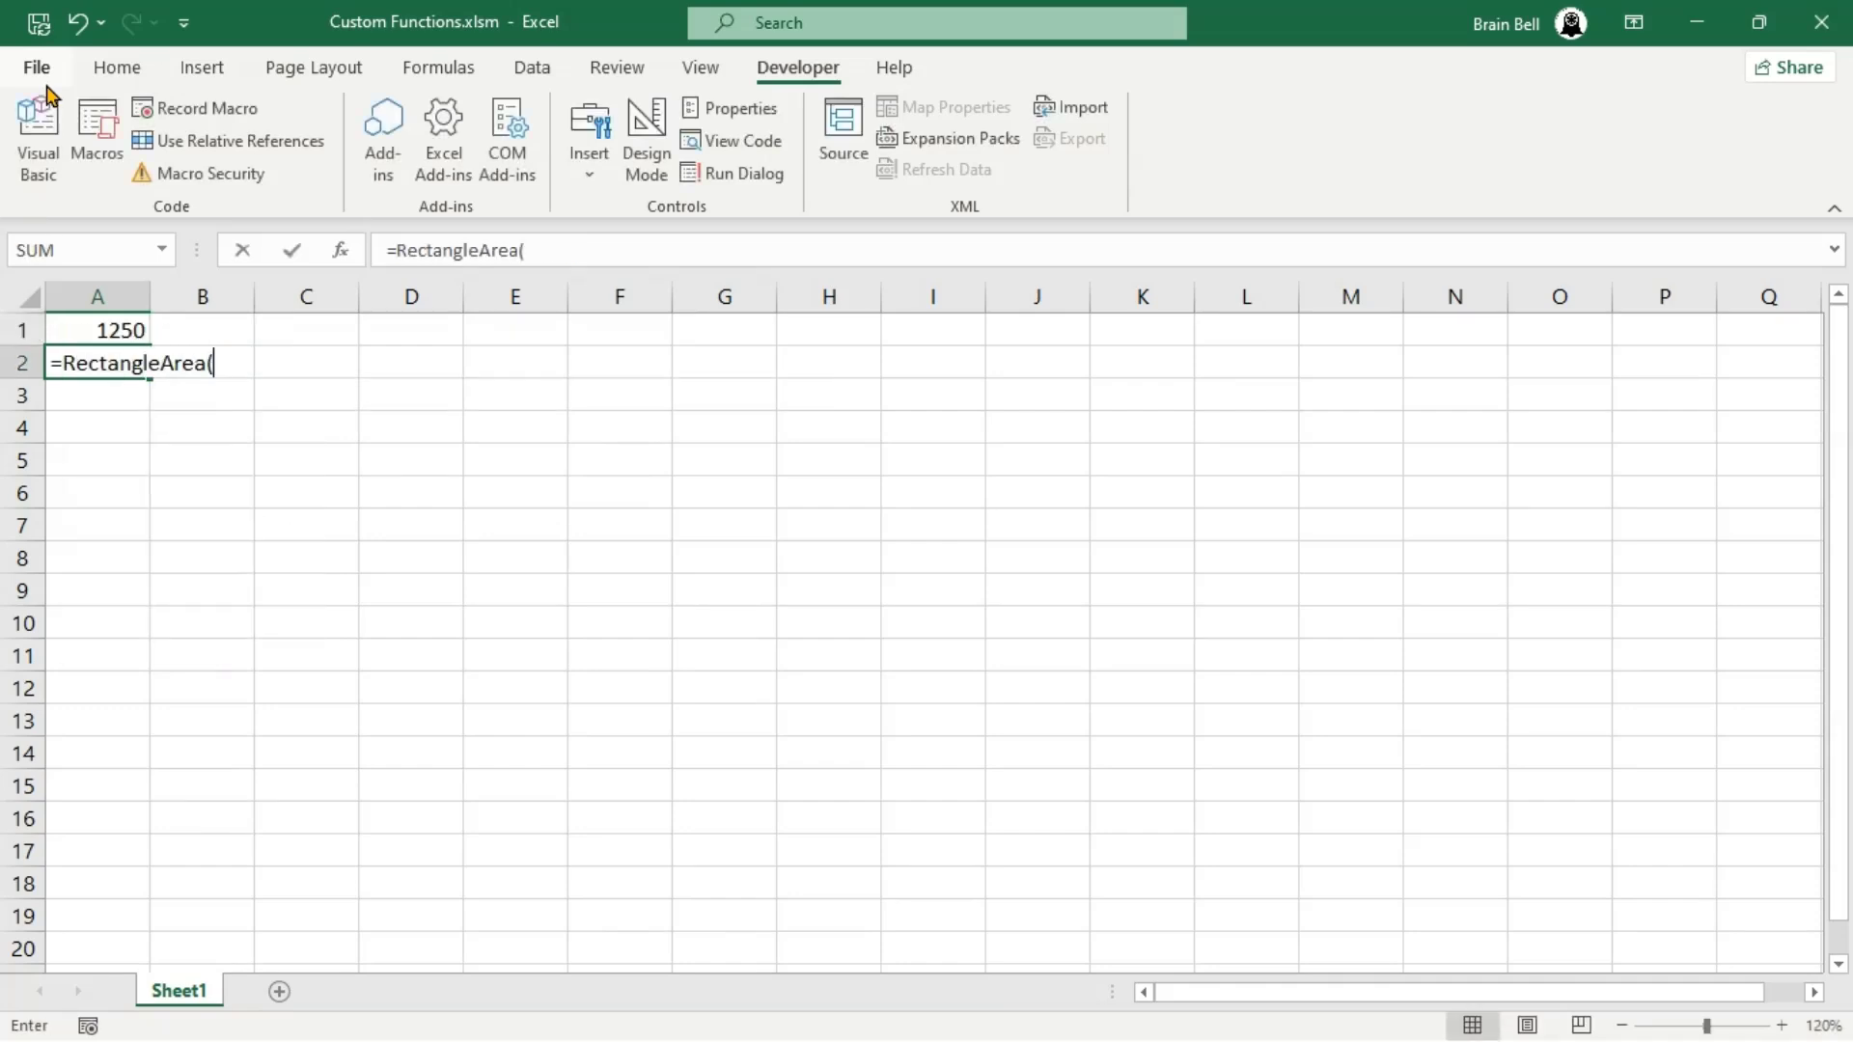
Enter =RectangleArea(100, 26) and =RectangleArea(9.7, 2.5) in A2:A3 giving 2600 and 24.25
text(100, 26))
click(97, 393)
text(=R)
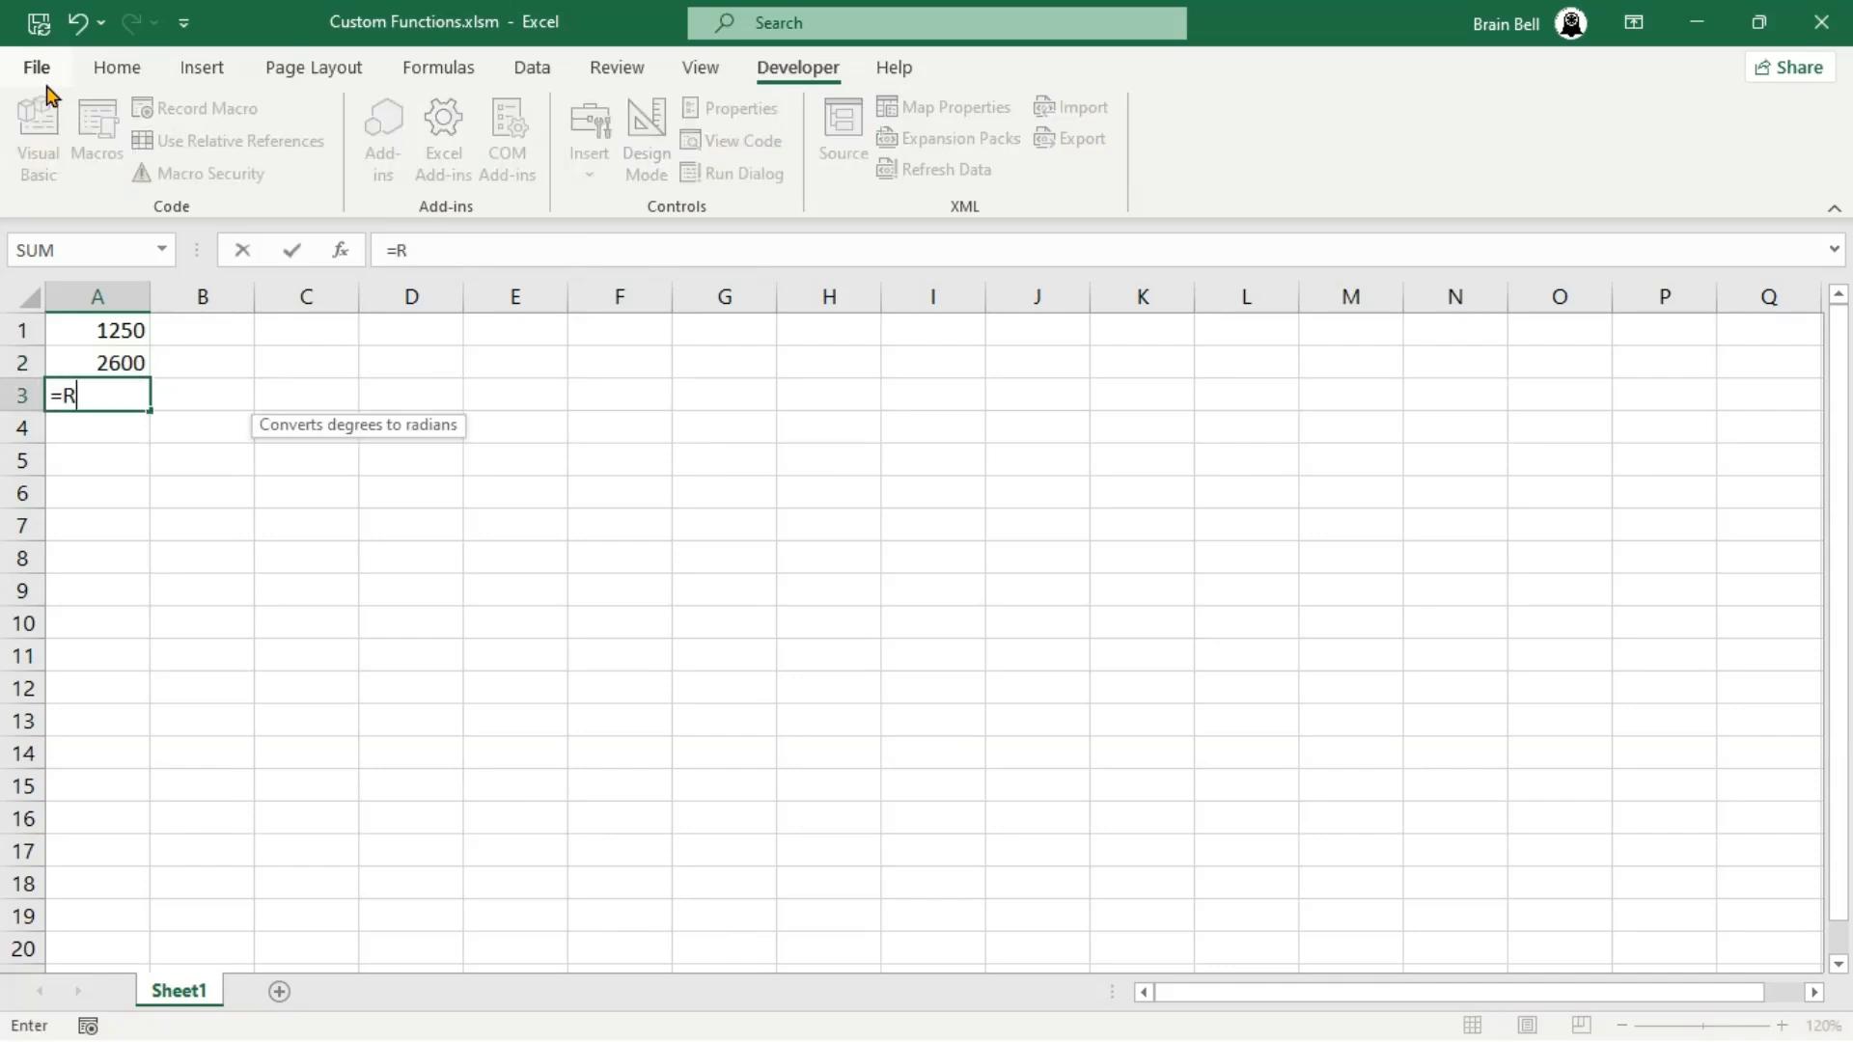
text(ectangle)
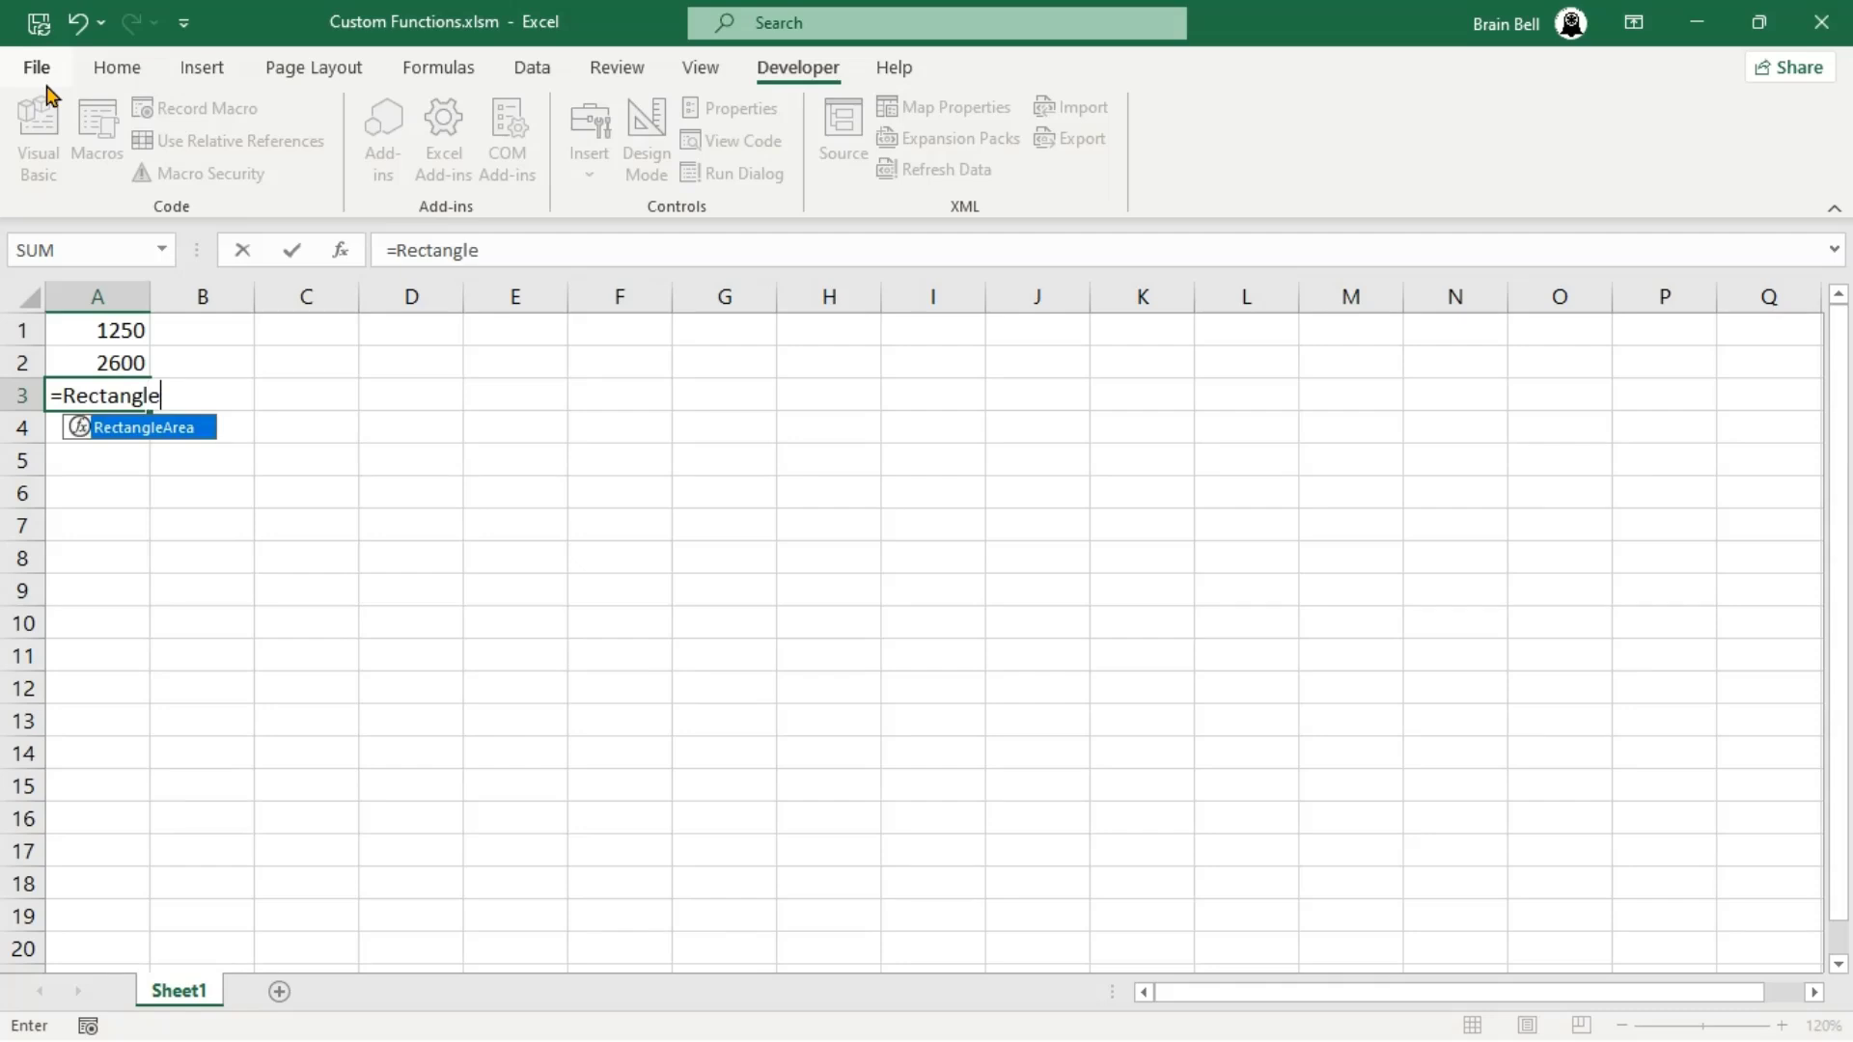
text(Area(9.)
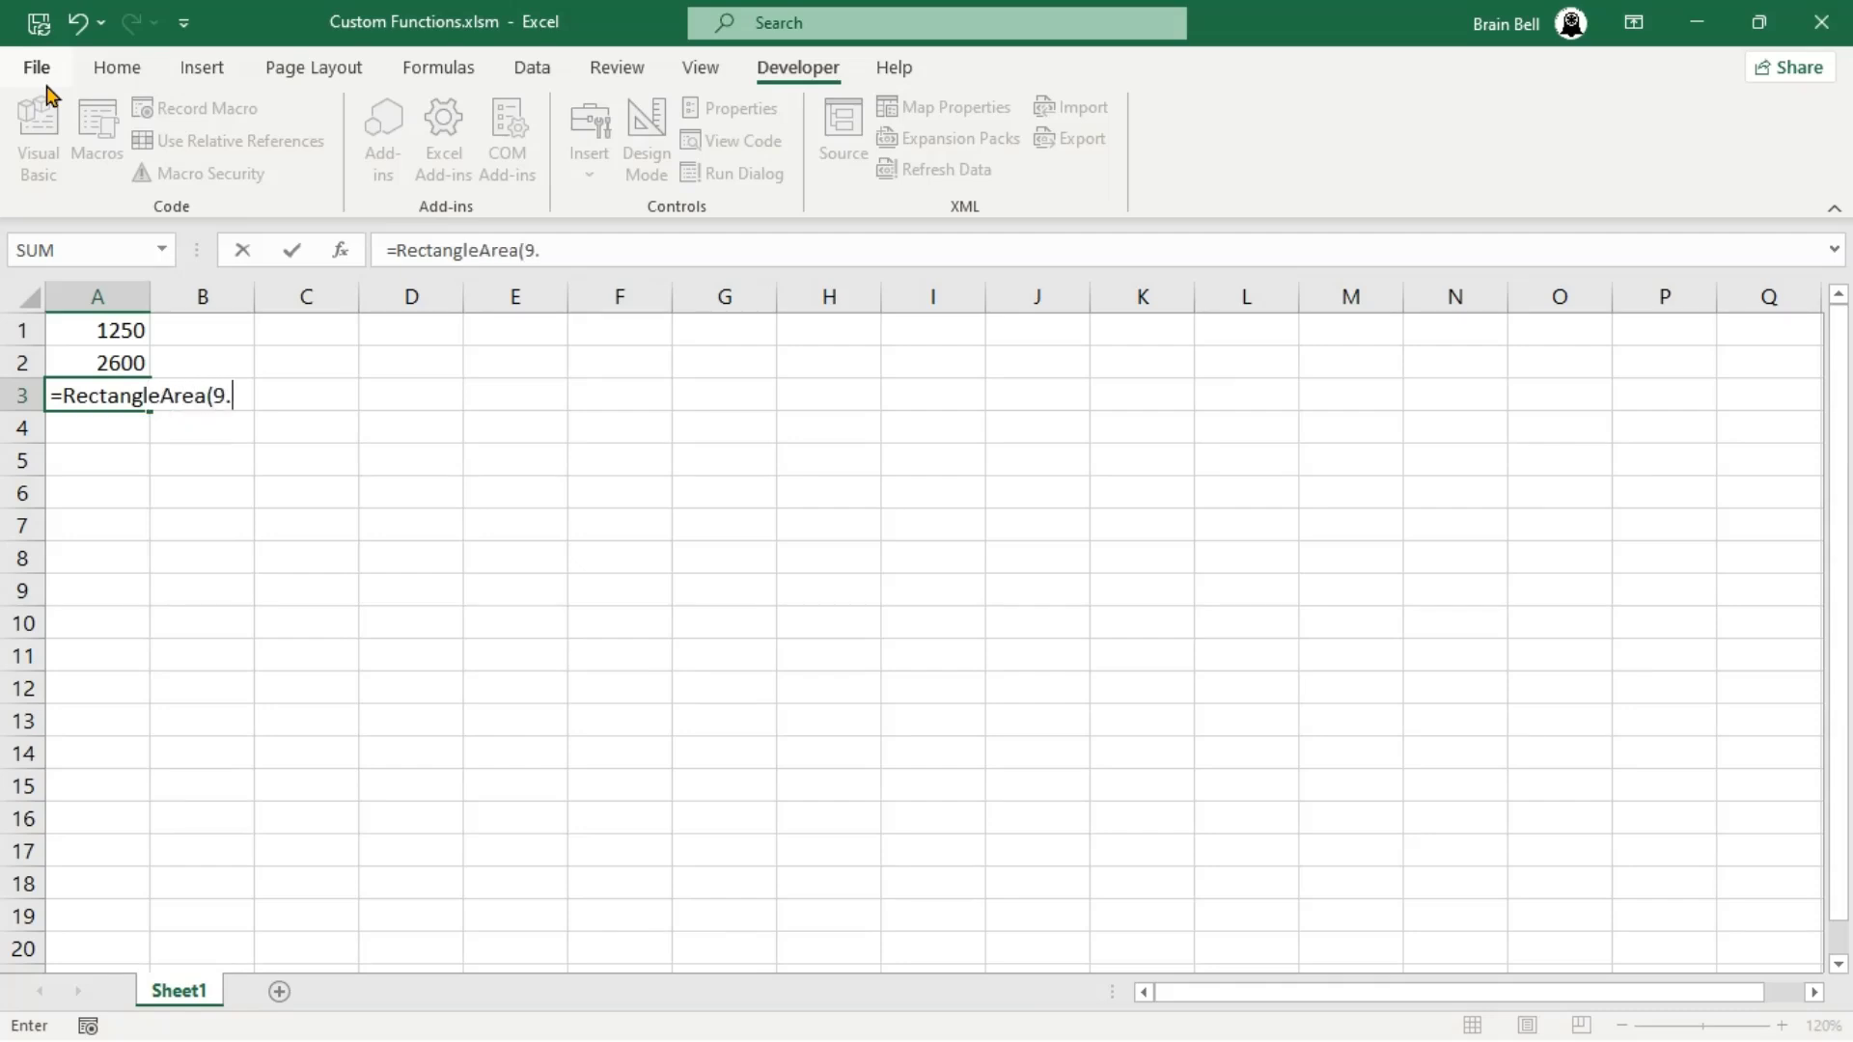
text(7, 2.5))
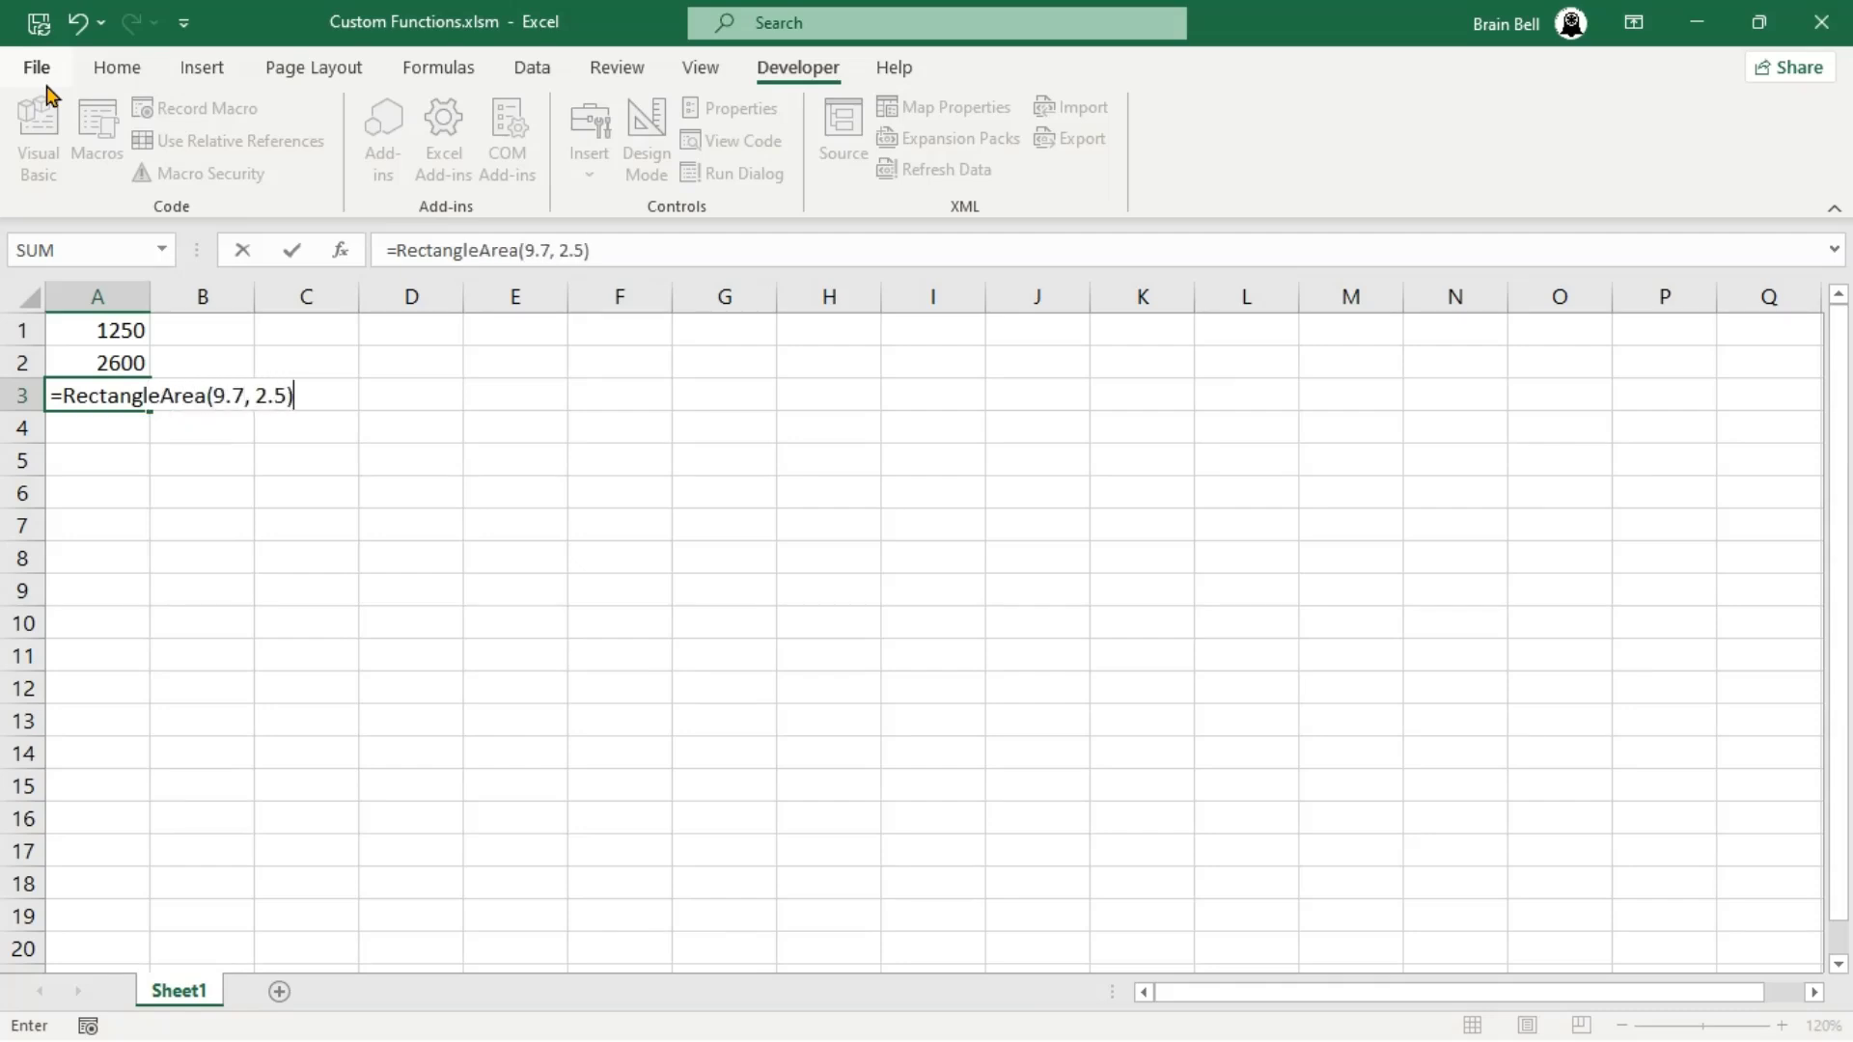
key(Return)
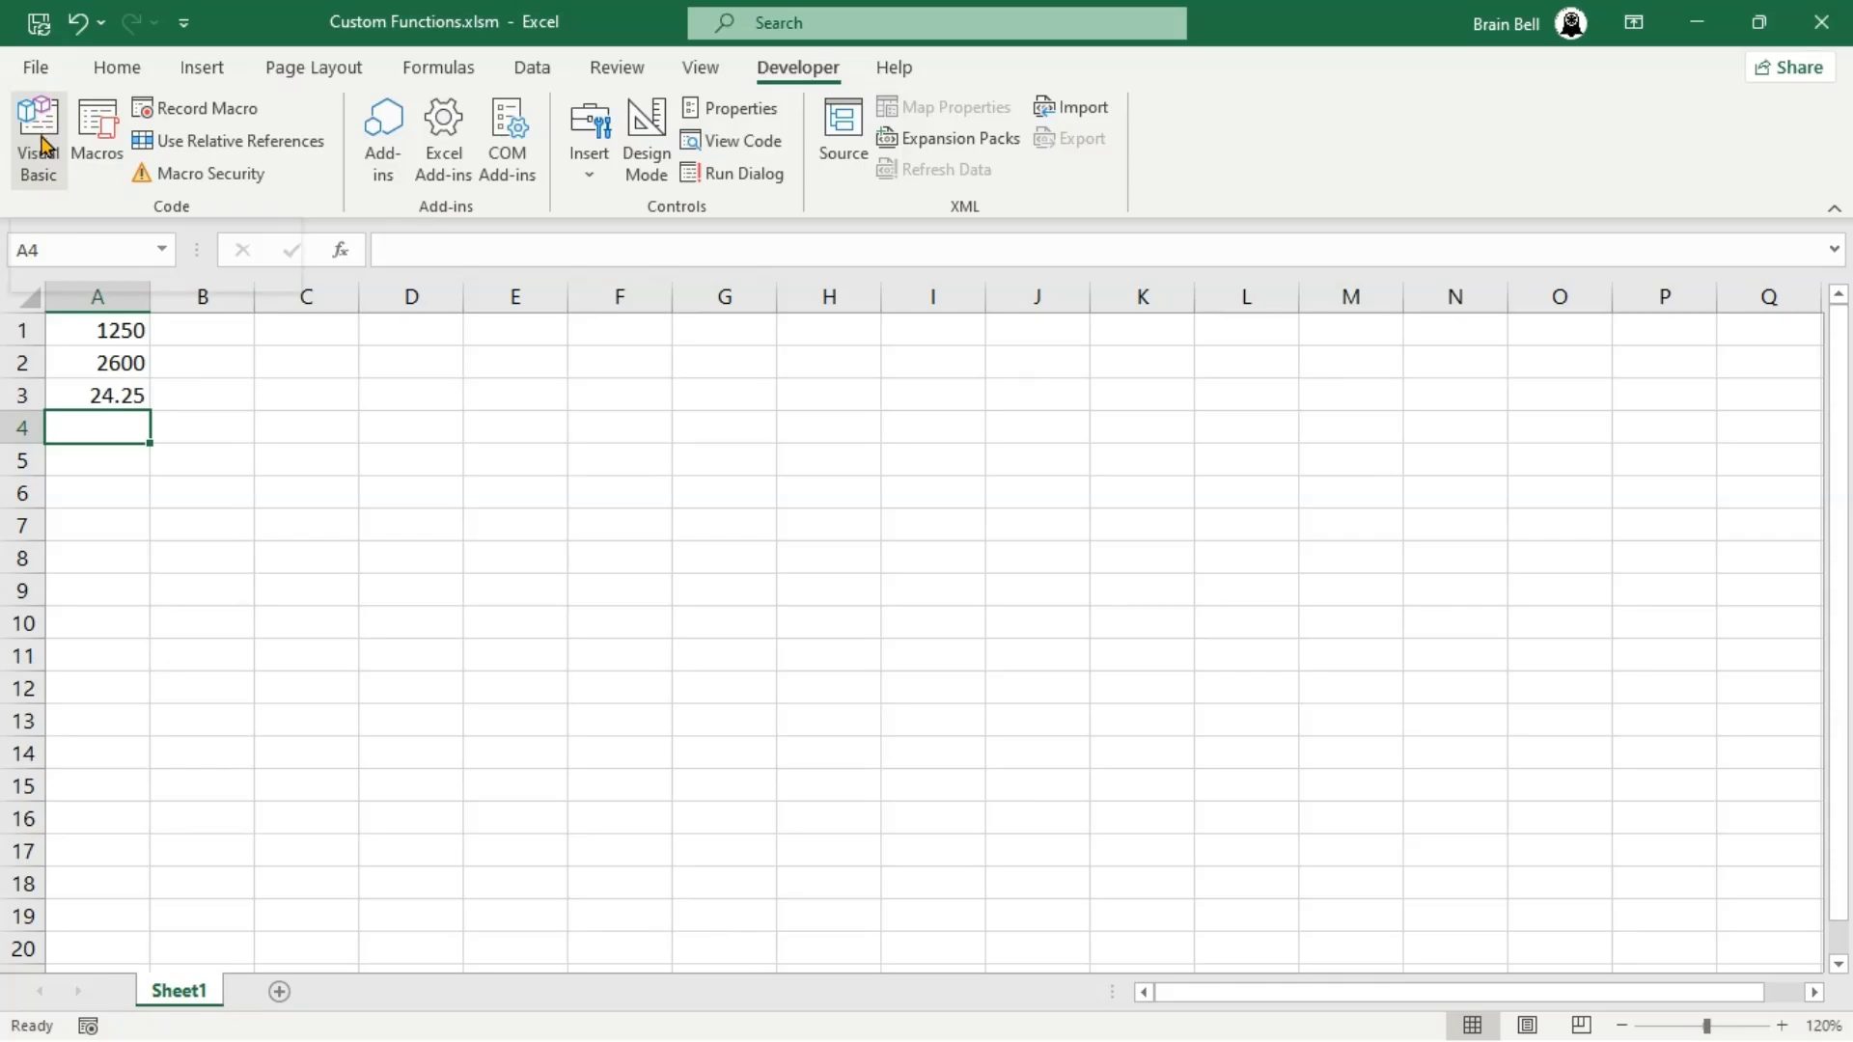
Declare Function GetInitials(Name As String) As String with Words() string array and Integer counter
click(38, 135)
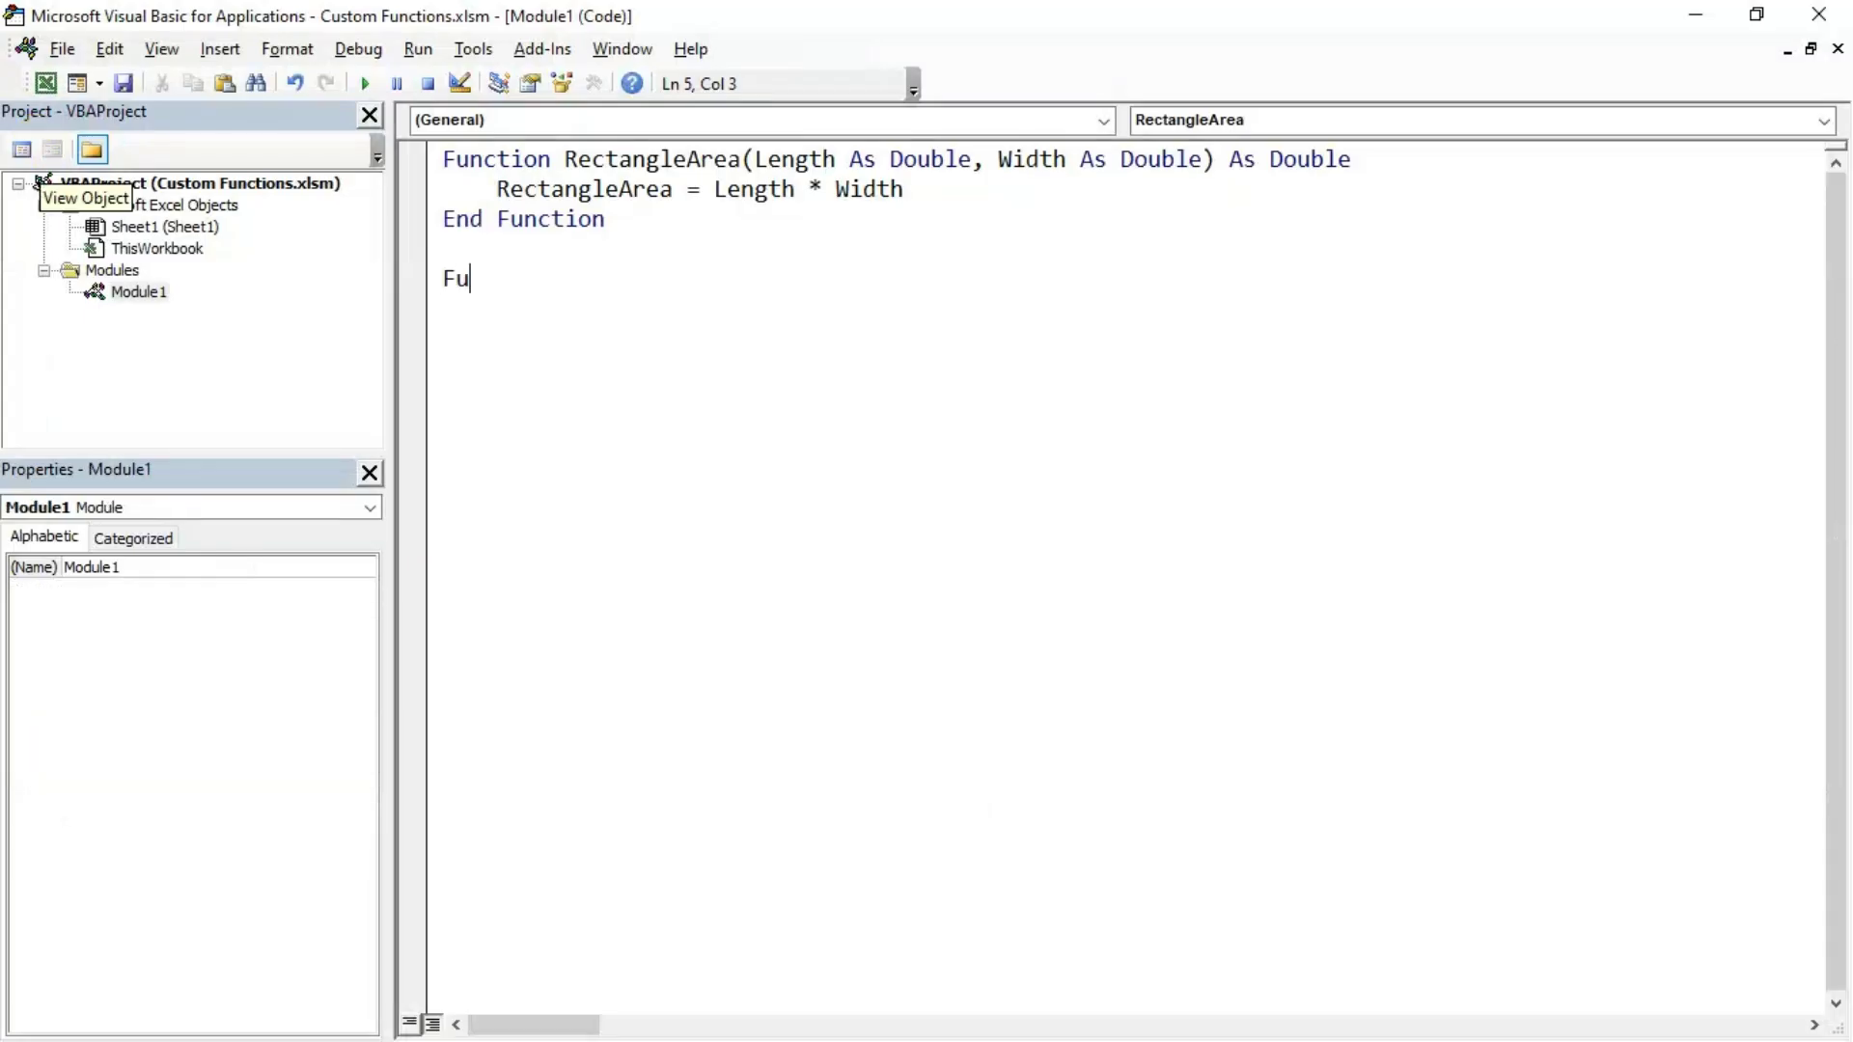
text(nction GetI)
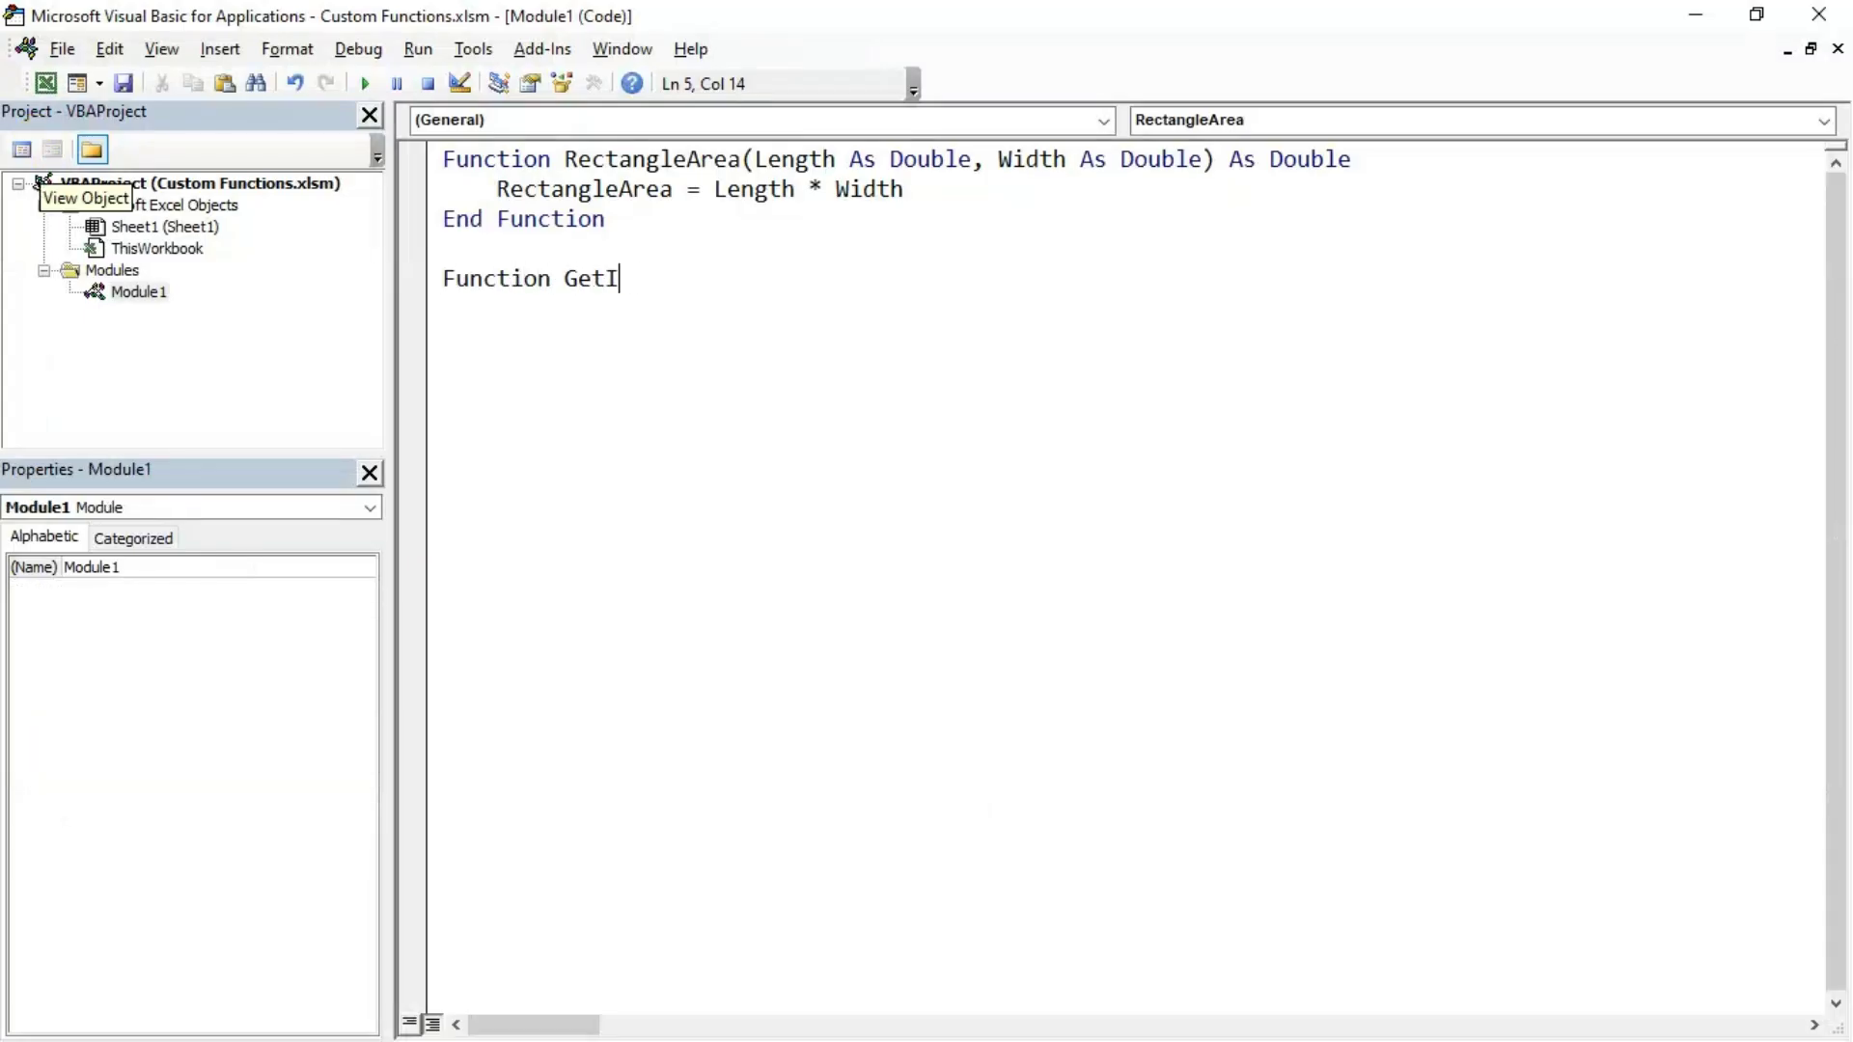
text(nitials(Name)
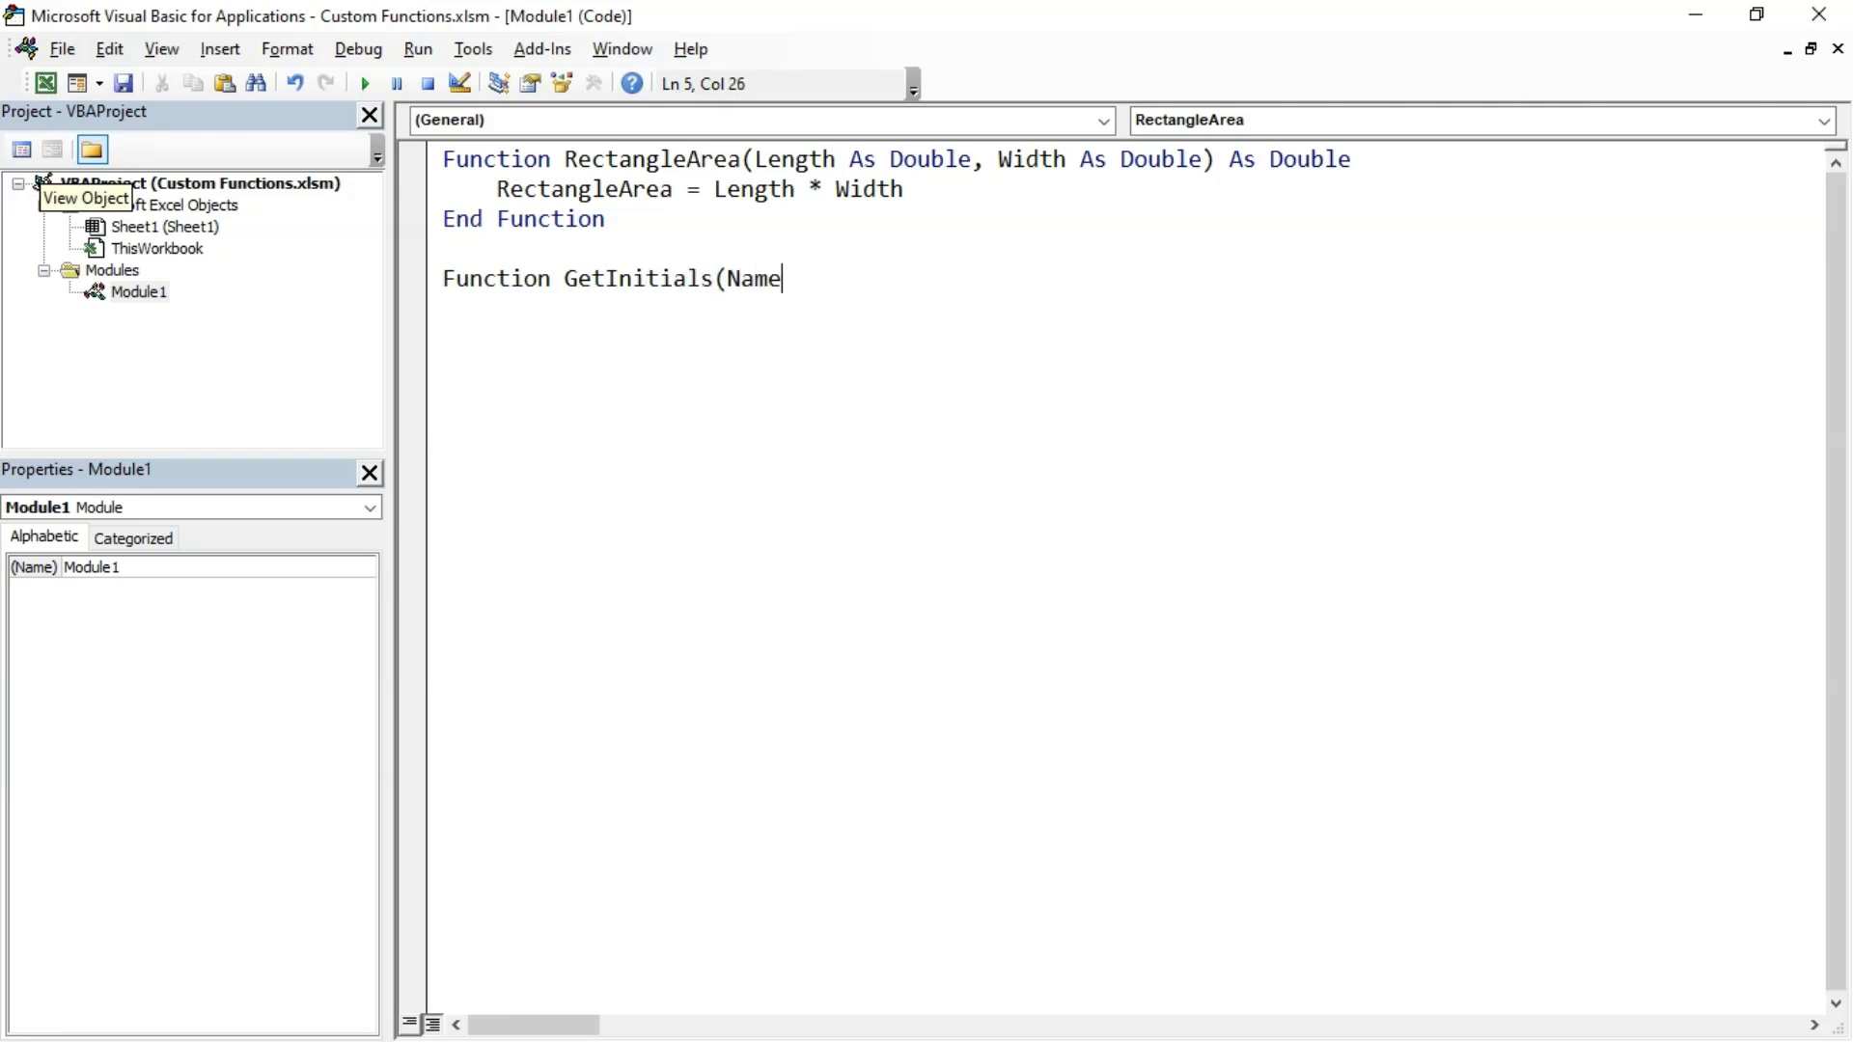
text(As String))
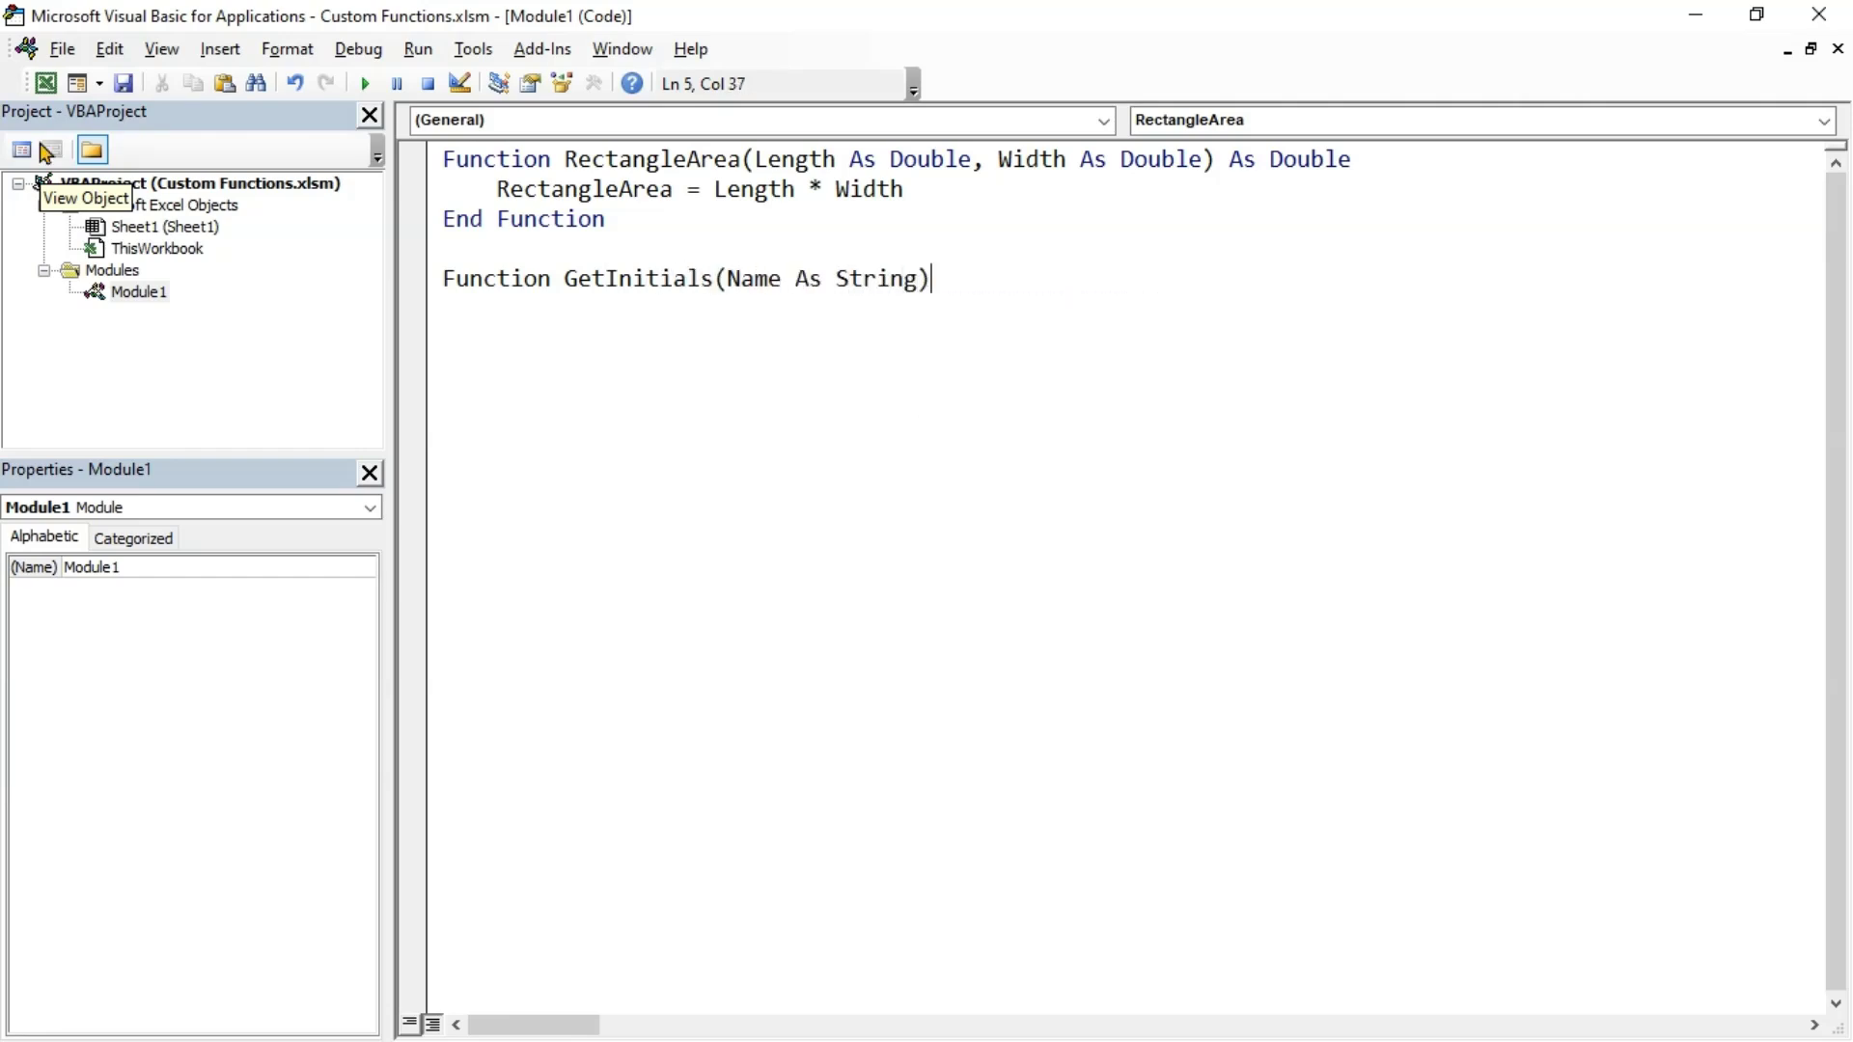
text(As String)
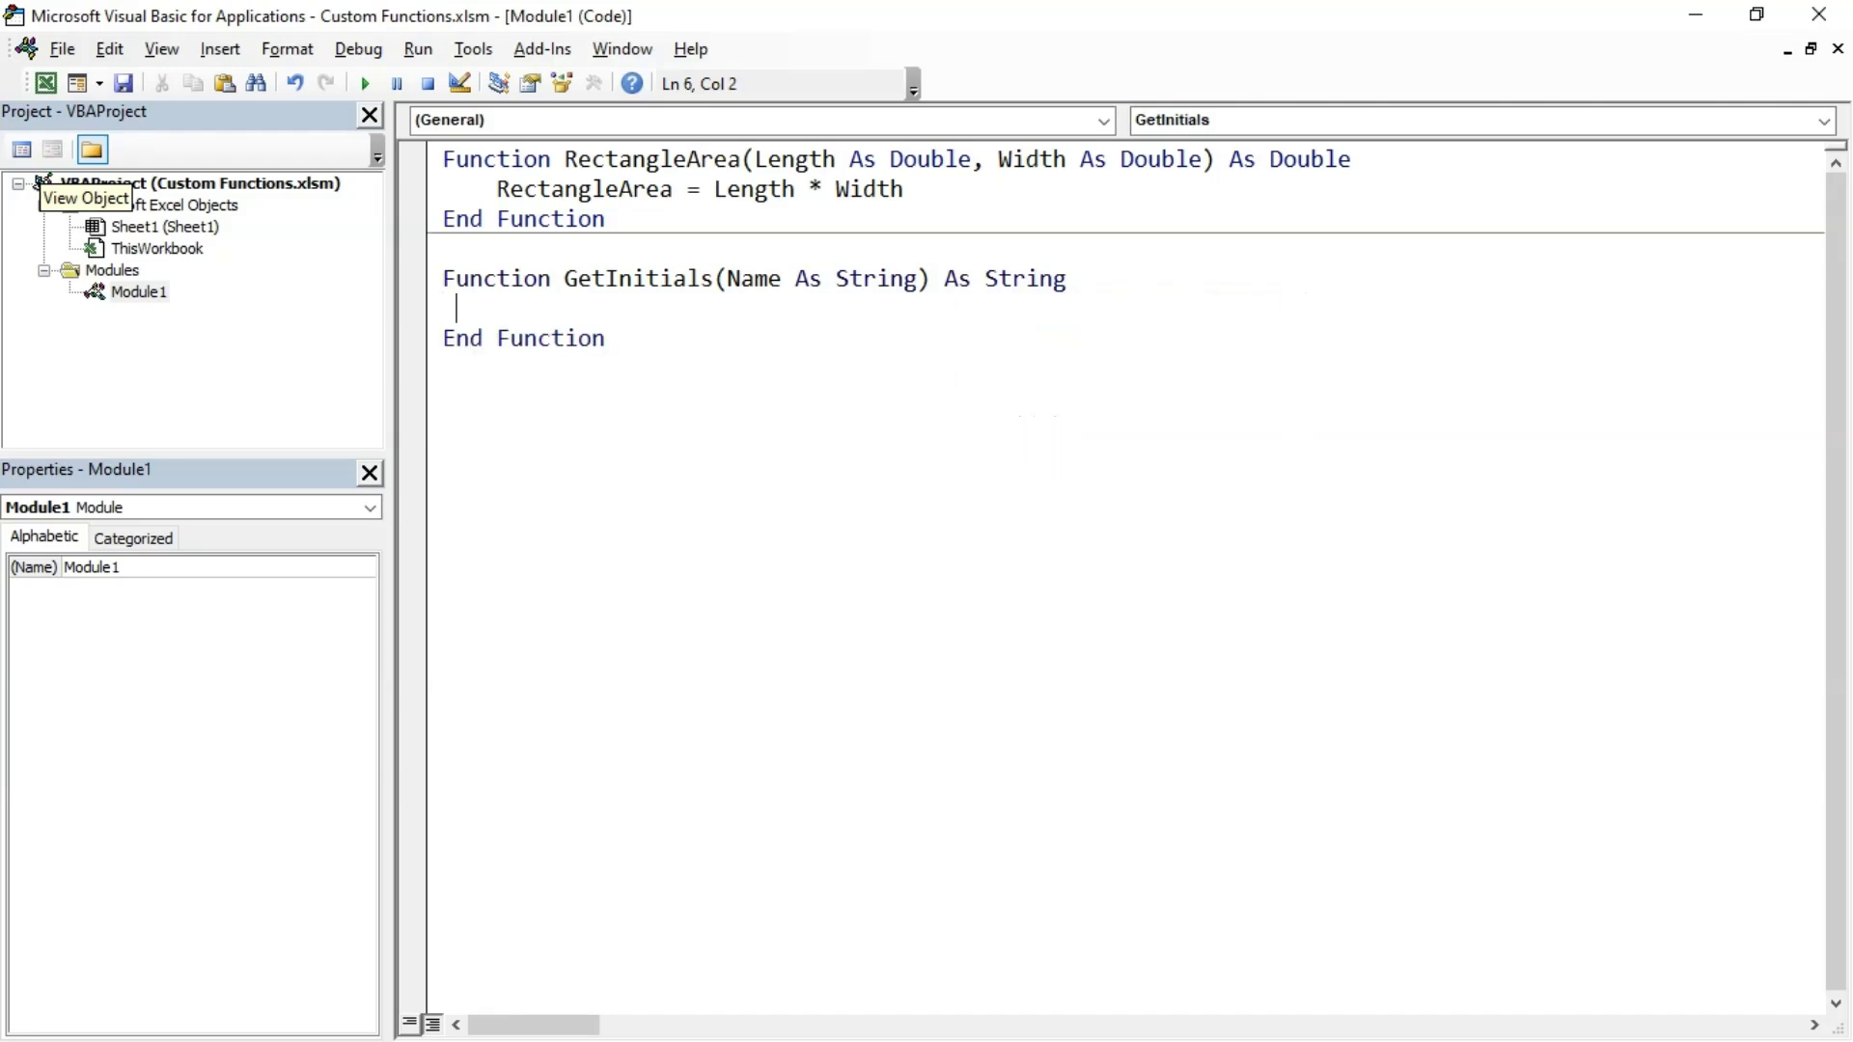
text(Dim Word)
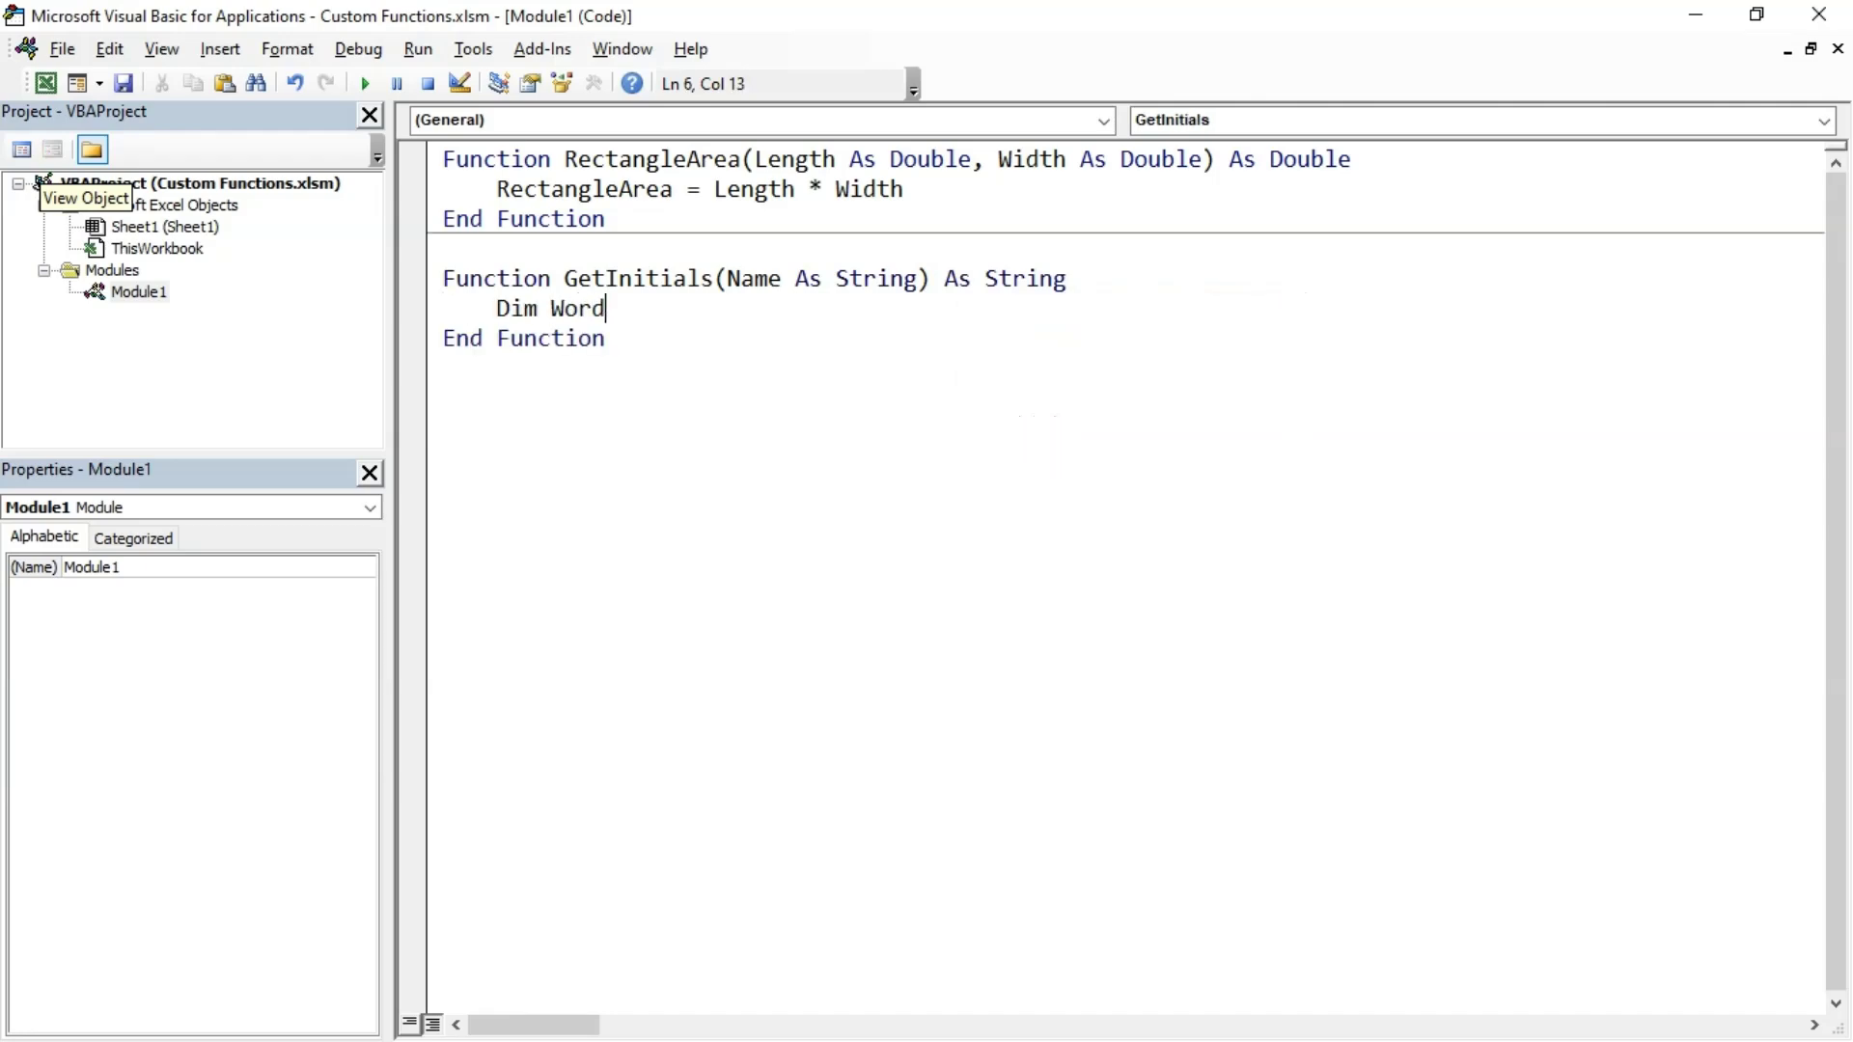
text(s() As String)
text(Dim i As )
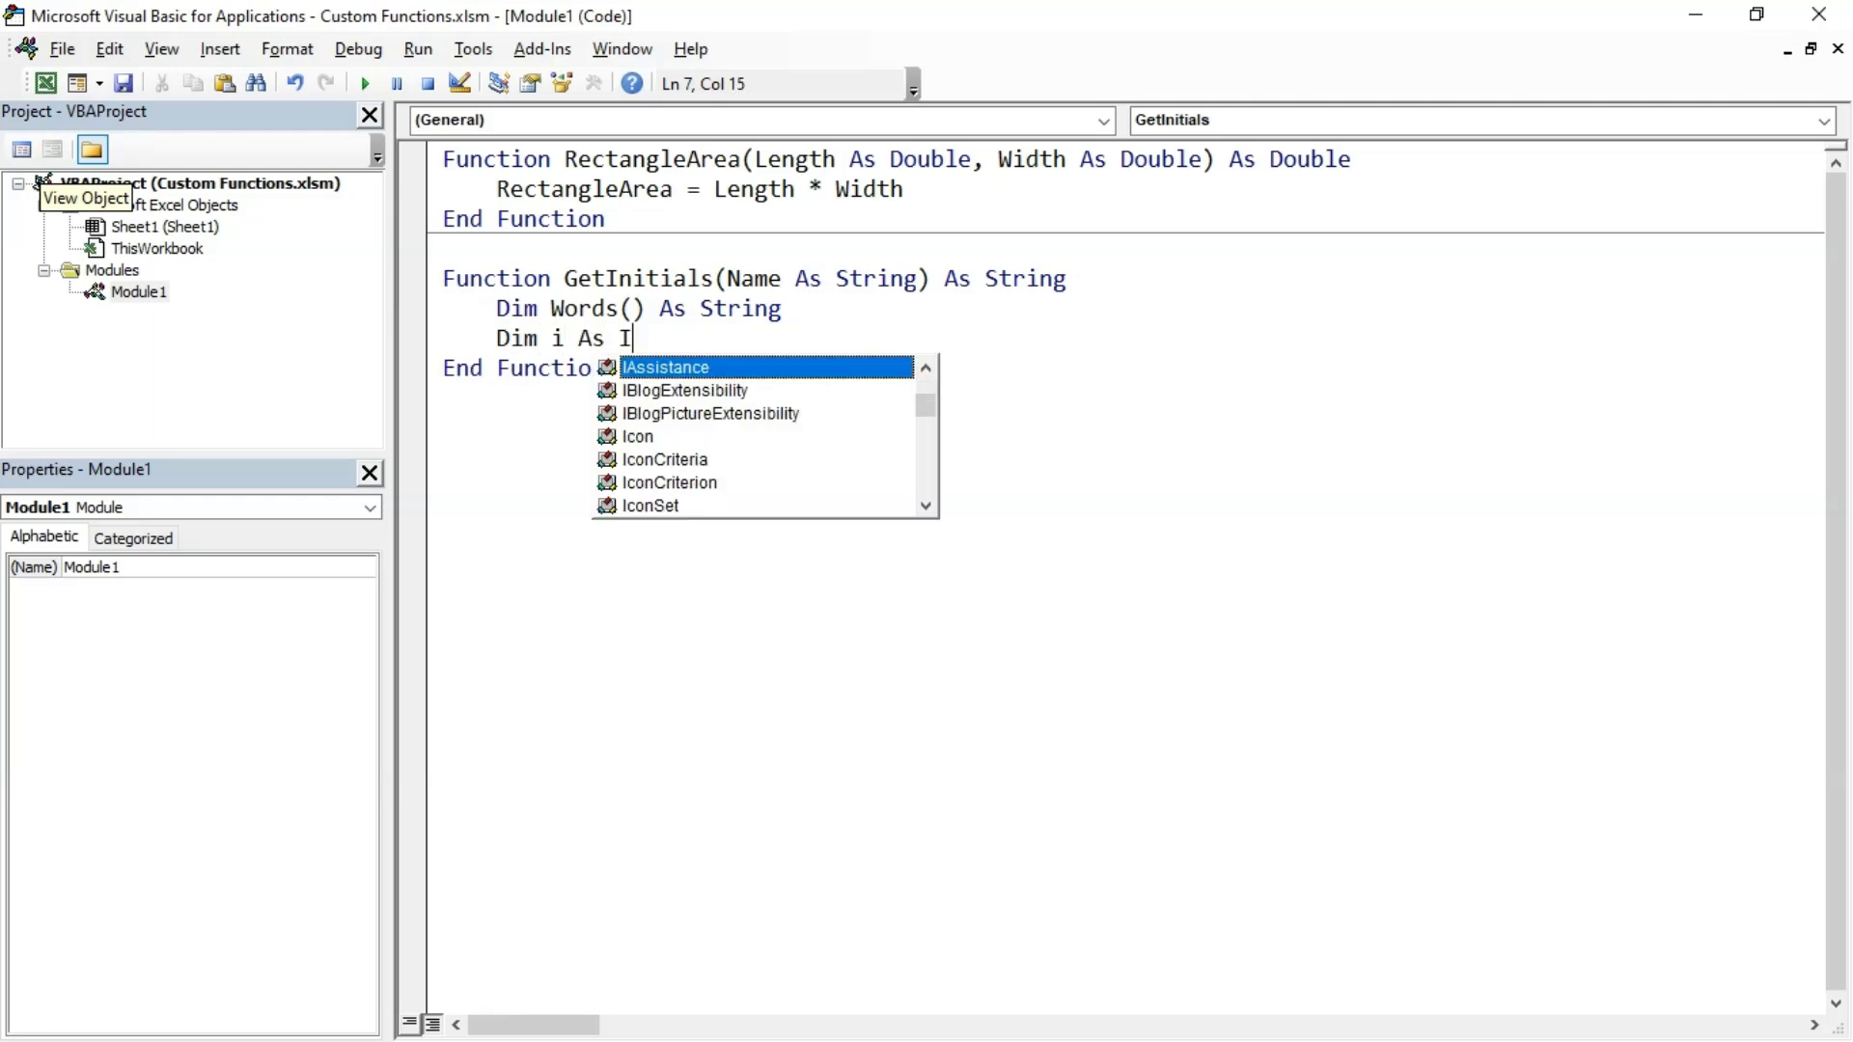
text(Integer)
text(For)
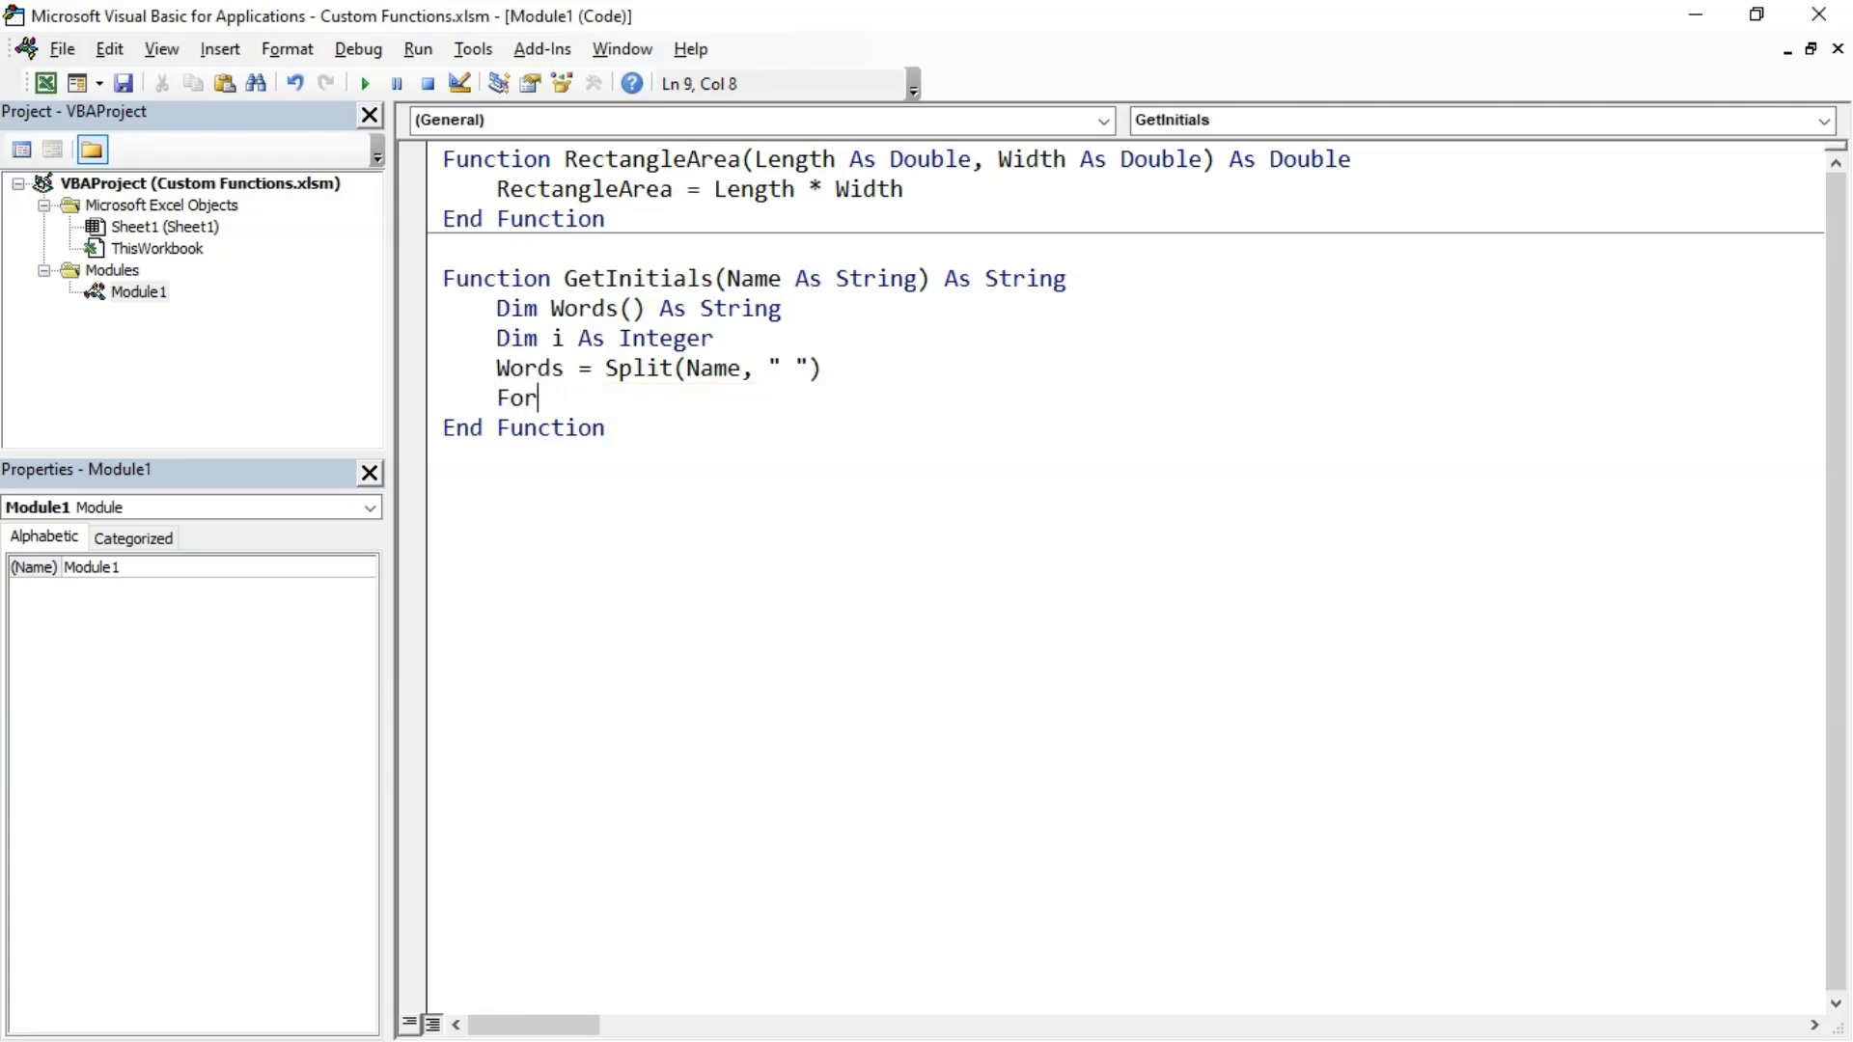
Loop i from LBound(Words) To UBound(Words) appending UCase(Left(Words(i), 1)) to the result
text(i = LBound)
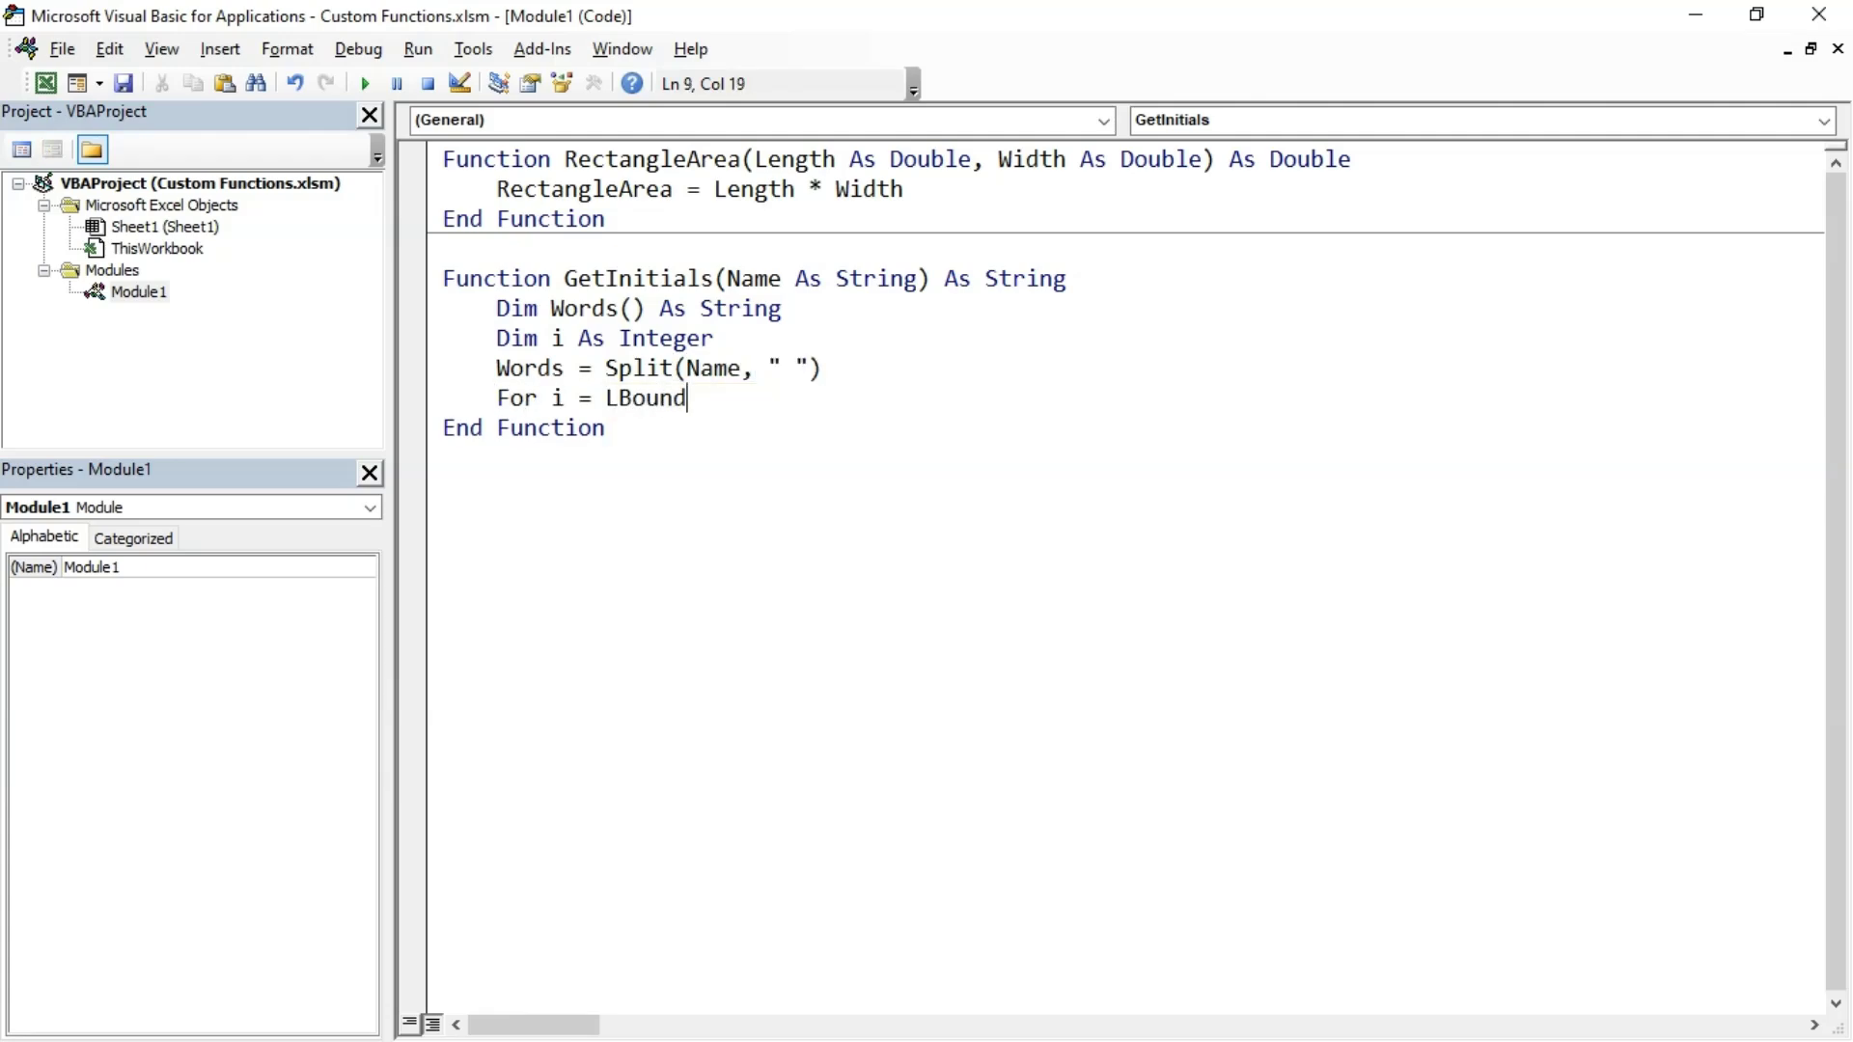
text((Words) To U)
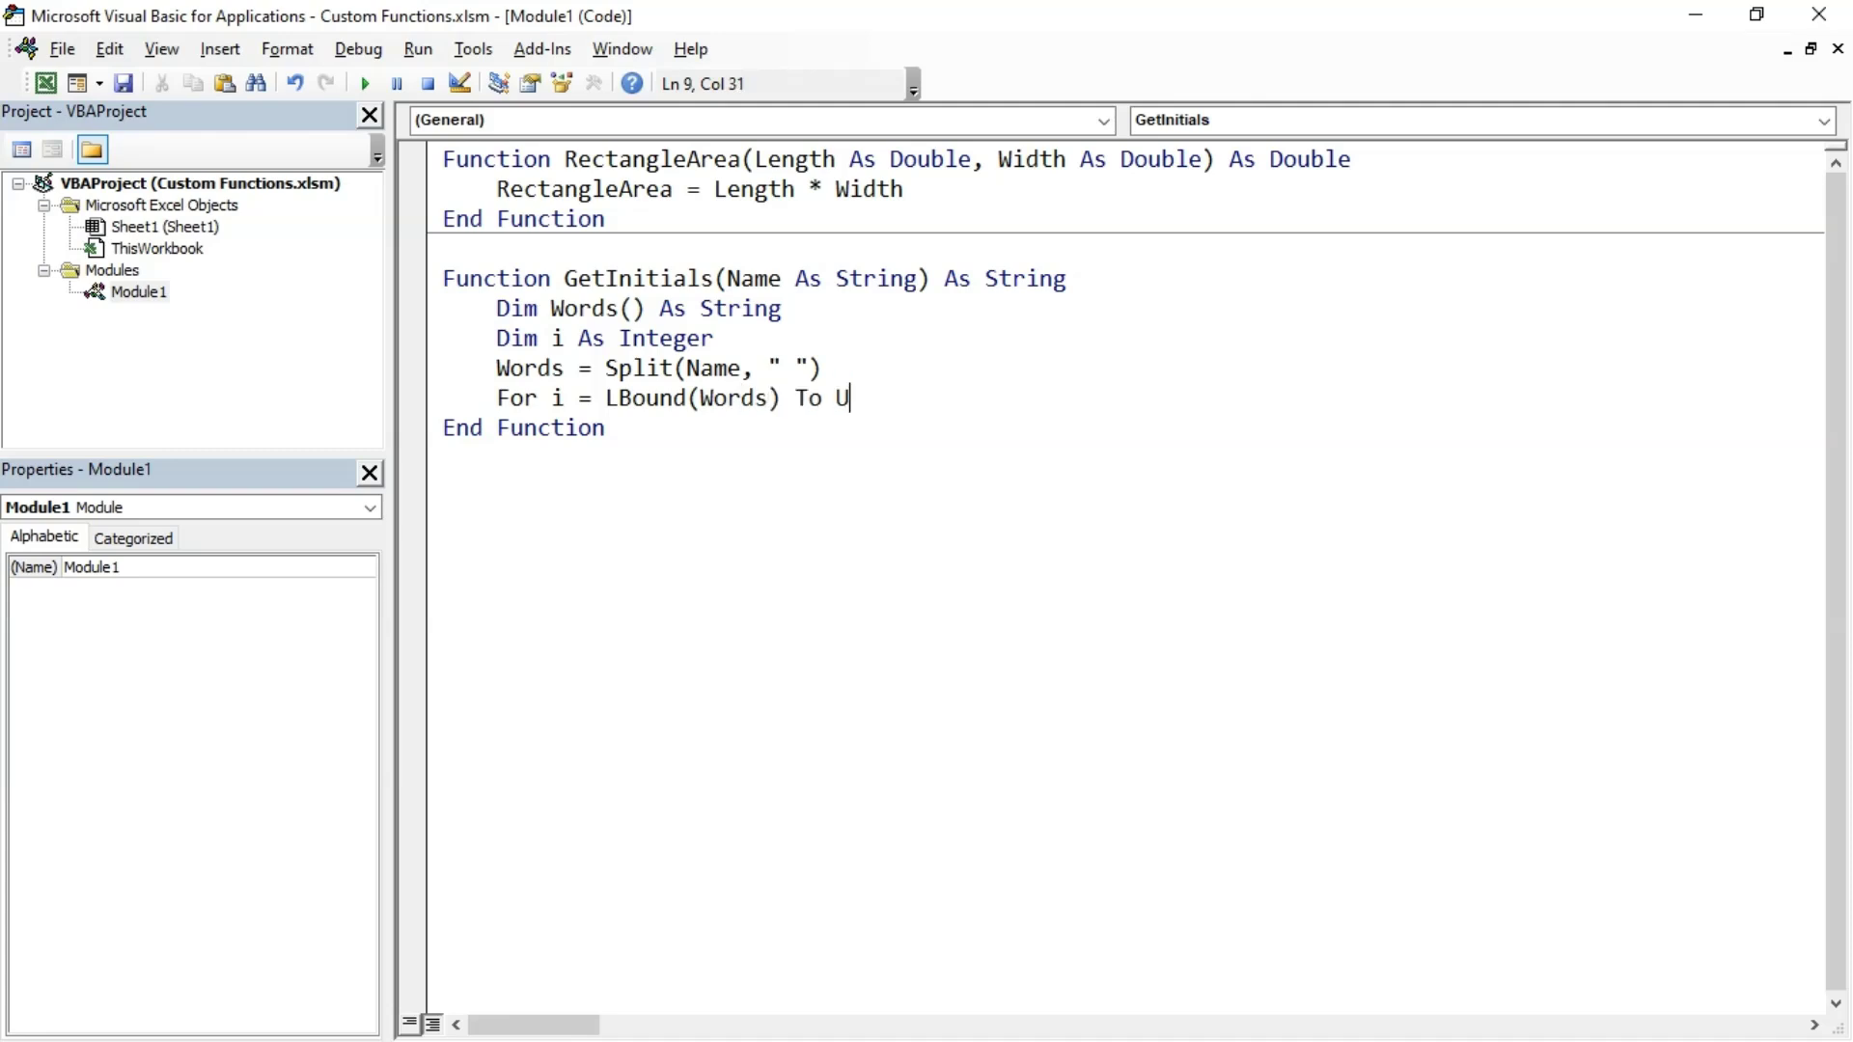
text(Bound(Words)
text(GetInitials = GetInitials & U)
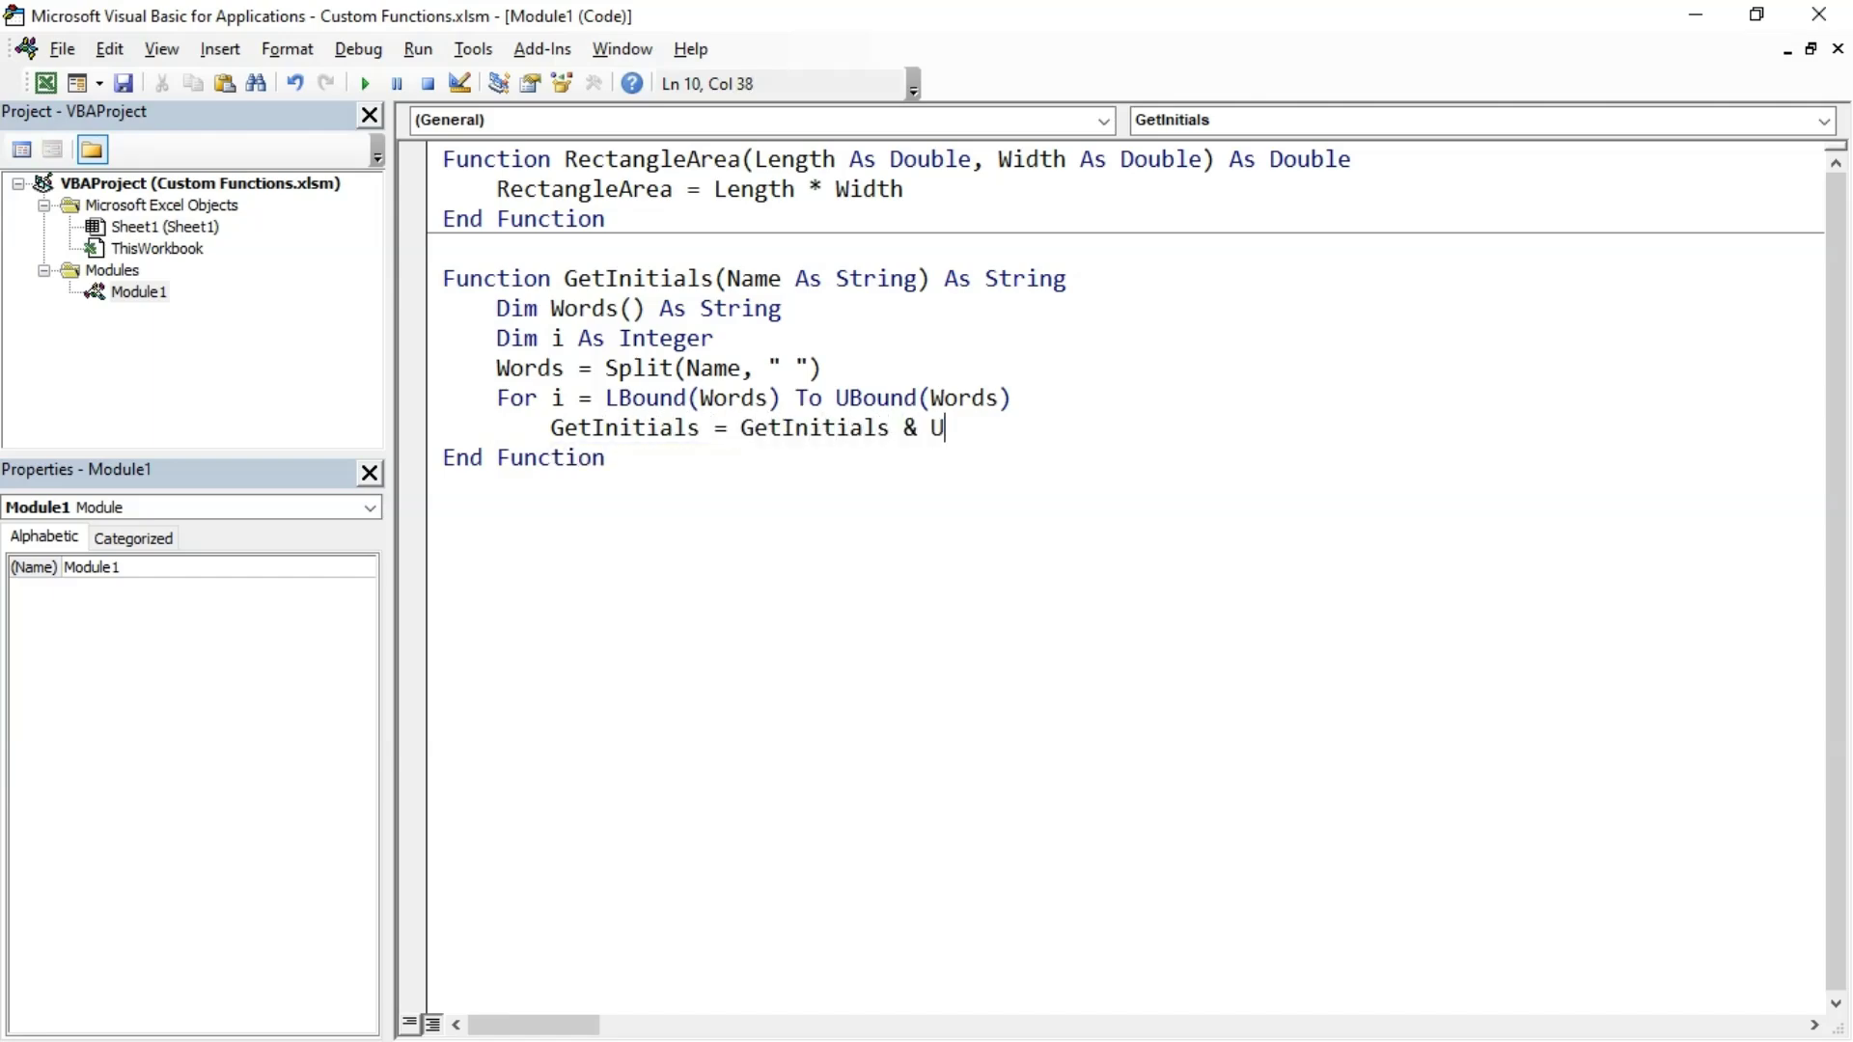
text(Case(Left(W)
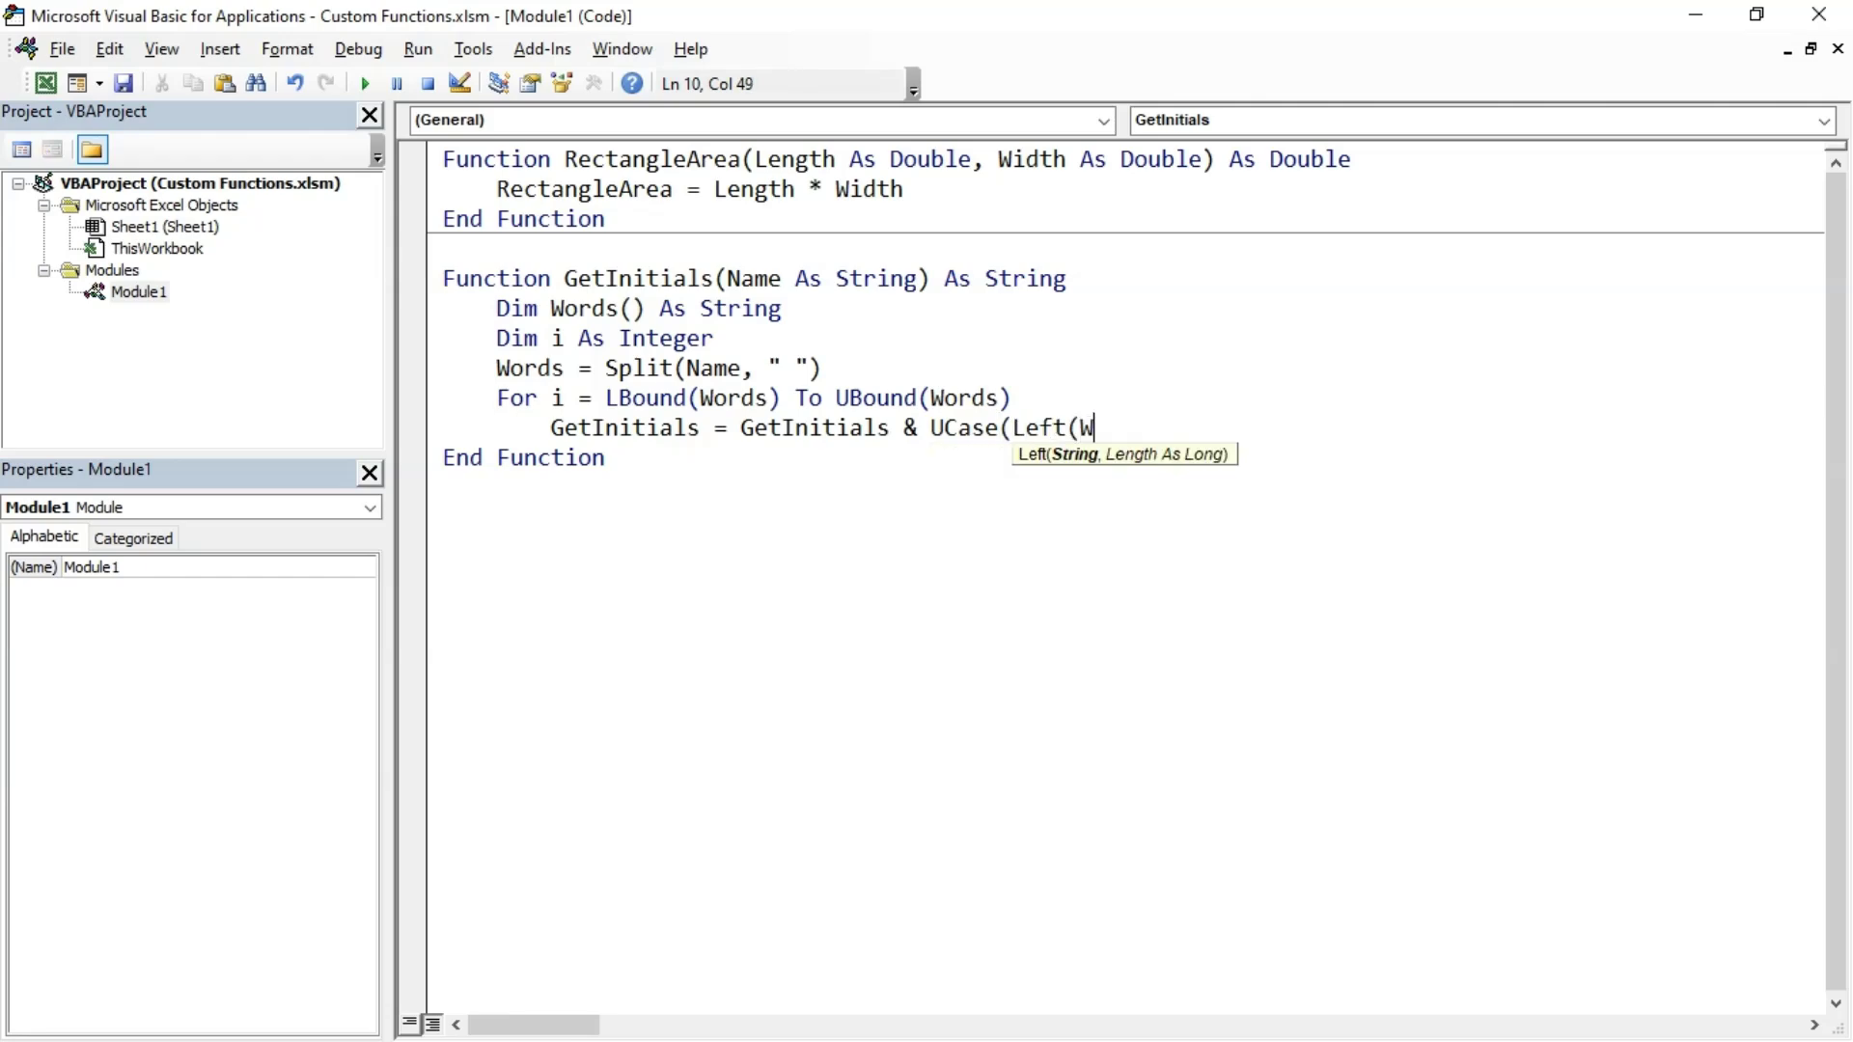
text(ords(i), 1)))
text(Next i)
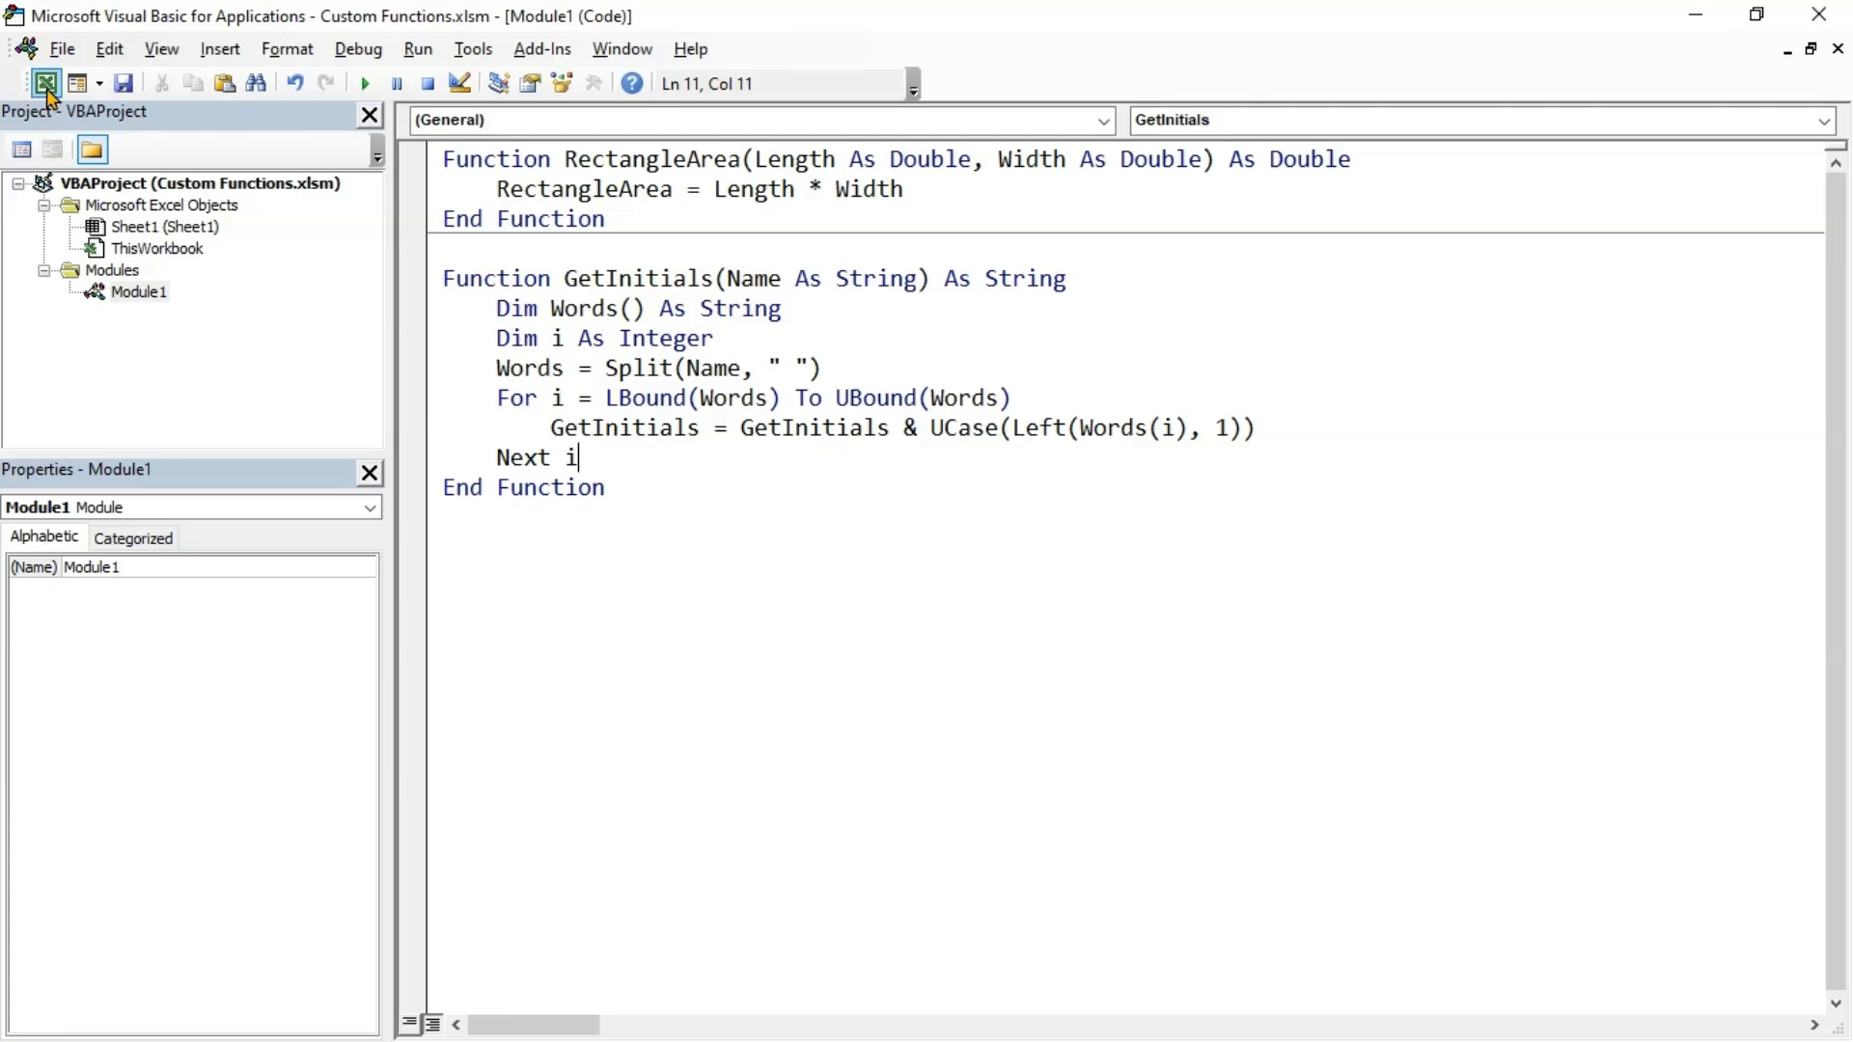
In Sheet1 enter GetInitials formulas for sample names including "John Cena" and "bruno mars"
click(45, 83)
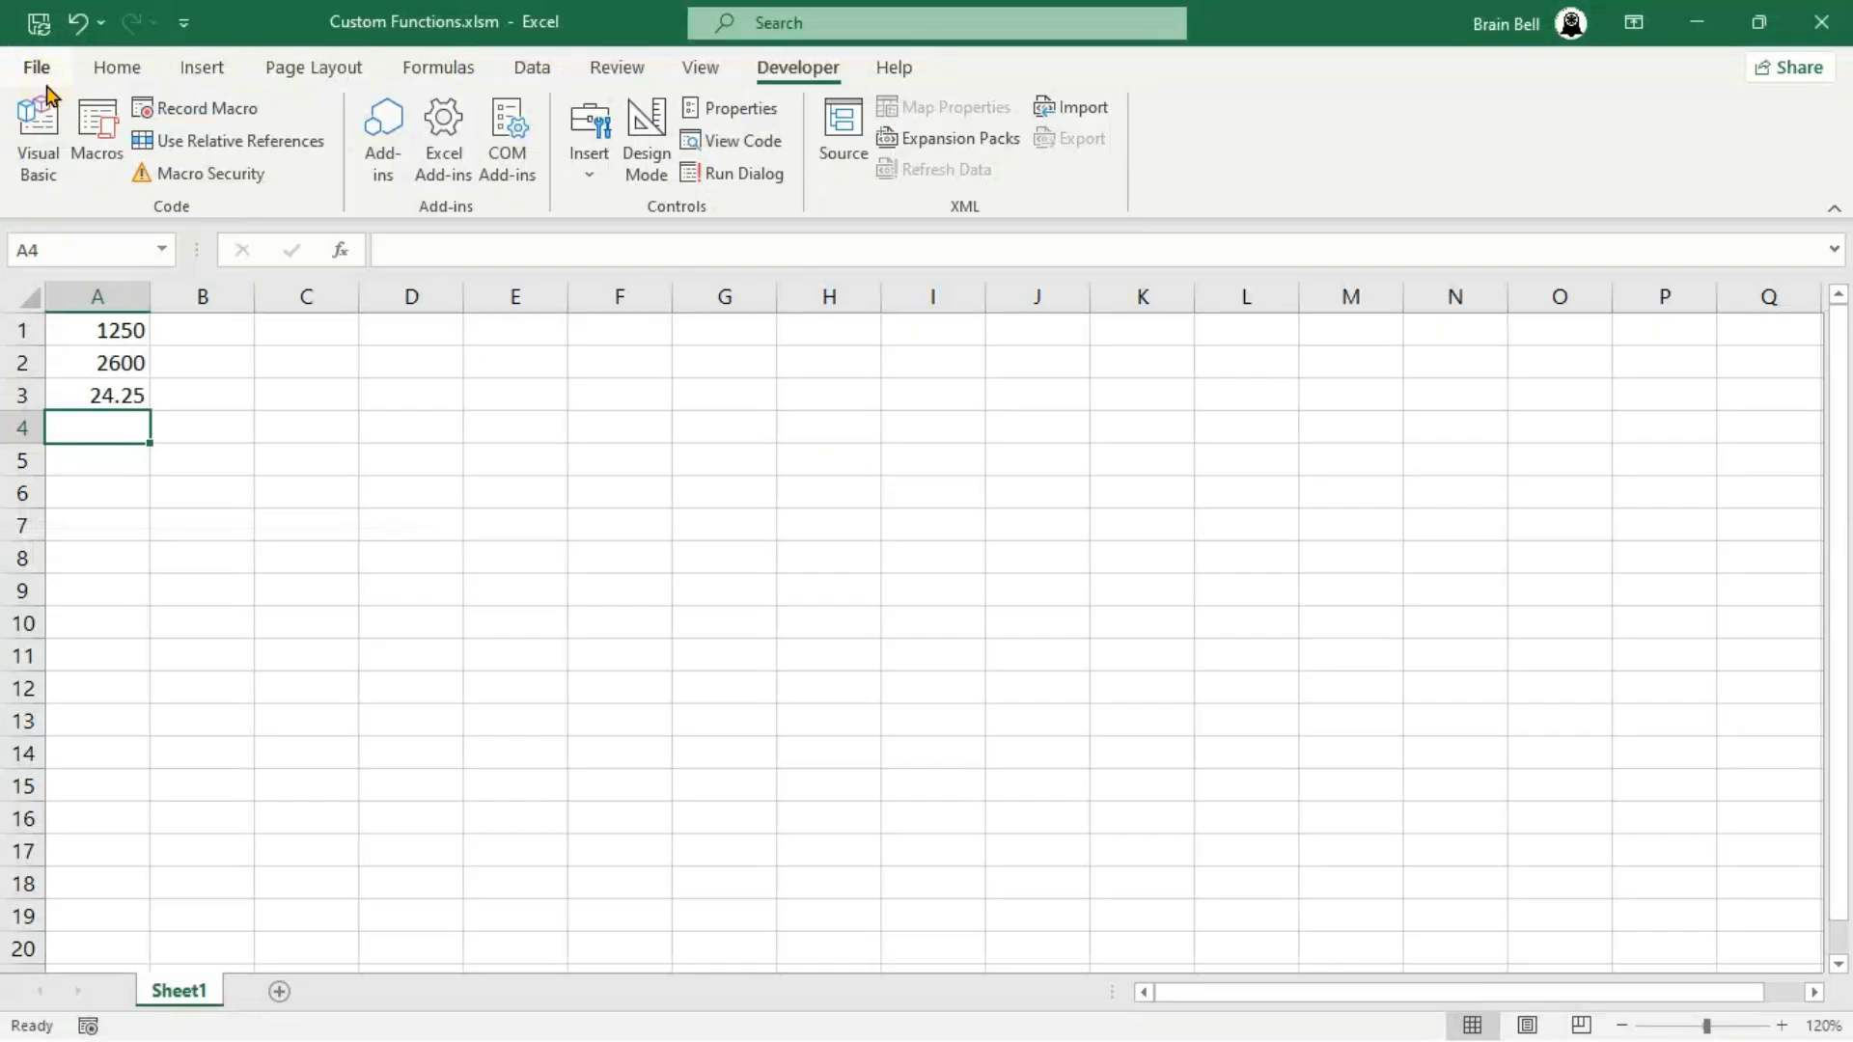
text(=GetInitia)
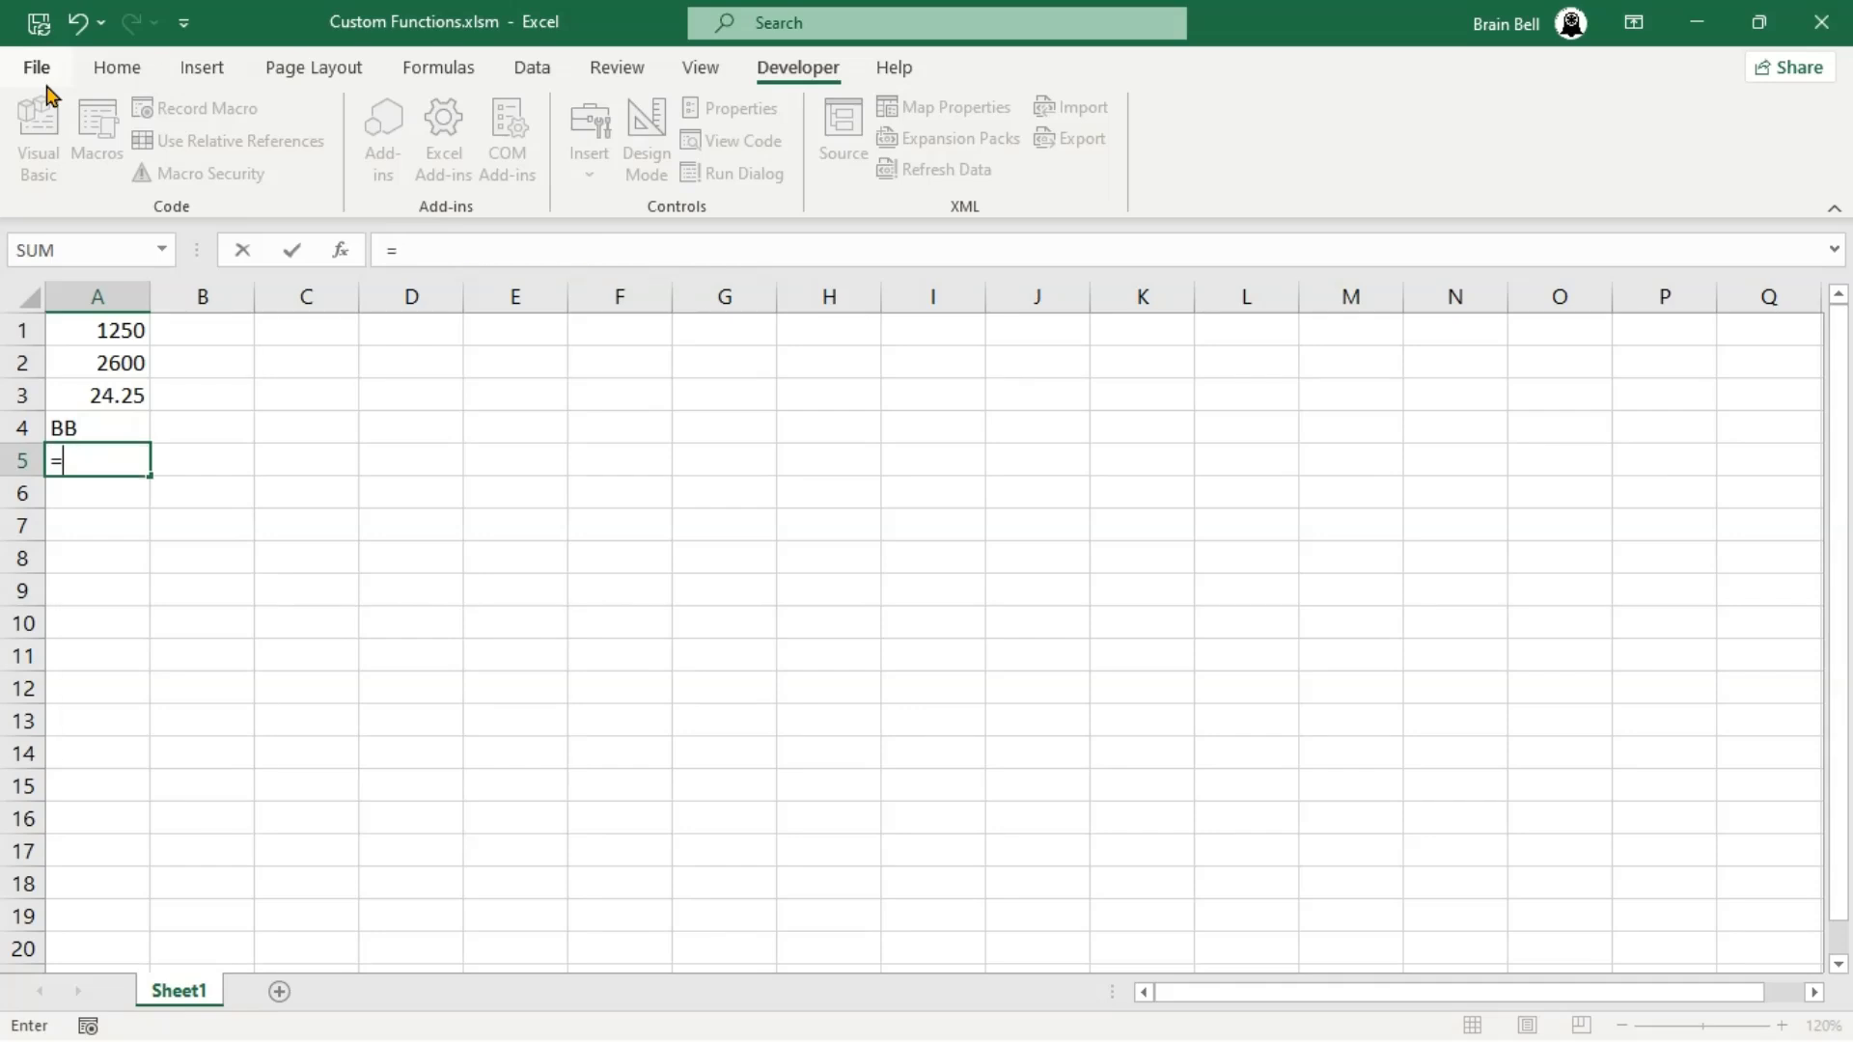
text(GetInitials()
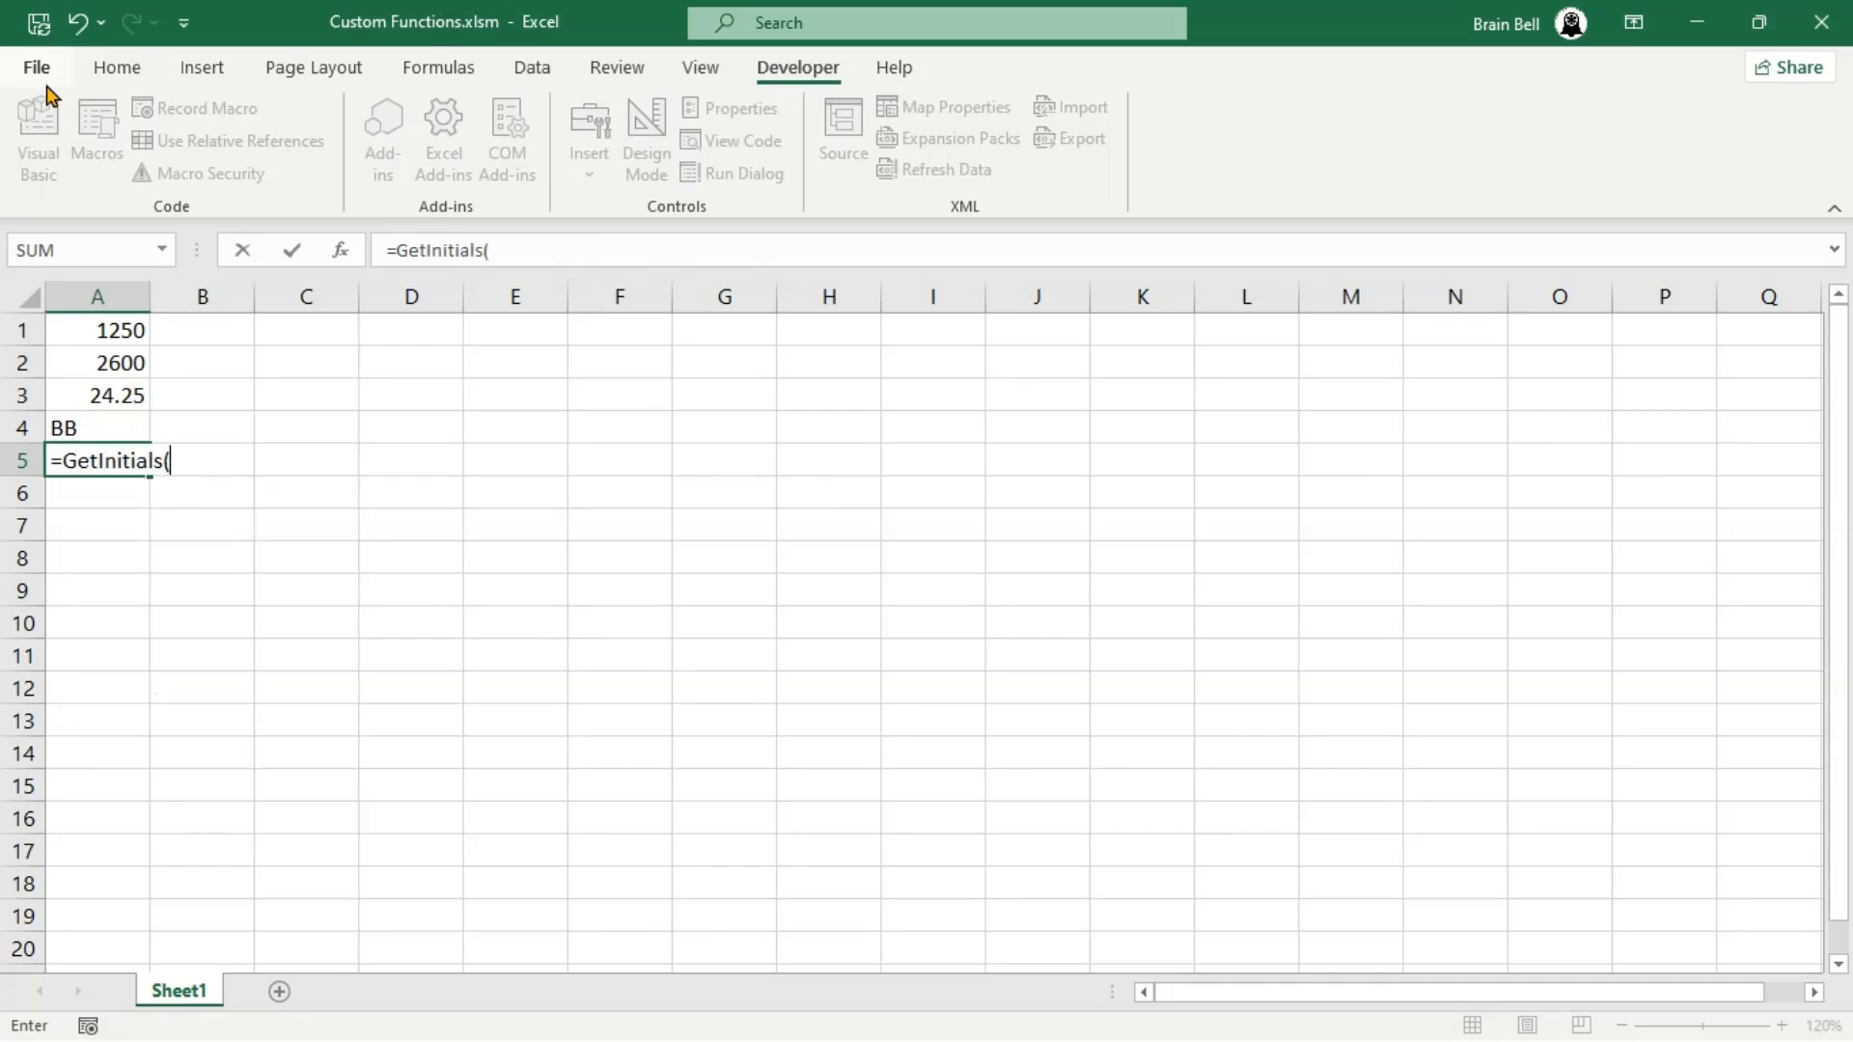
text("John Cena")
click(97, 494)
text(=GetInitials("br)
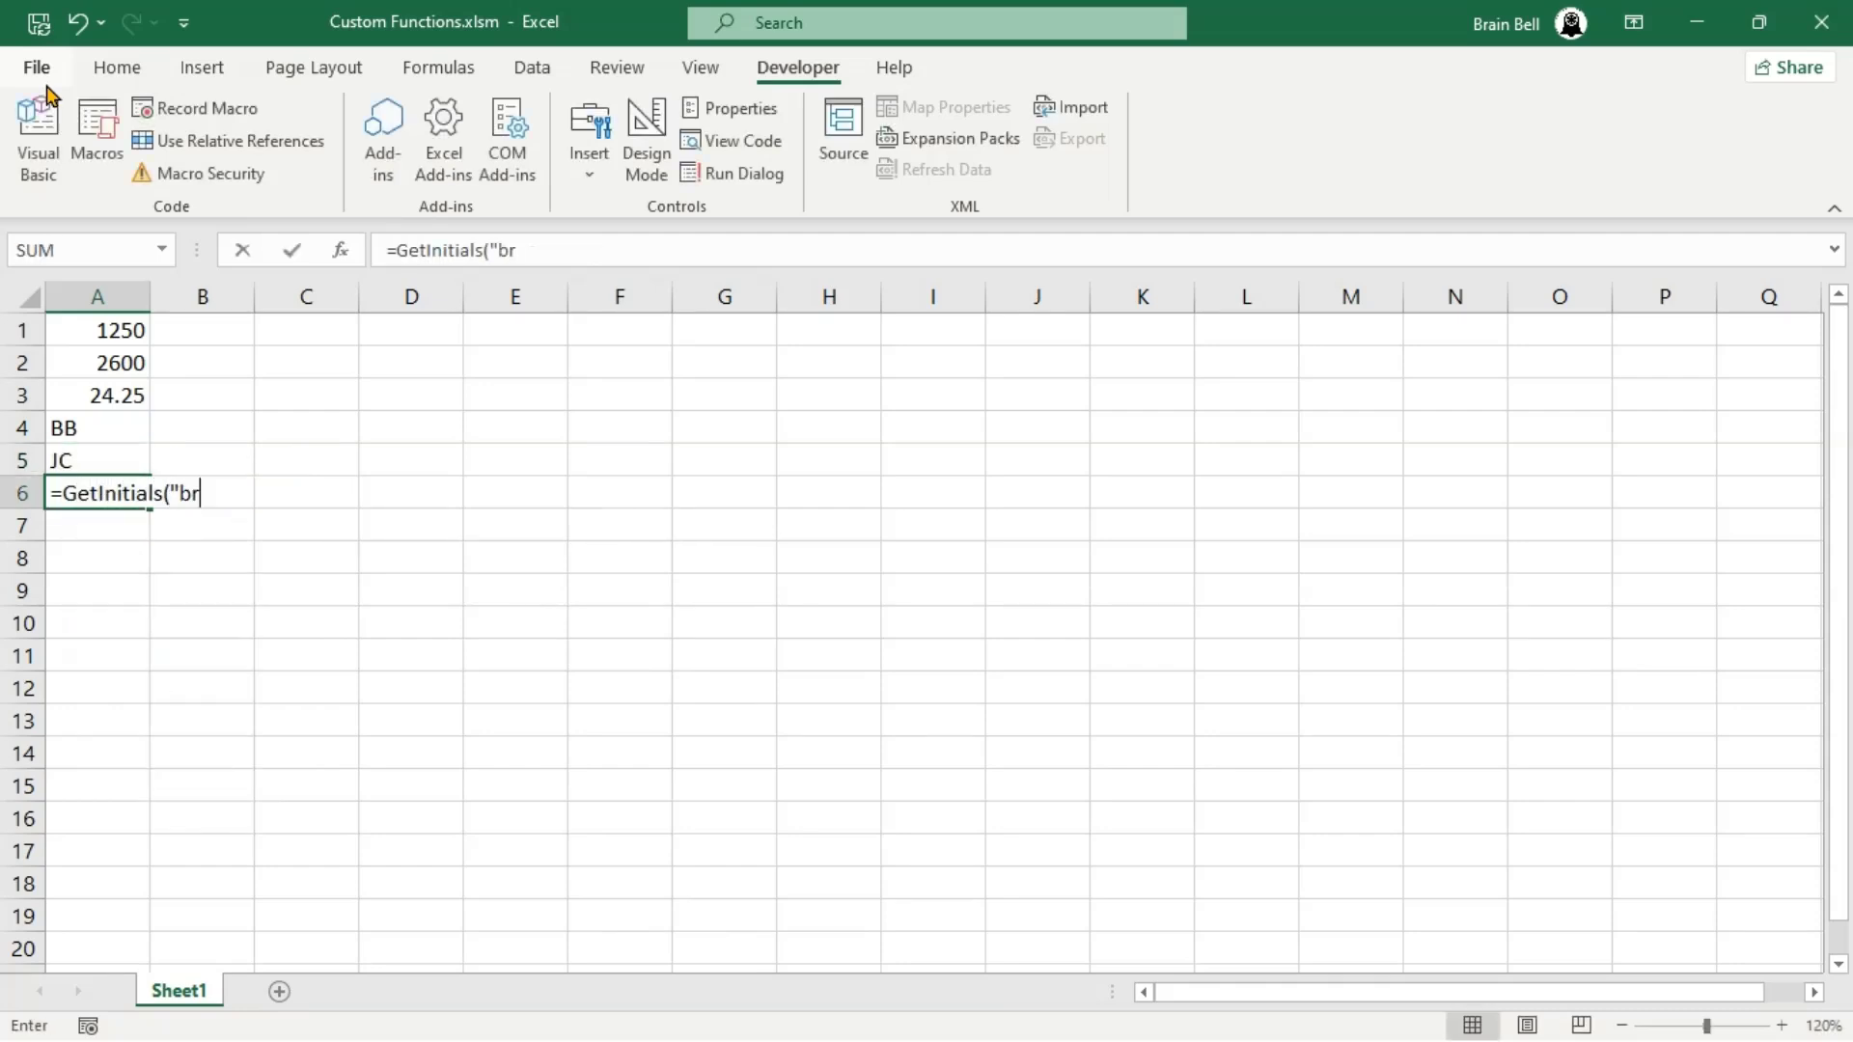
text(uno mars"))
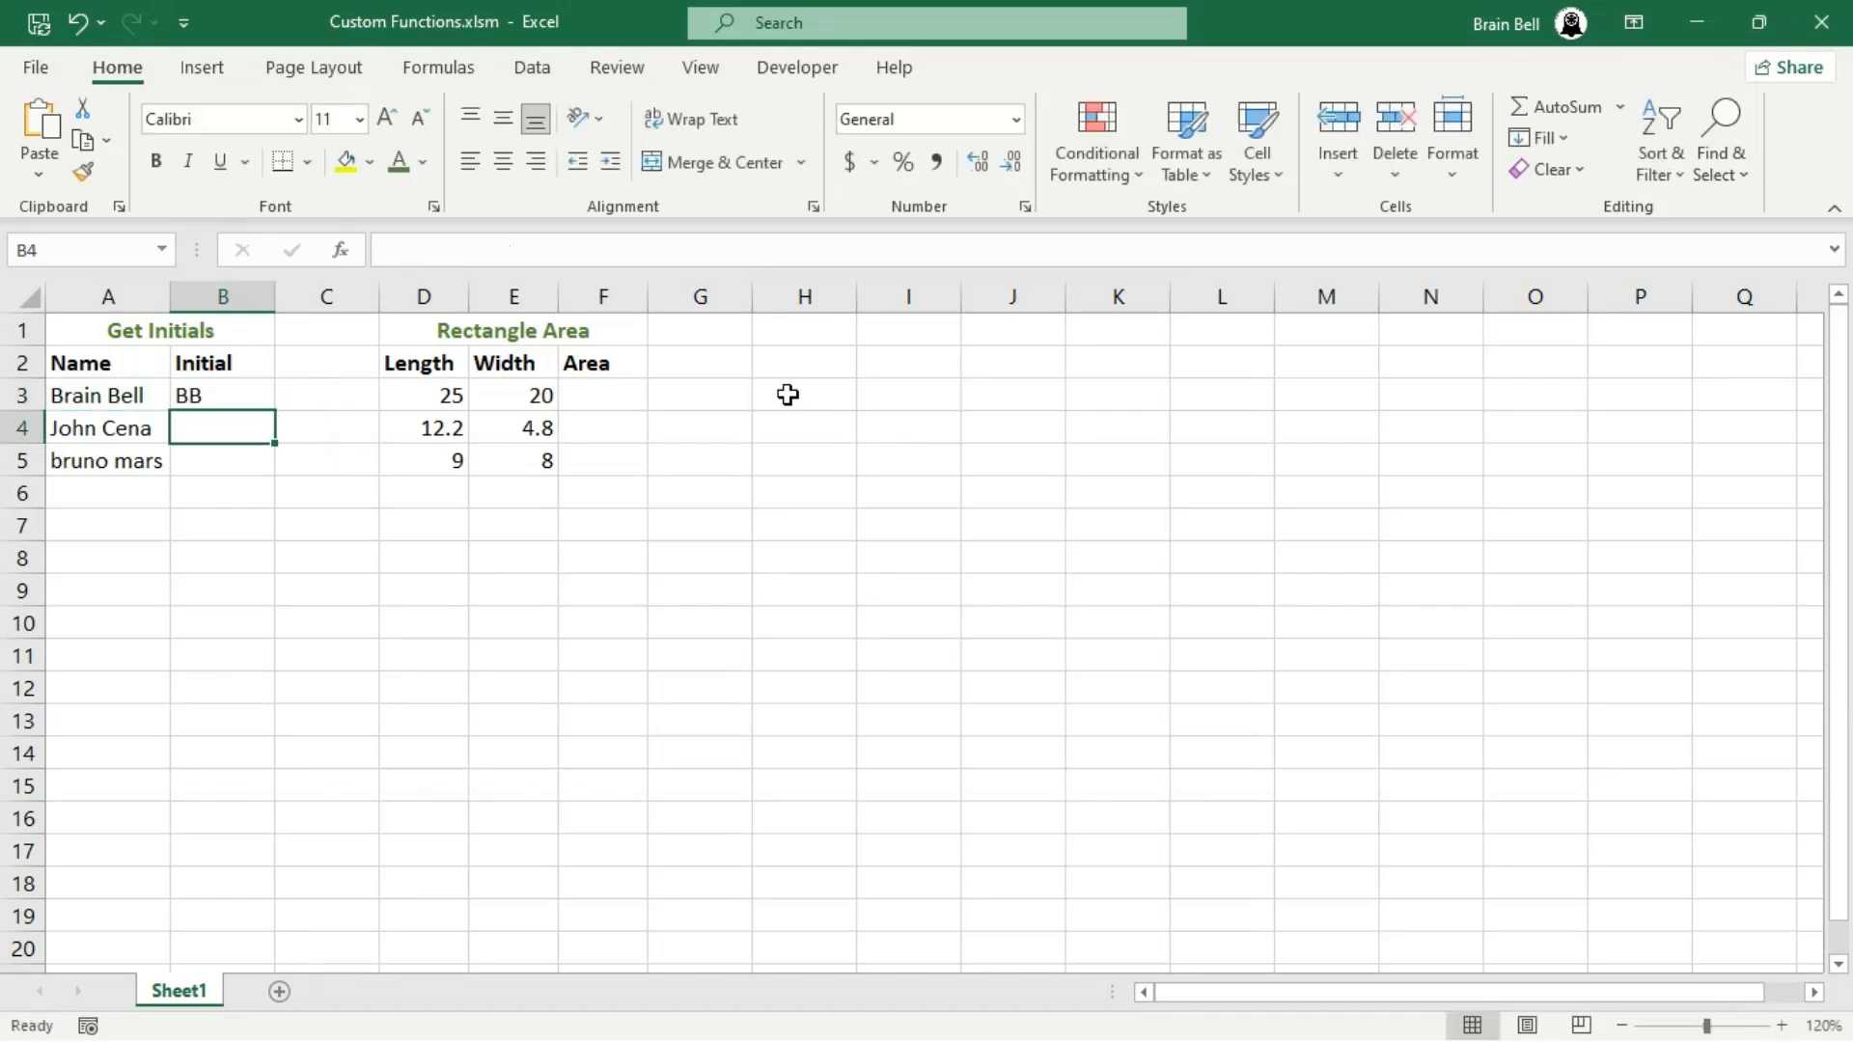
Fill the Initial column with GetInitials formulas referencing the name cells, giving BB, JC and BM
text(=GetIn)
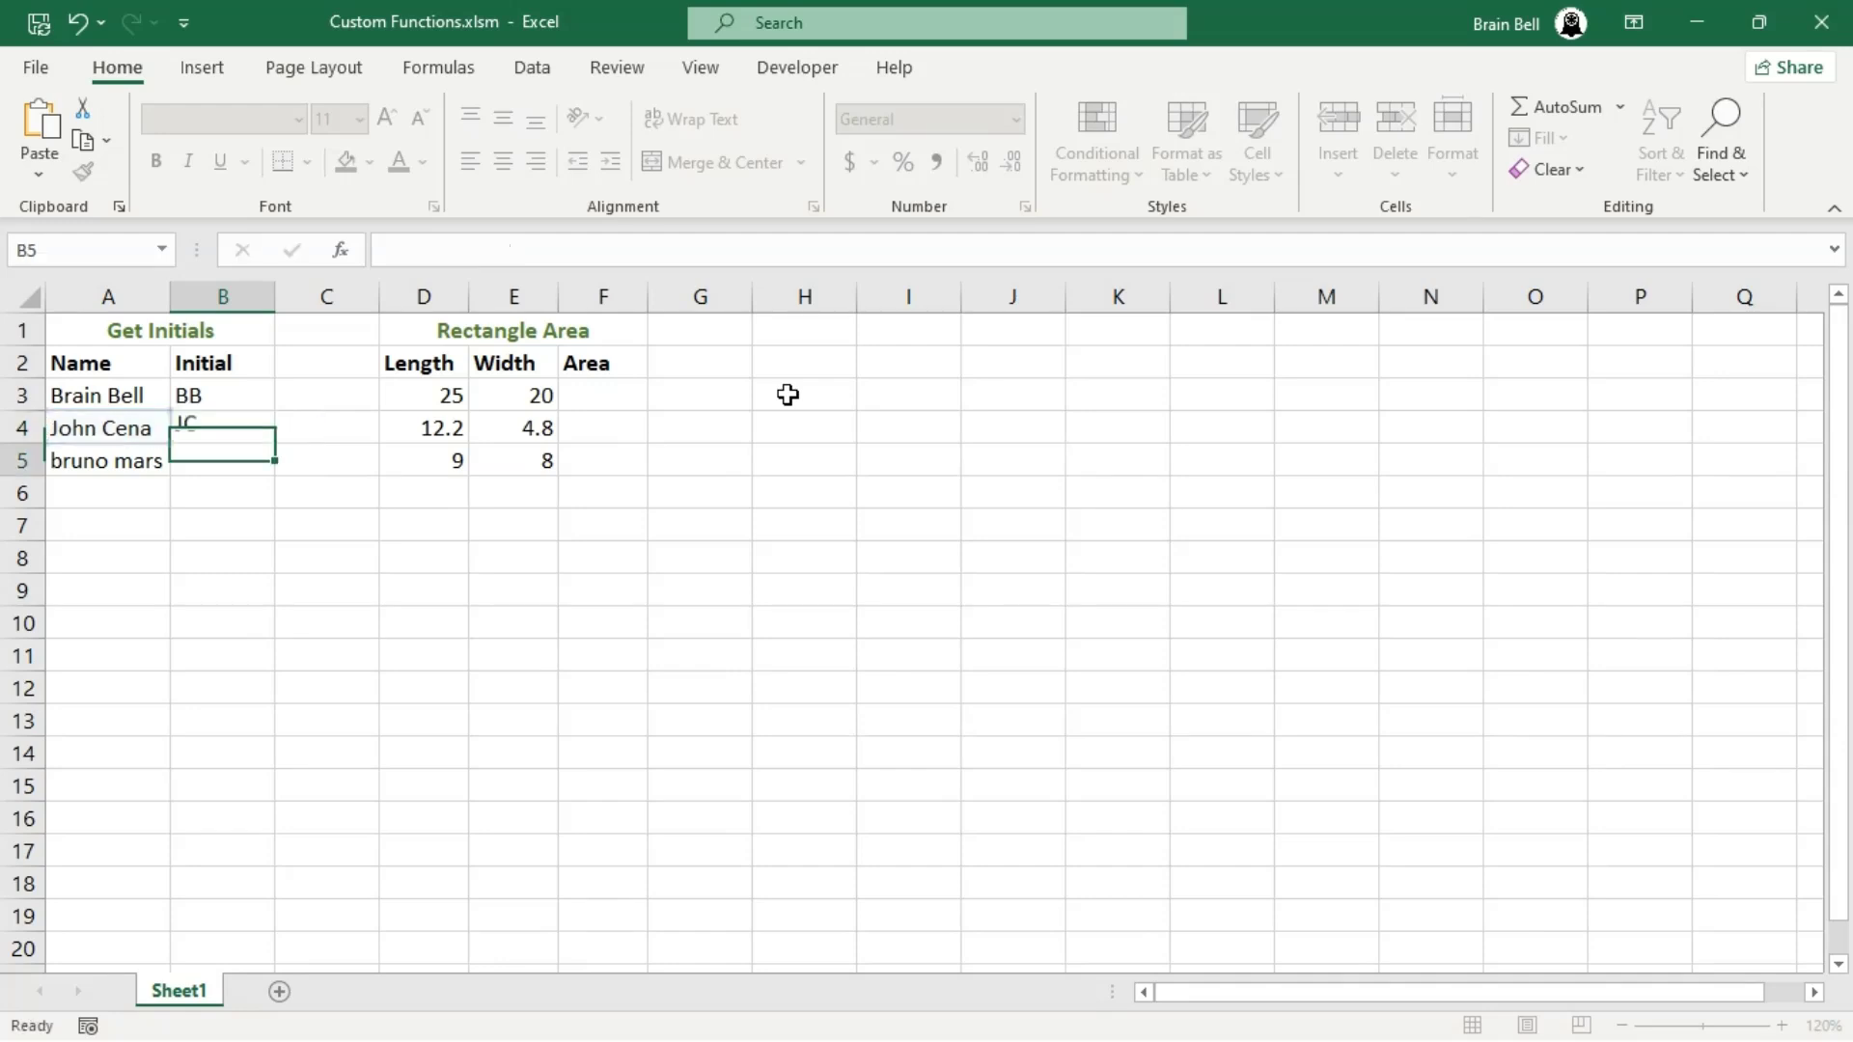
text(=GetInitials()
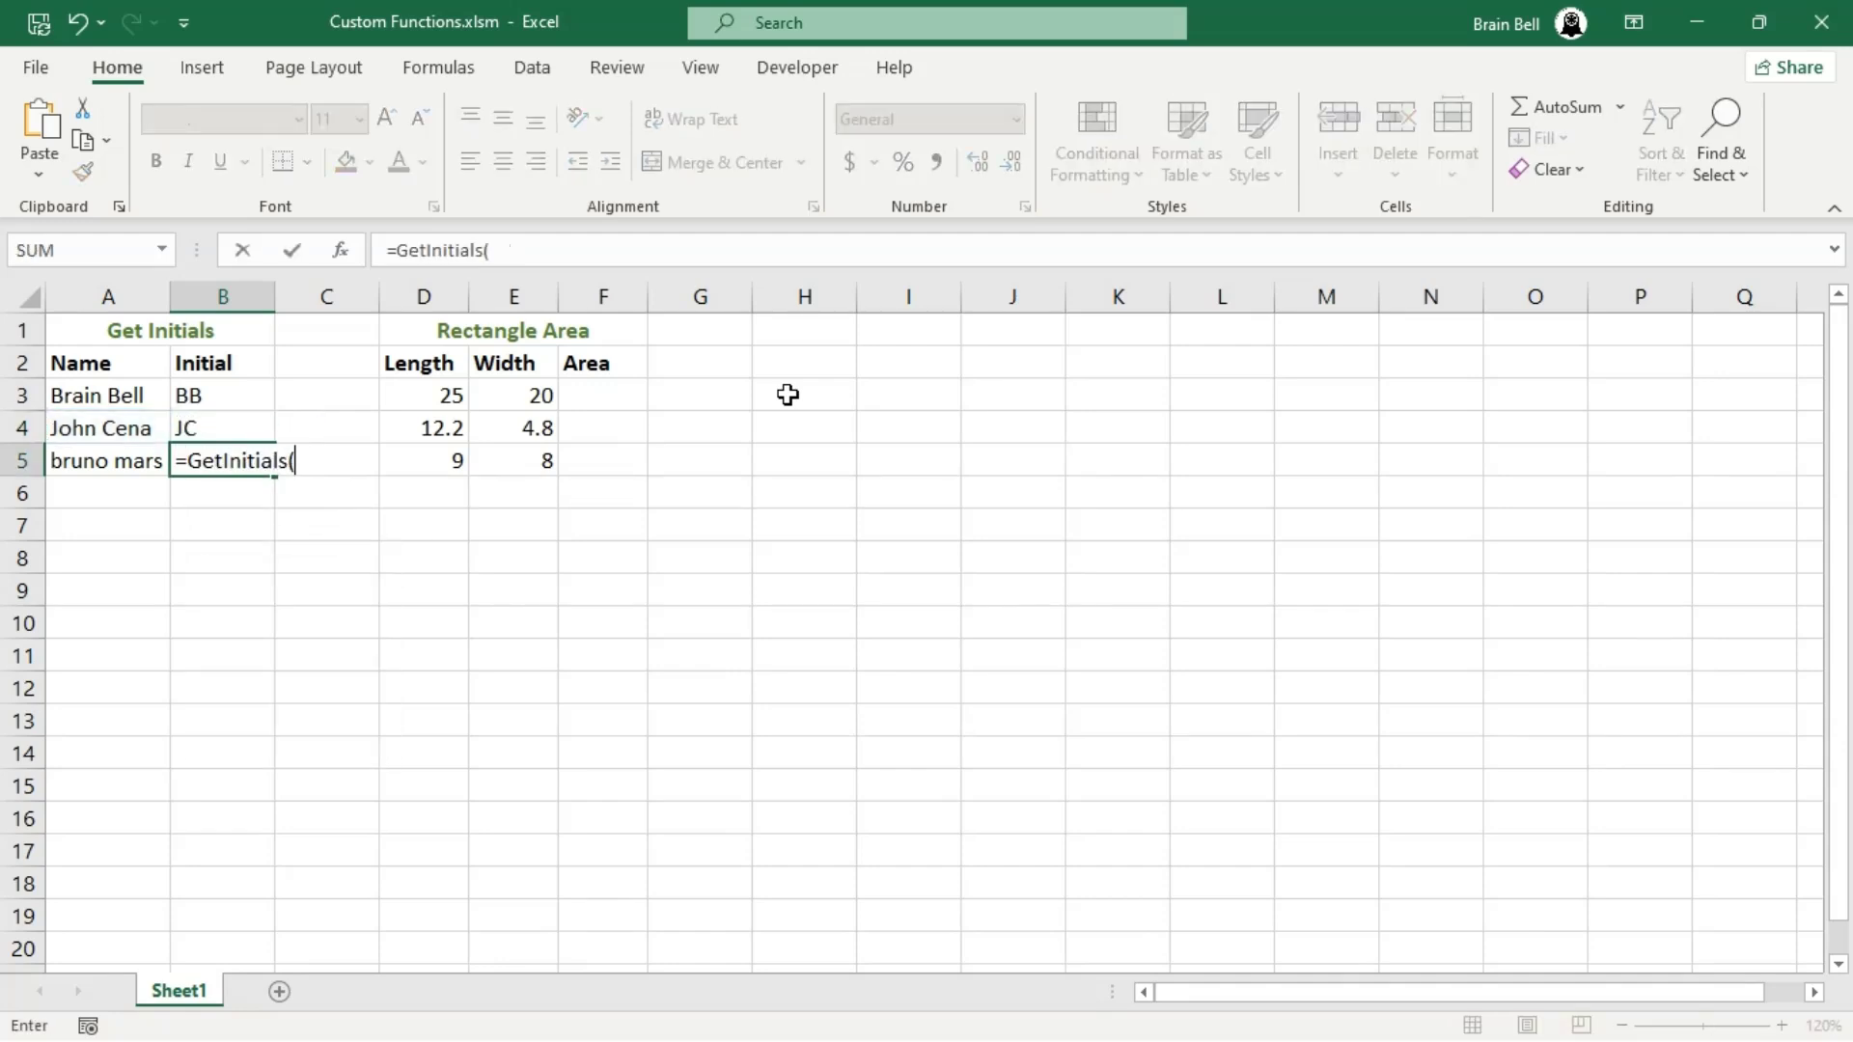
click(107, 462)
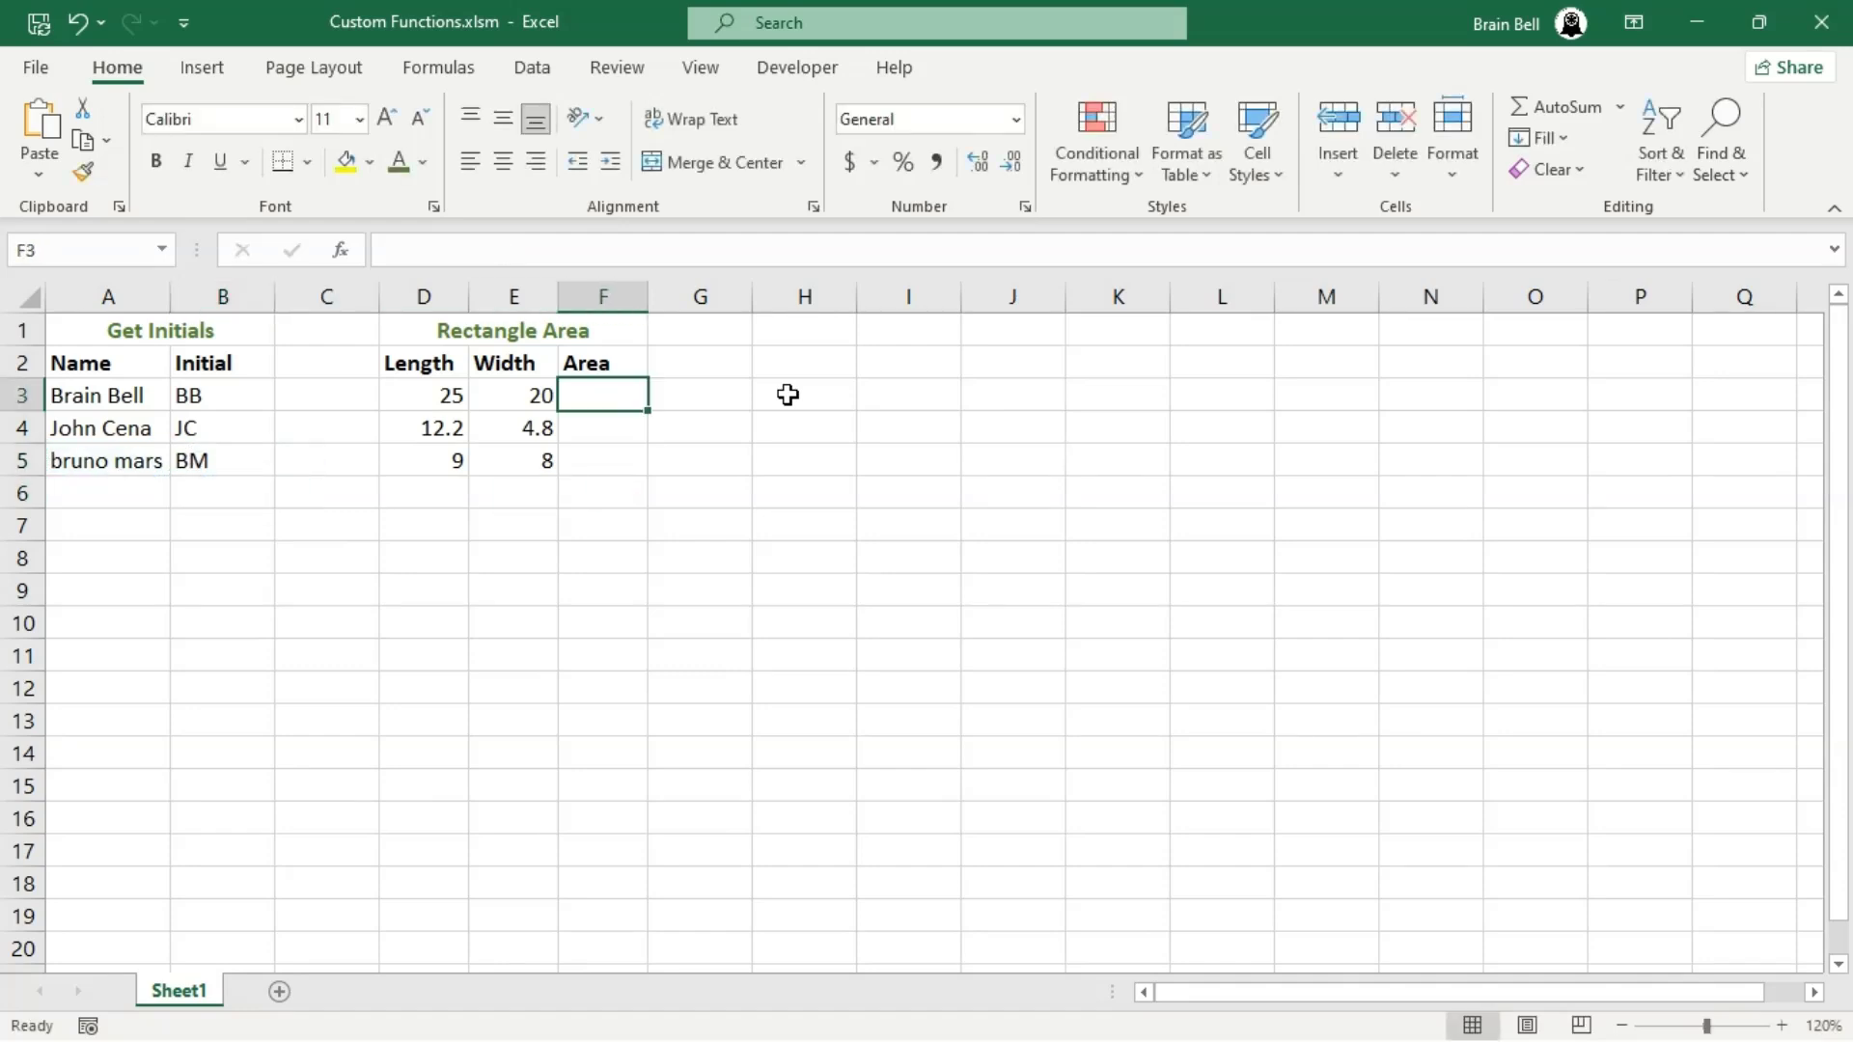
Enter RectangleArea formulas in F3 and F4 using D3,E3 and D4,E4, giving 500 and 58.56
text(=RectangleArea()
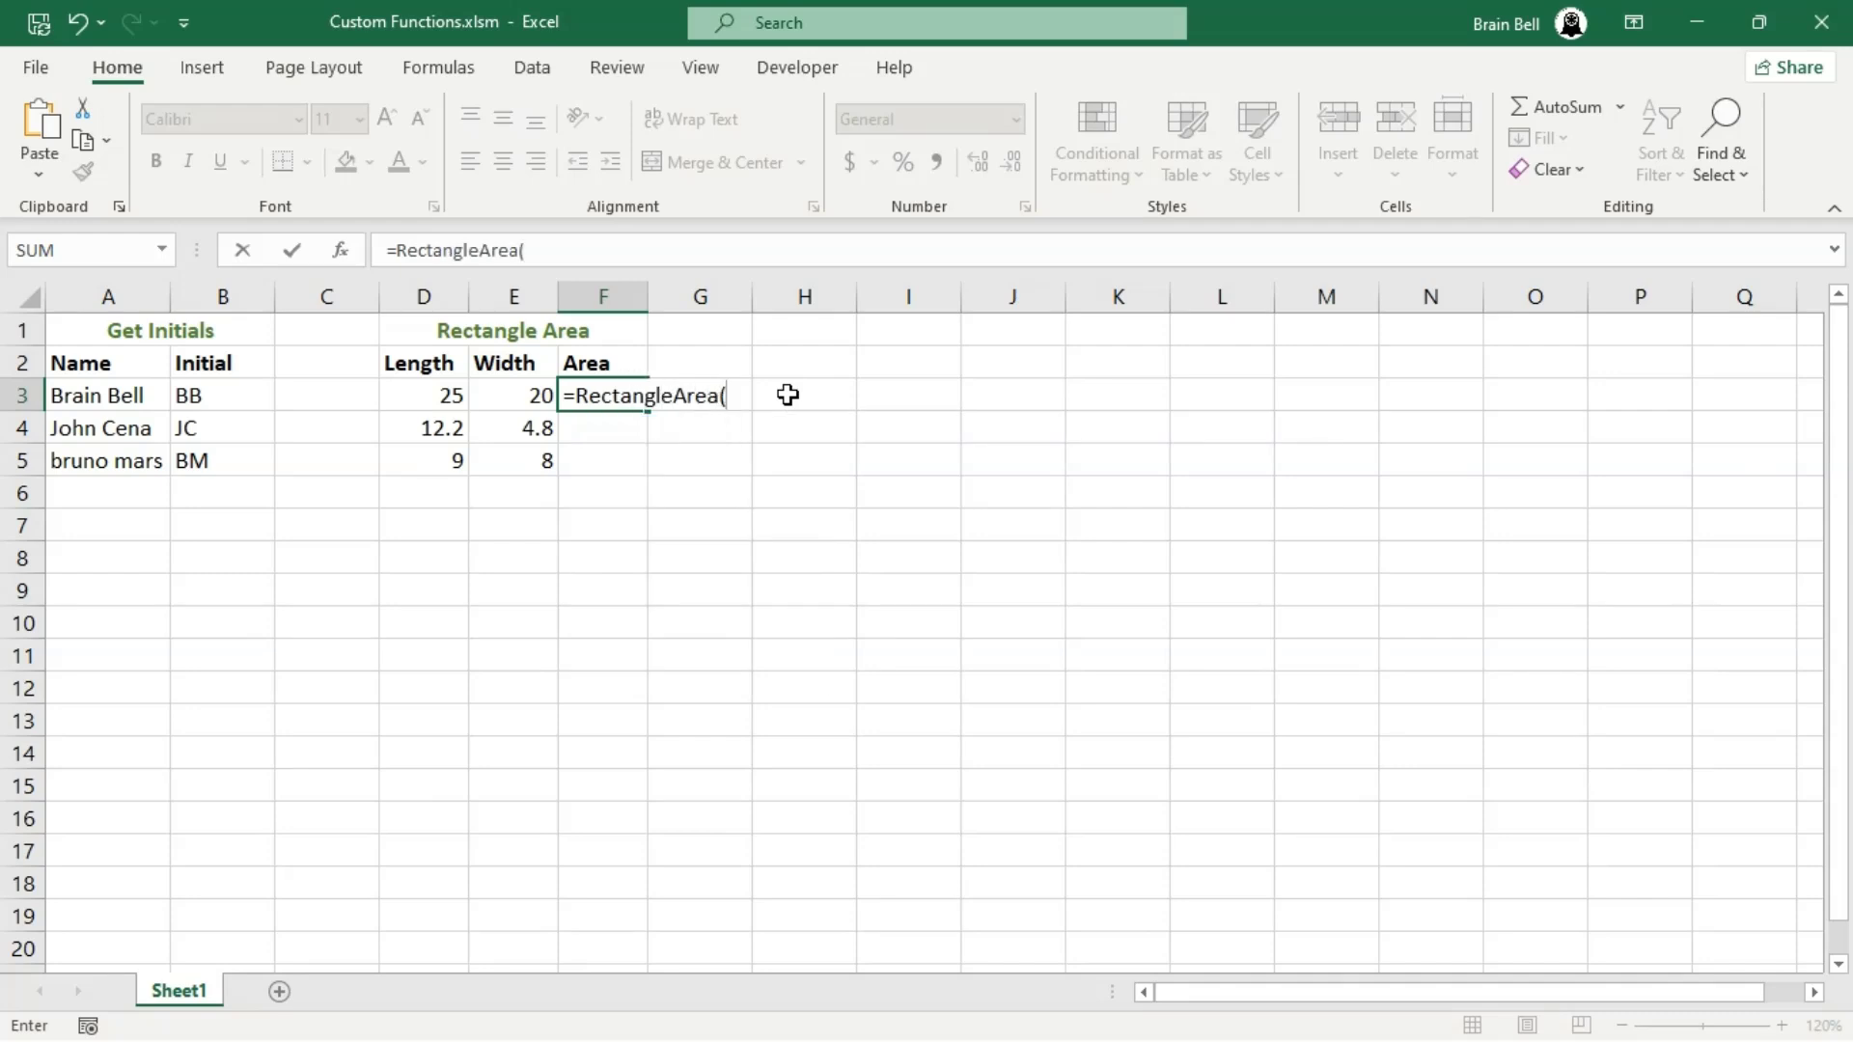
click(422, 394)
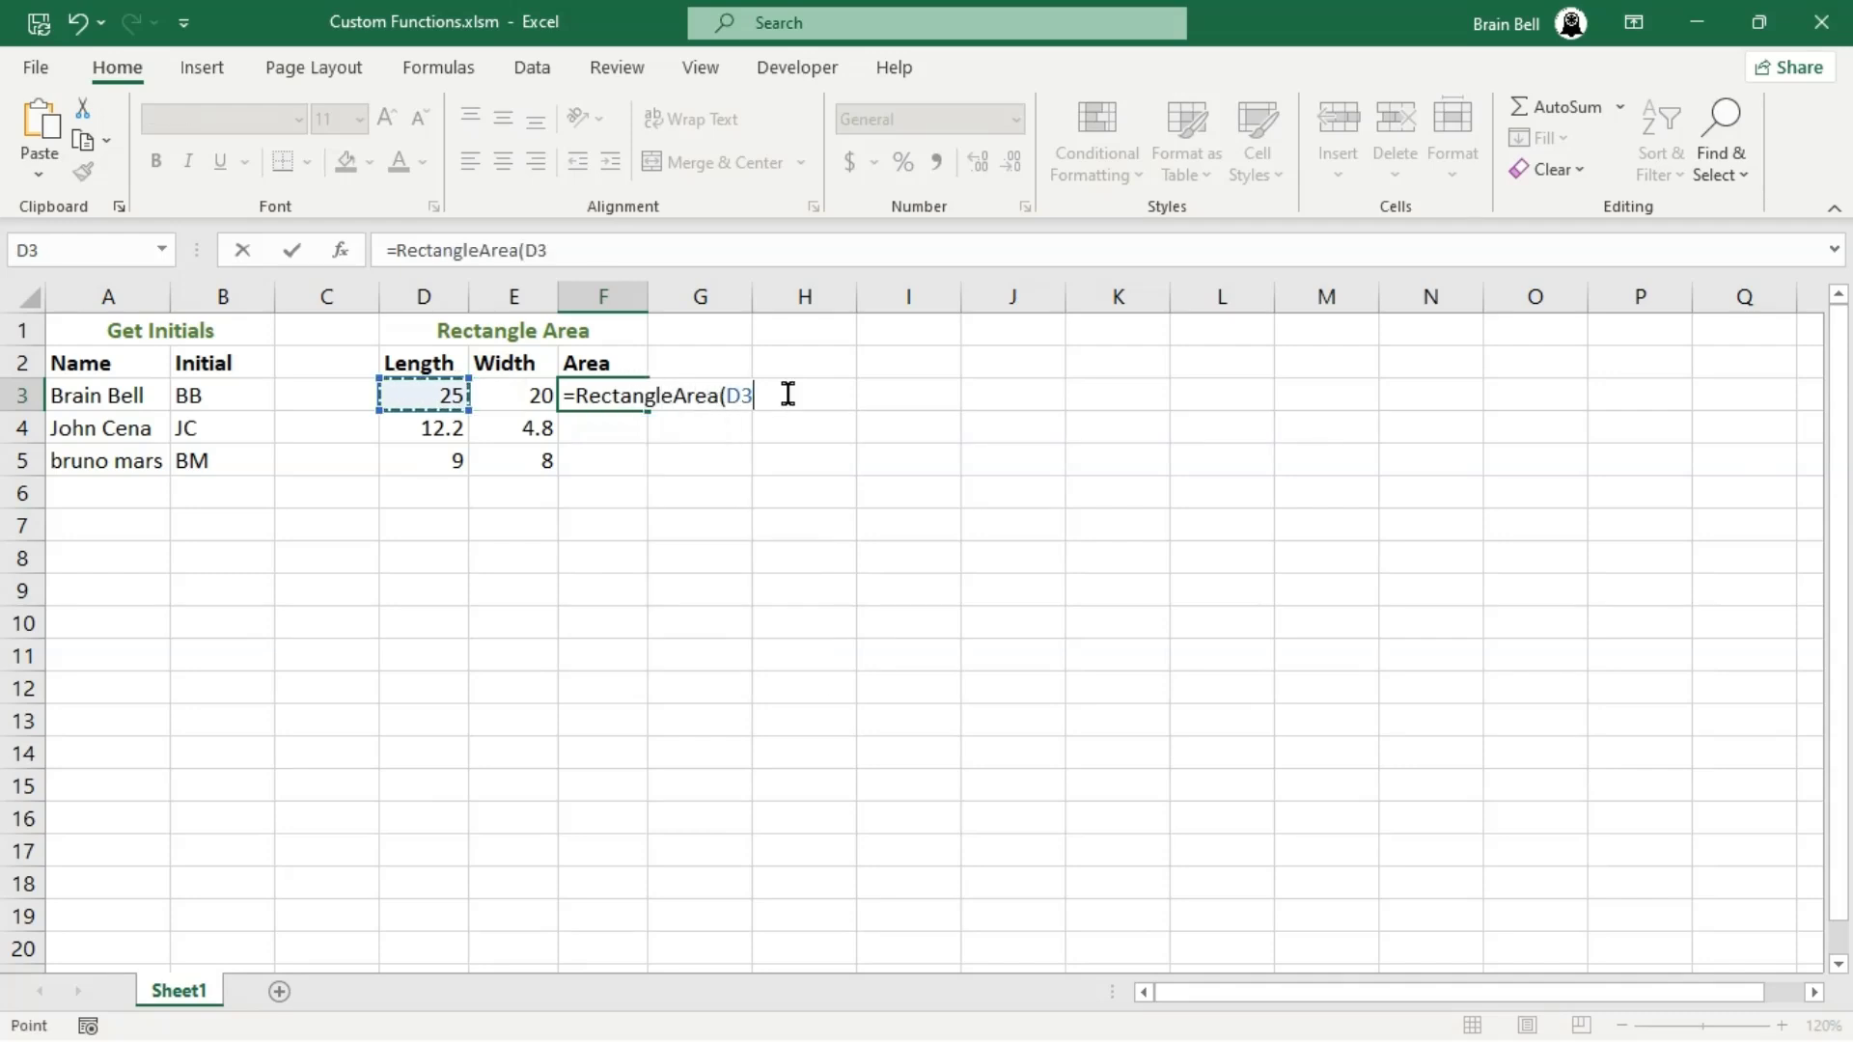
click(512, 394)
text(=R)
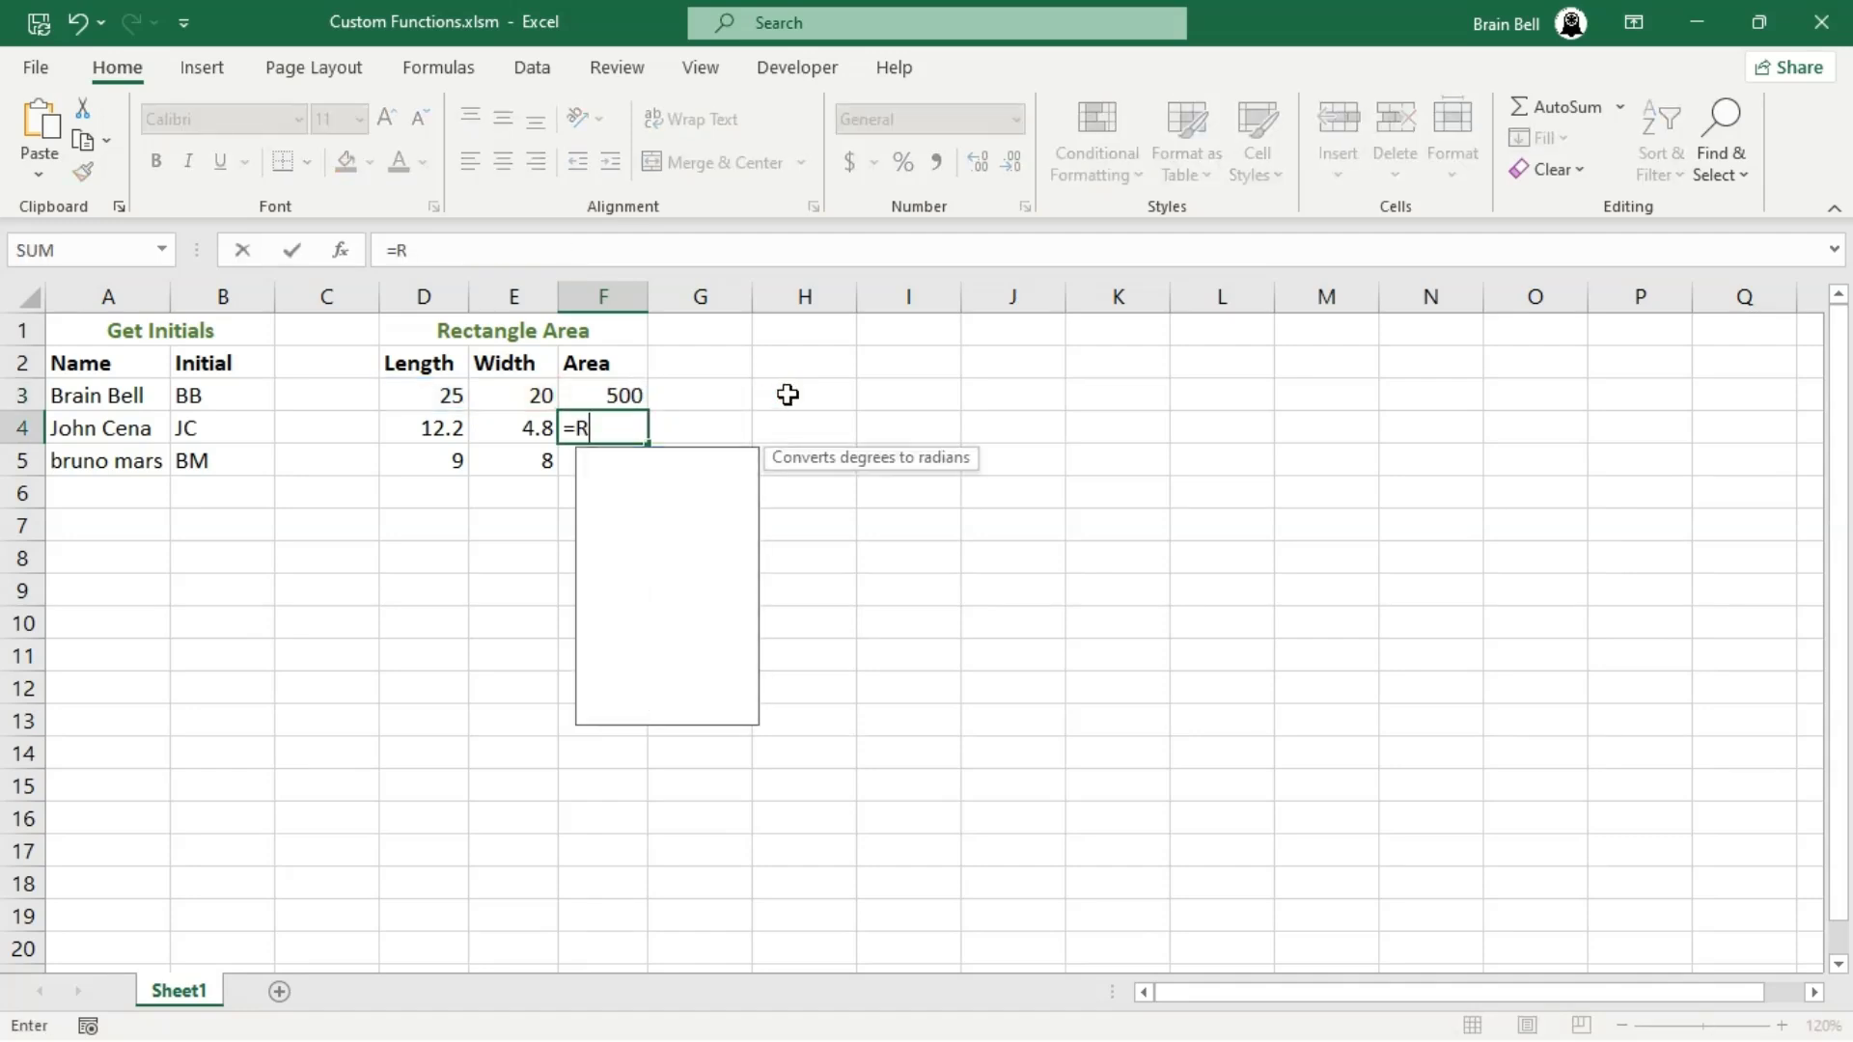
text(ectangleArea(D4)
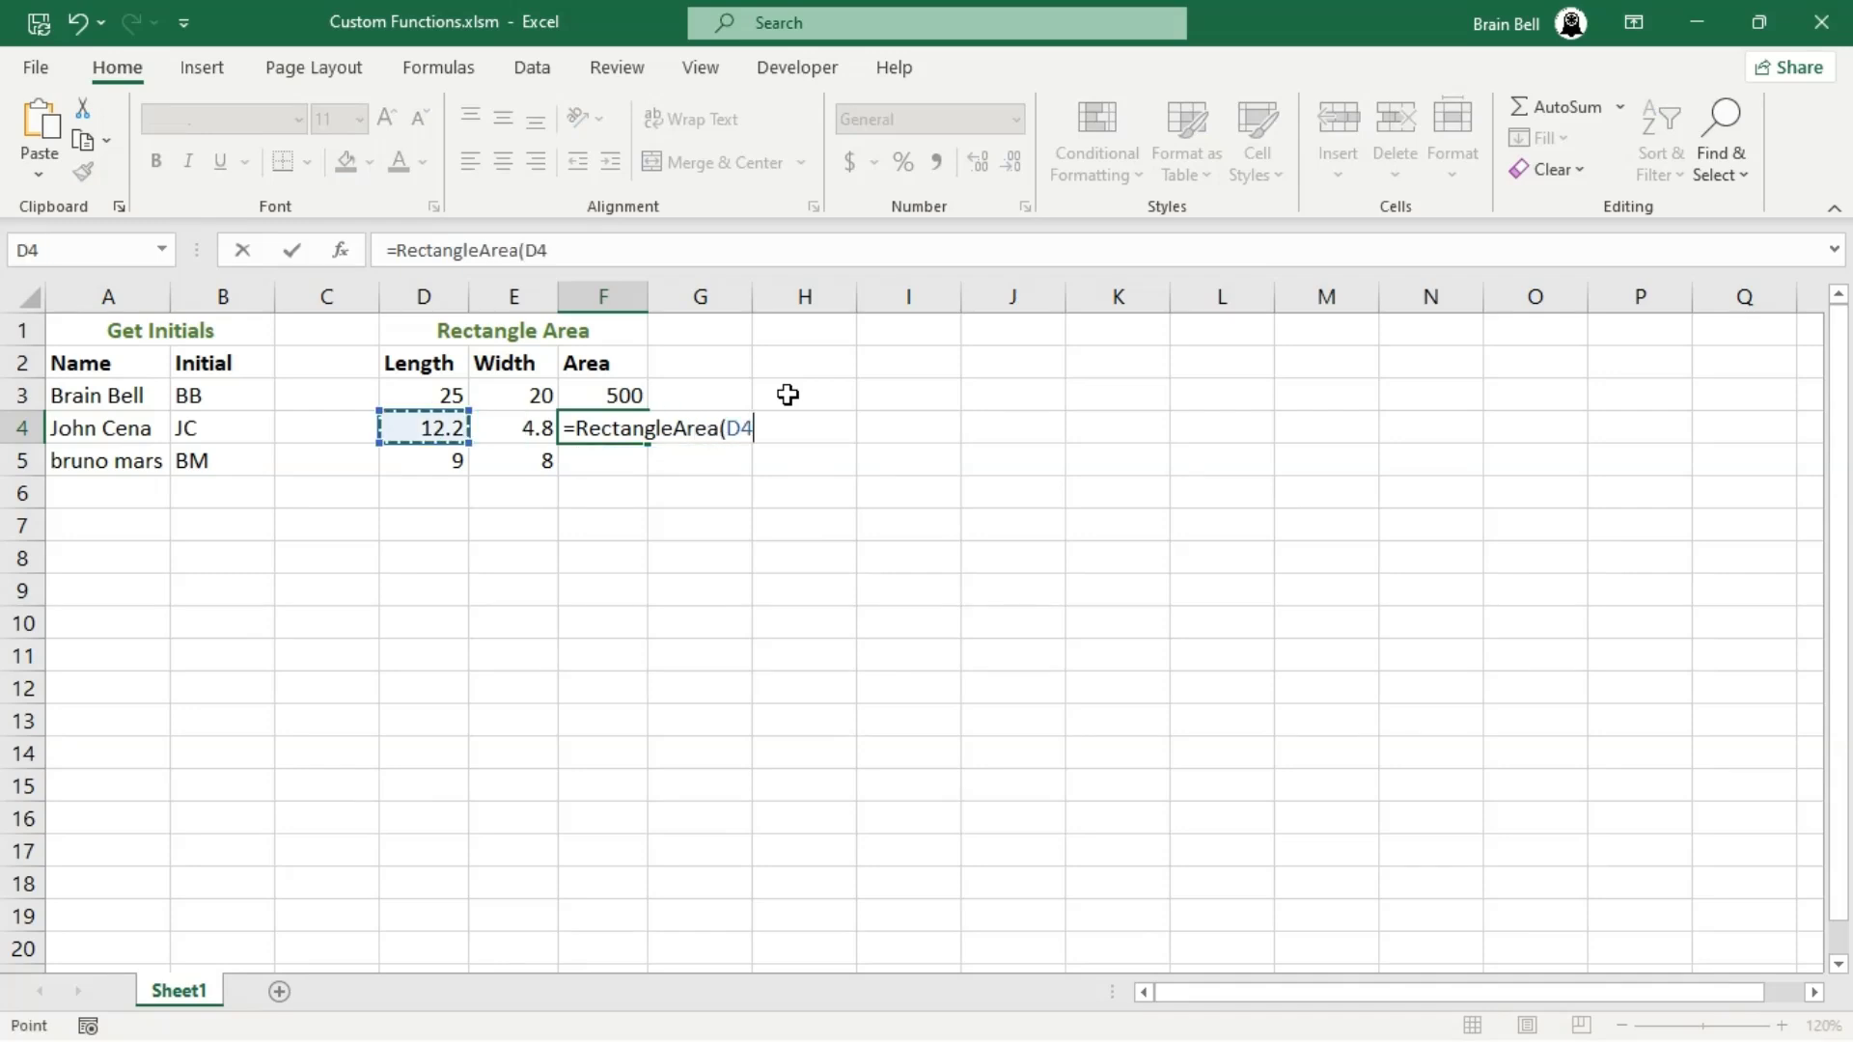
text(,)
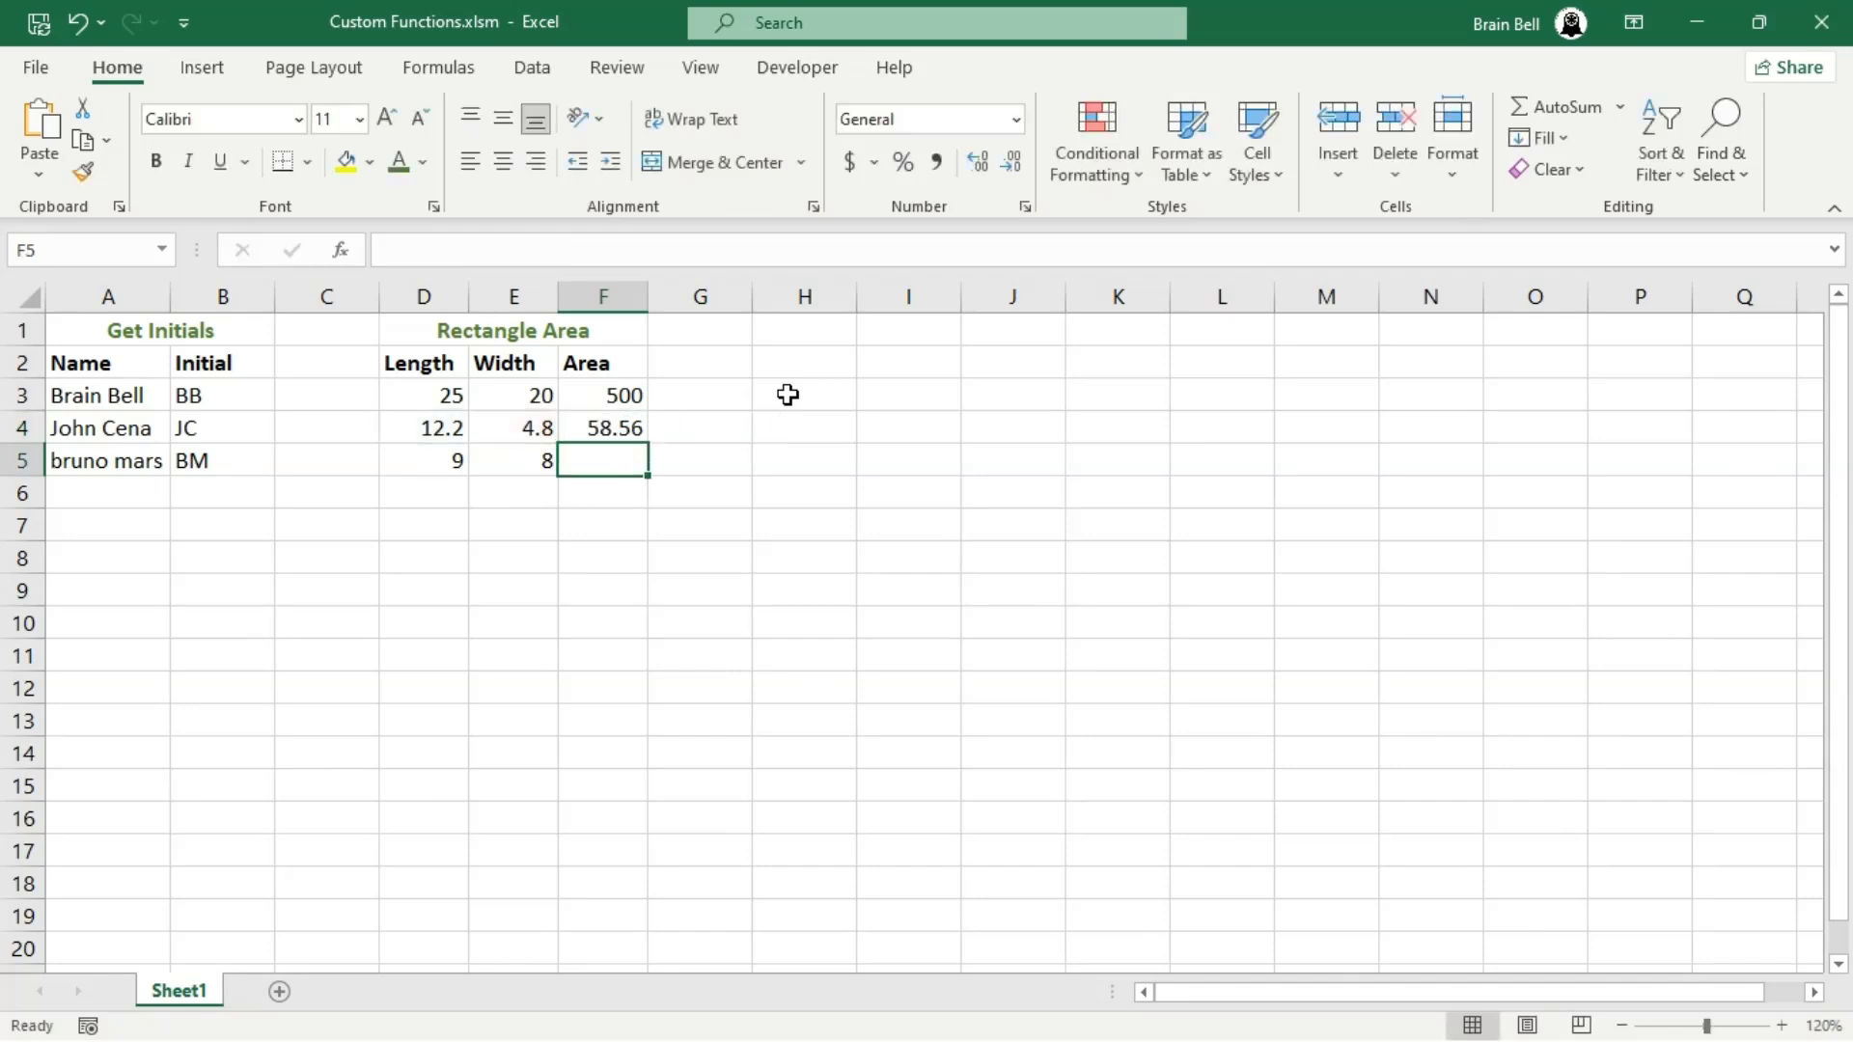
Start =RectangleArea(D5,E5) in F5 using length 9 and width 8
text(=Rectan)
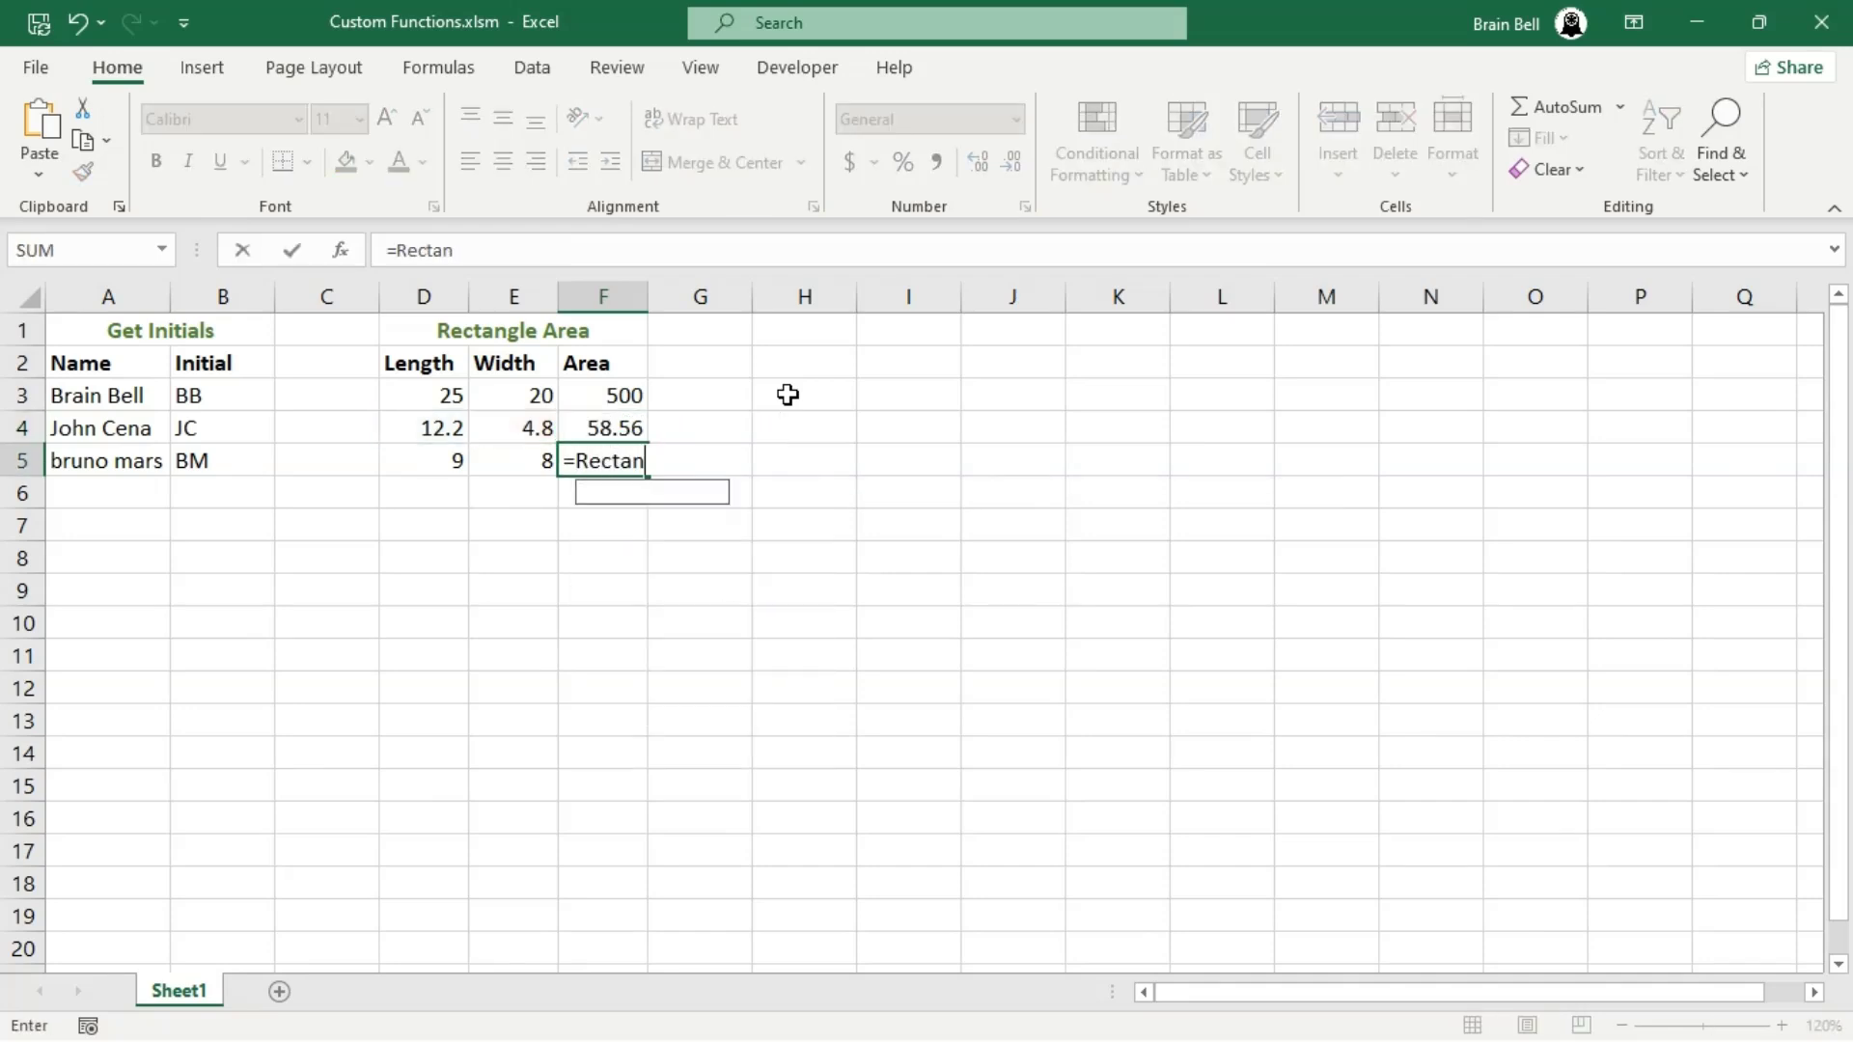
text(gleArea()
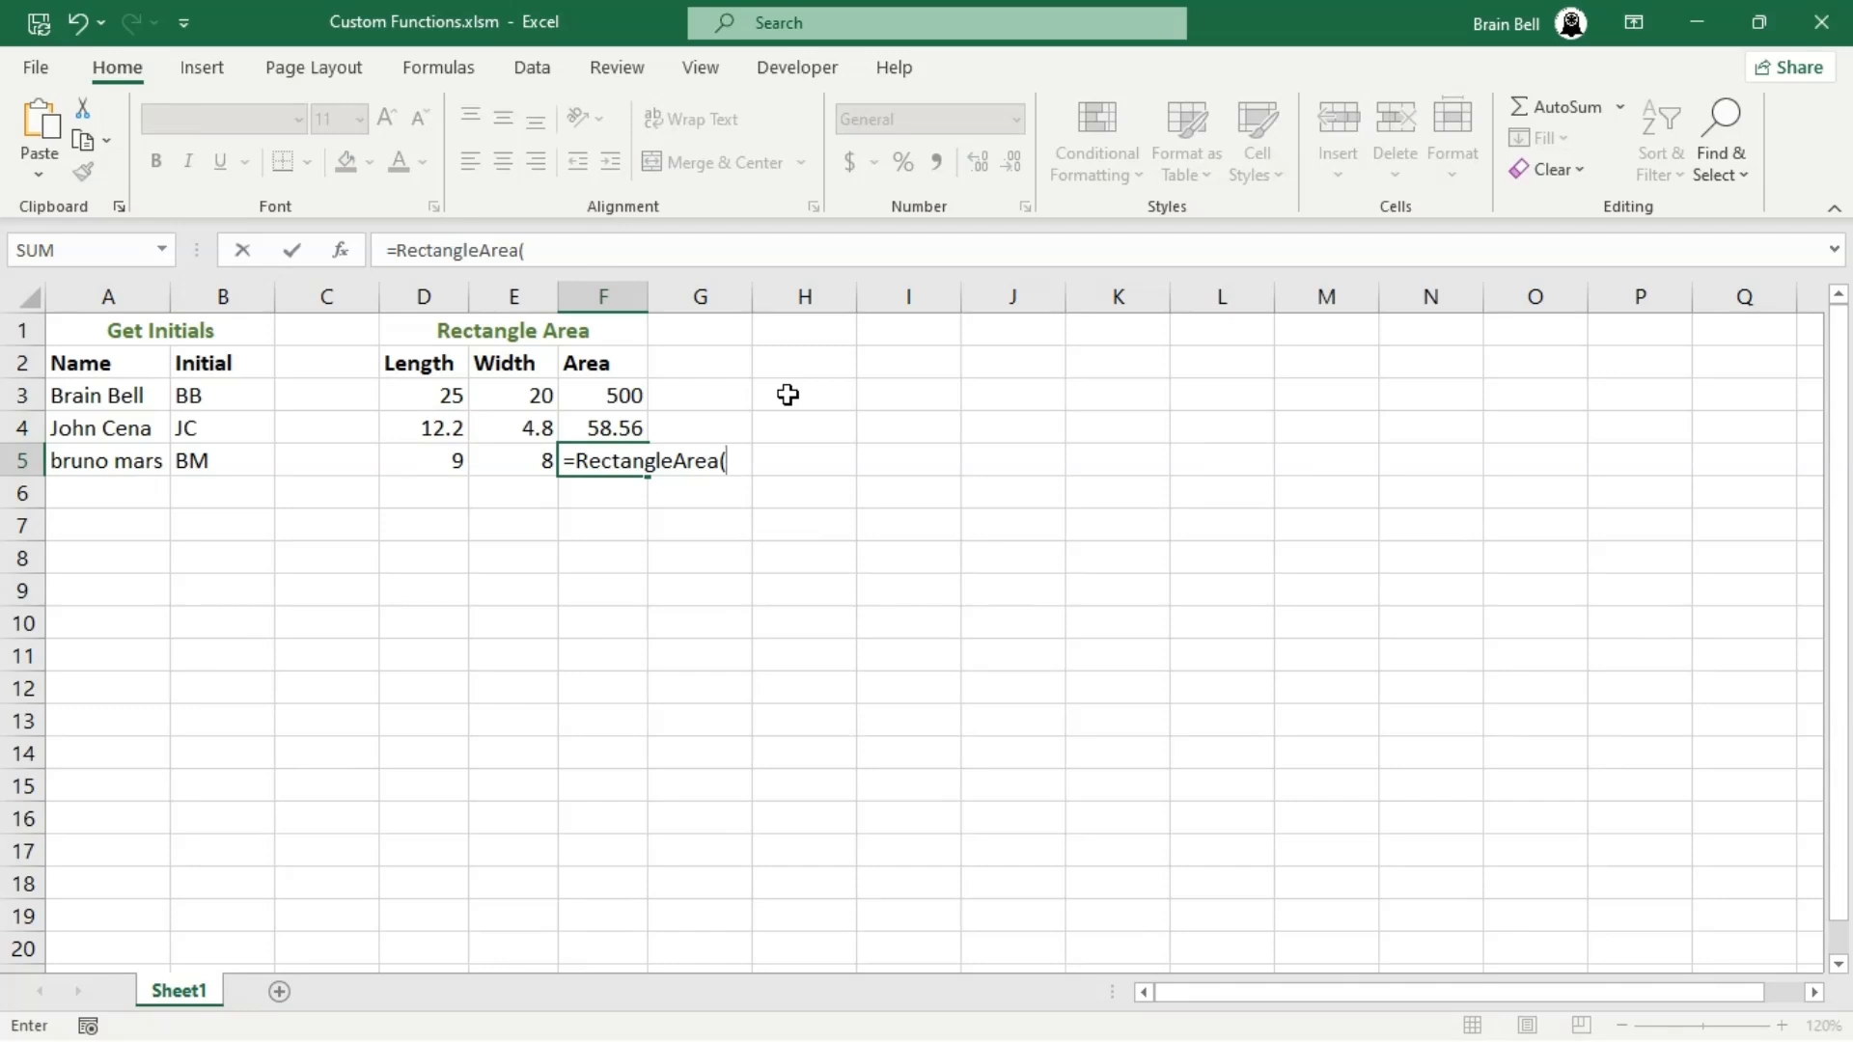
click(423, 459)
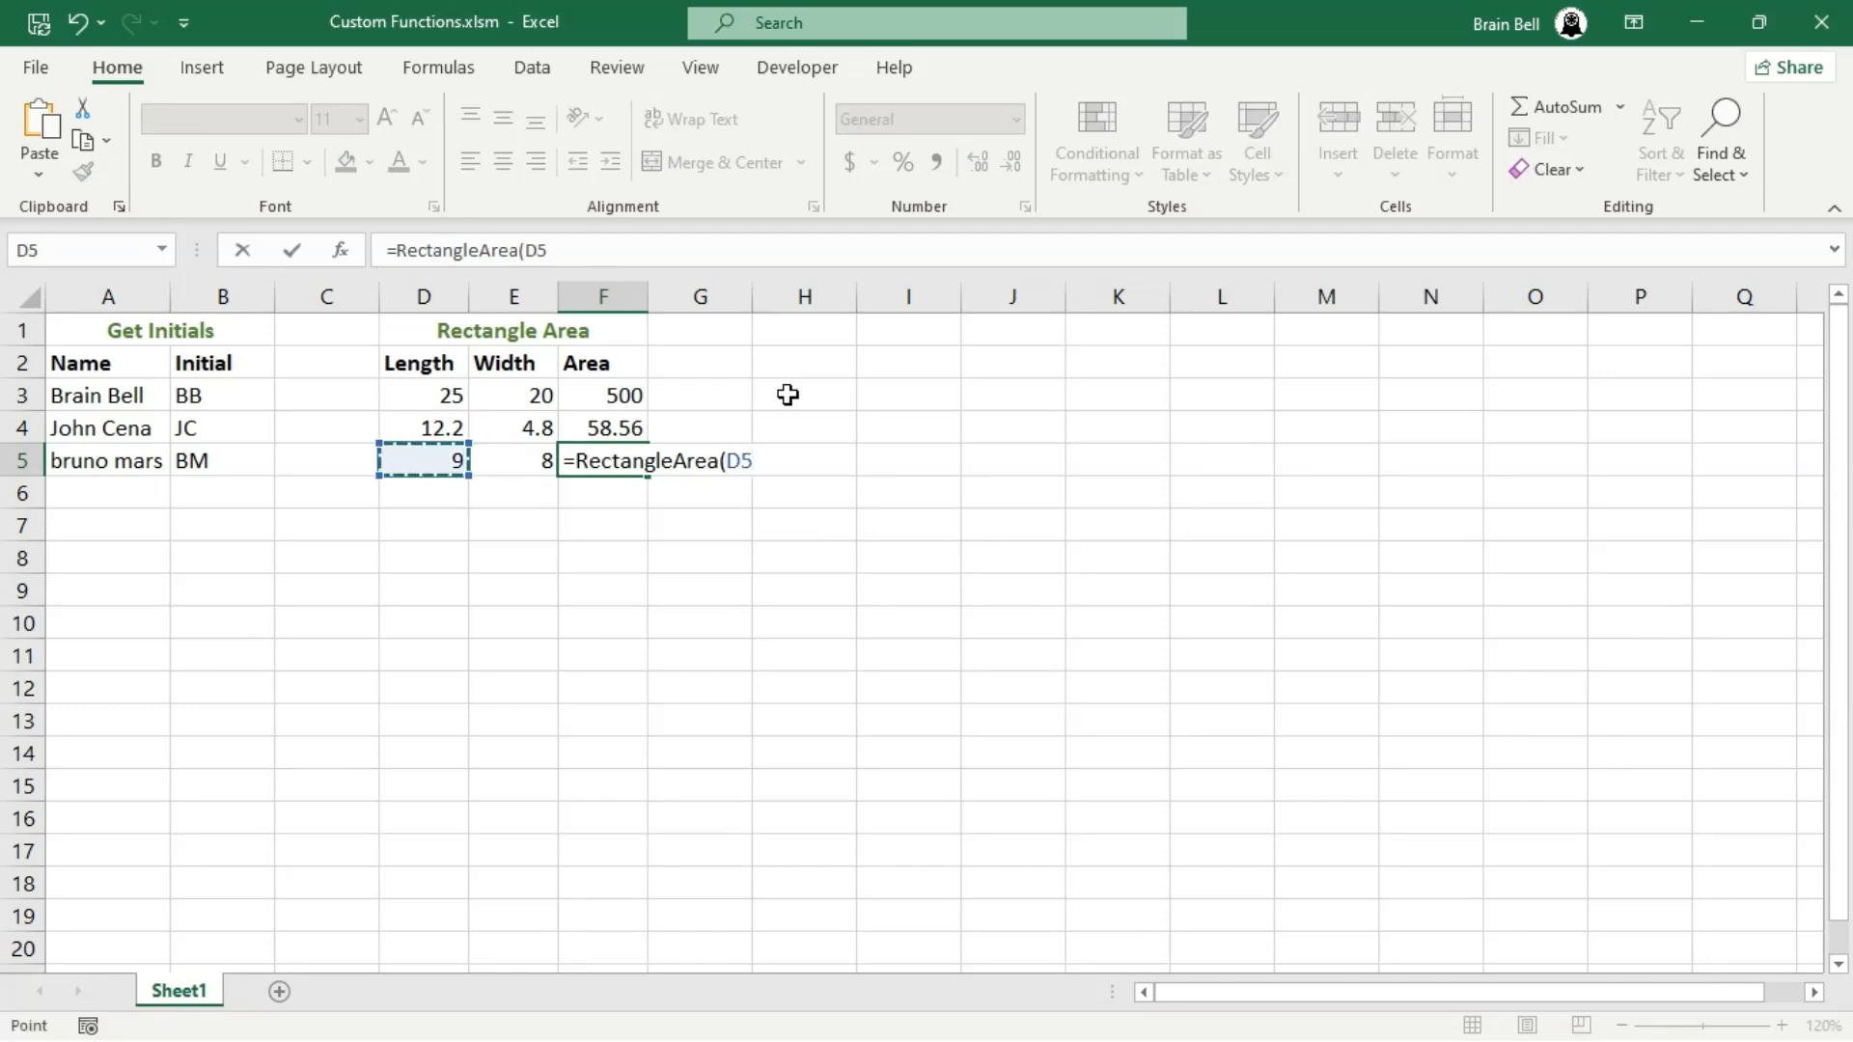
click(514, 460)
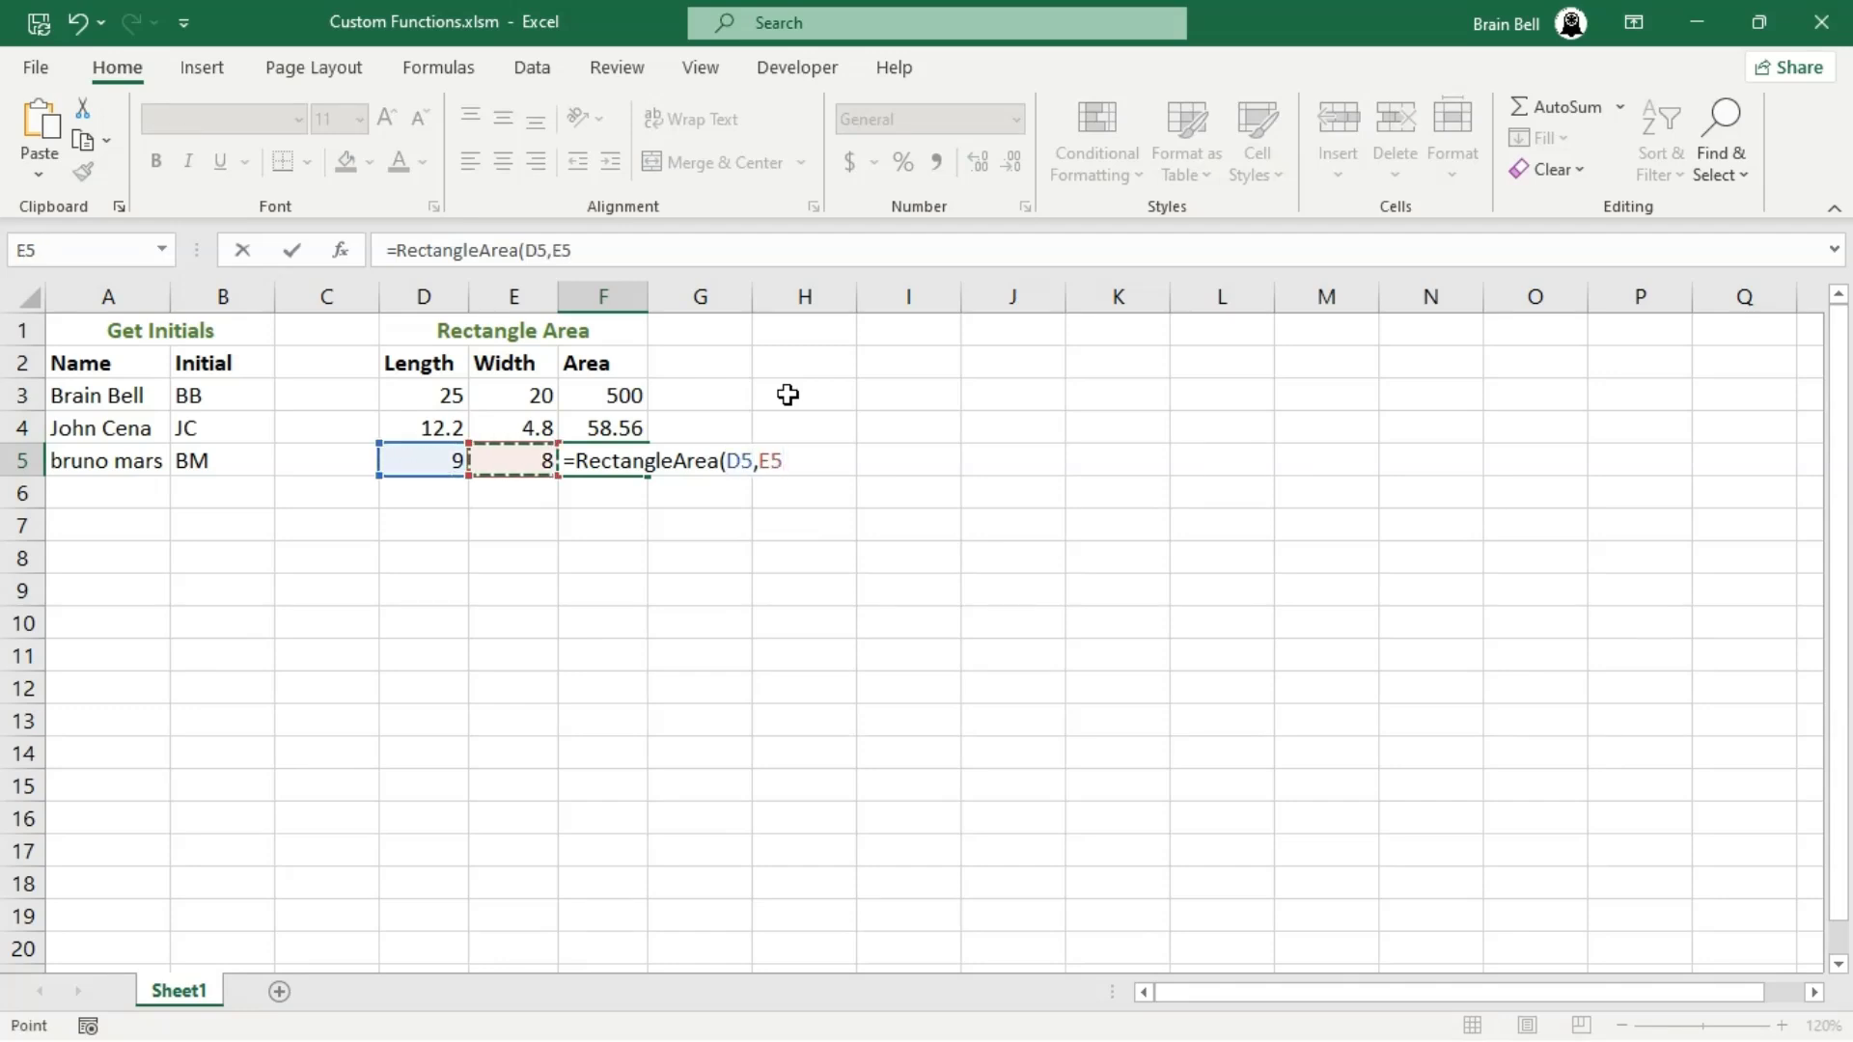